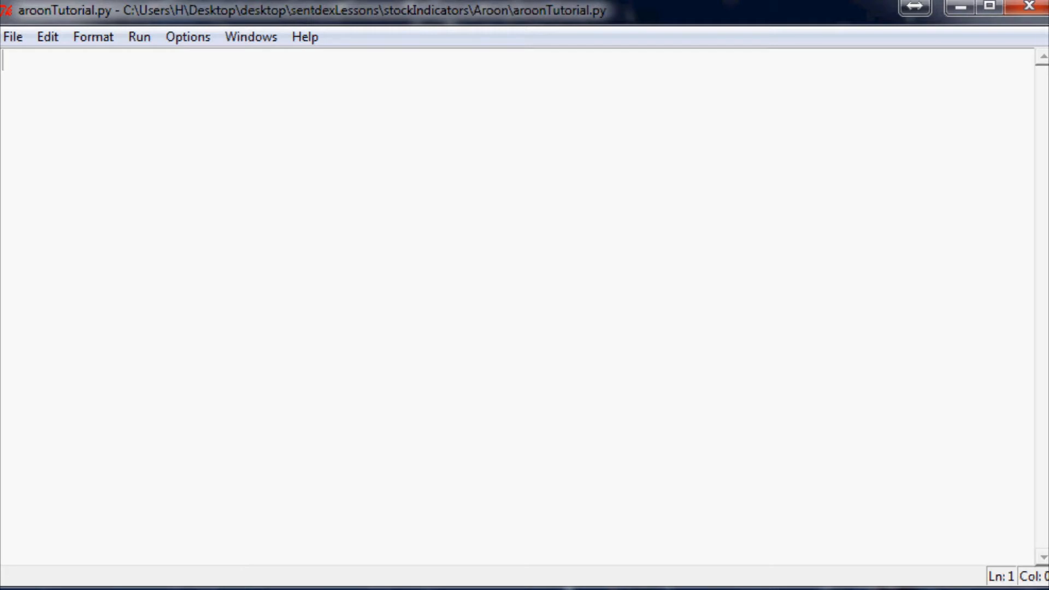
mouse_move(141, 99)
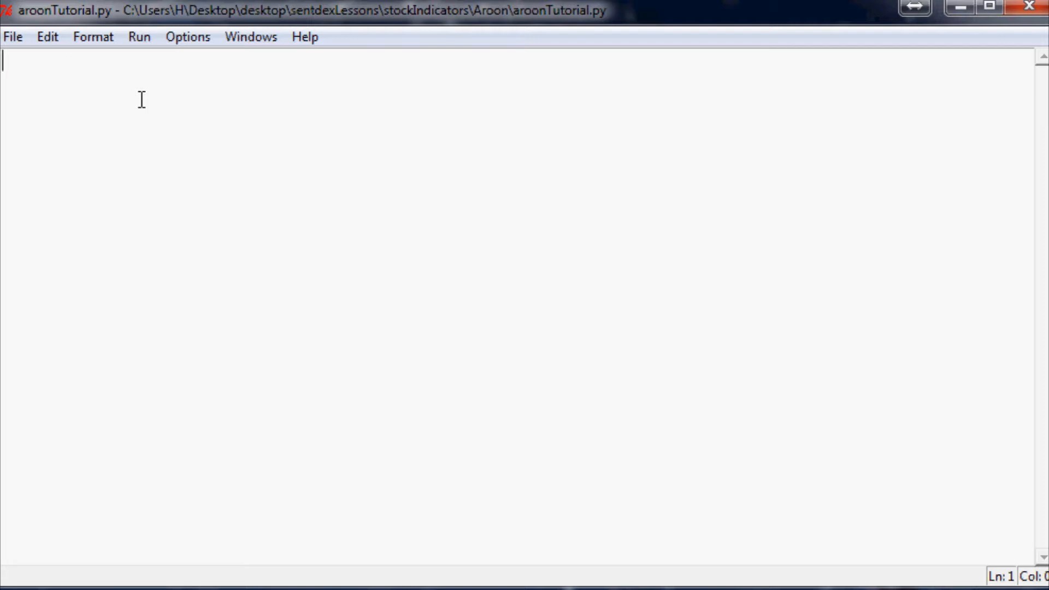
Step: Begin the script with the line importing numpy as np
type("import numpy as np")
type("import time")
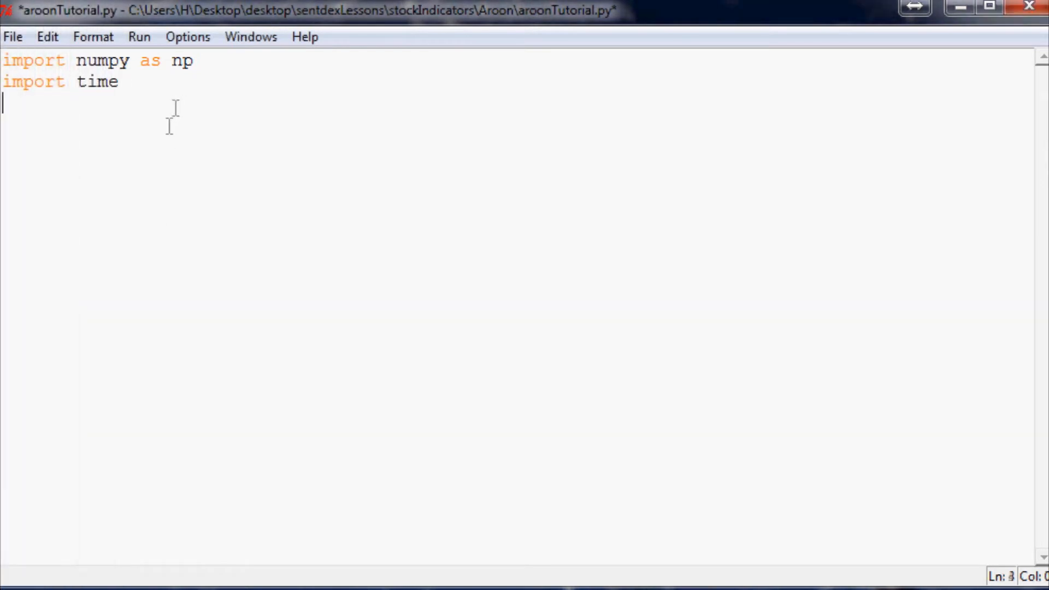
Step: Read sampleData.txt into sampleData and split it into lines on '\n'
key("enter")
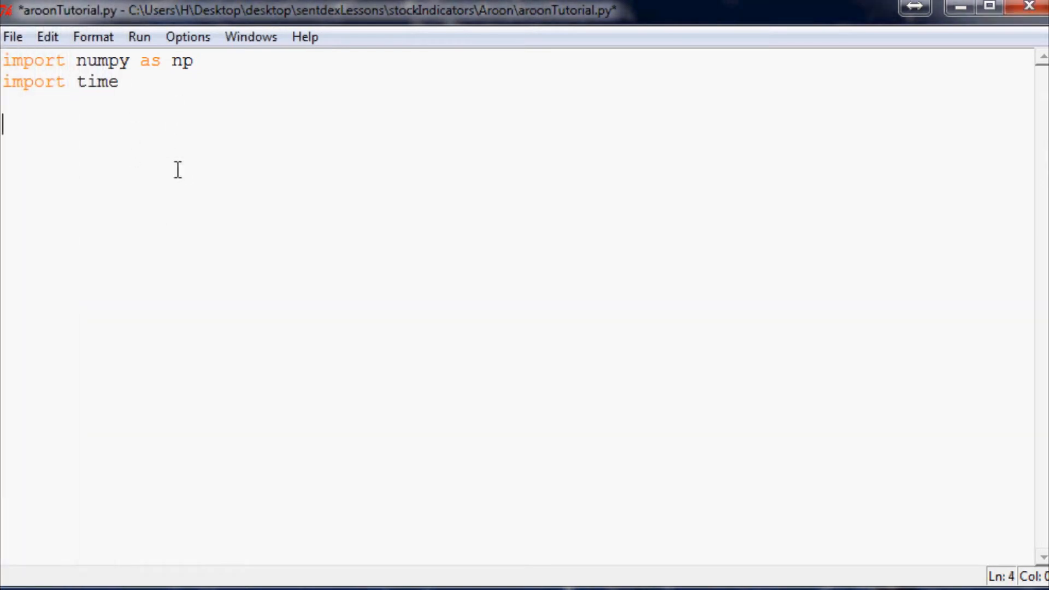
type("sample")
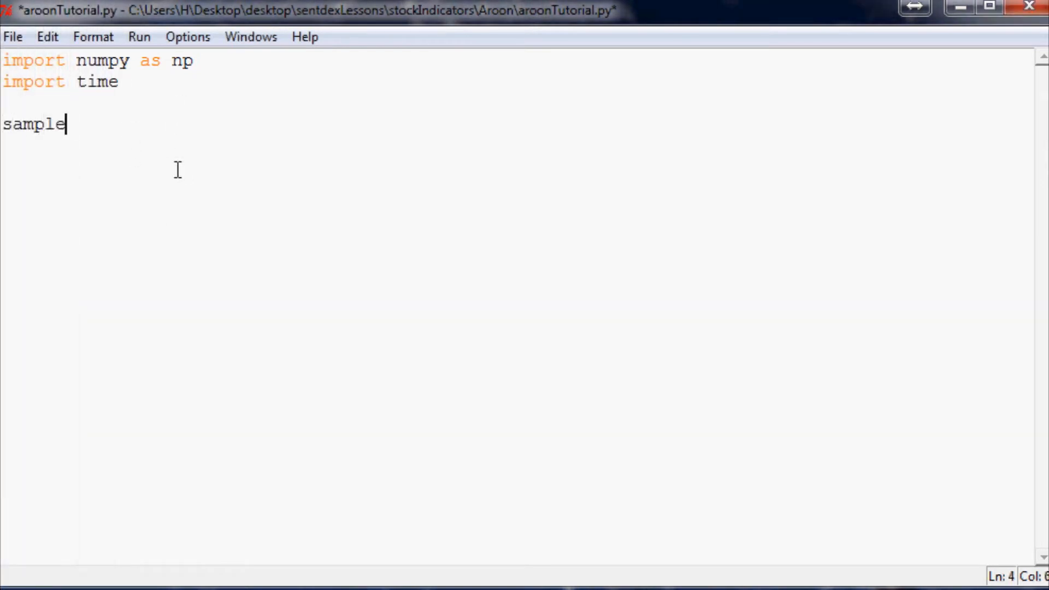
type("Data = open")
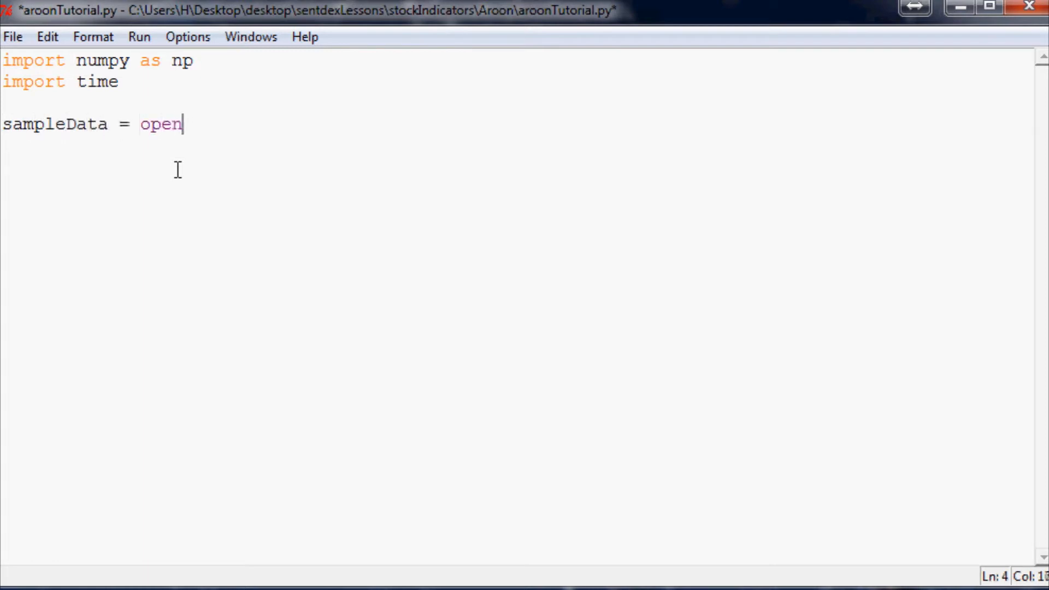
type("('sam'")
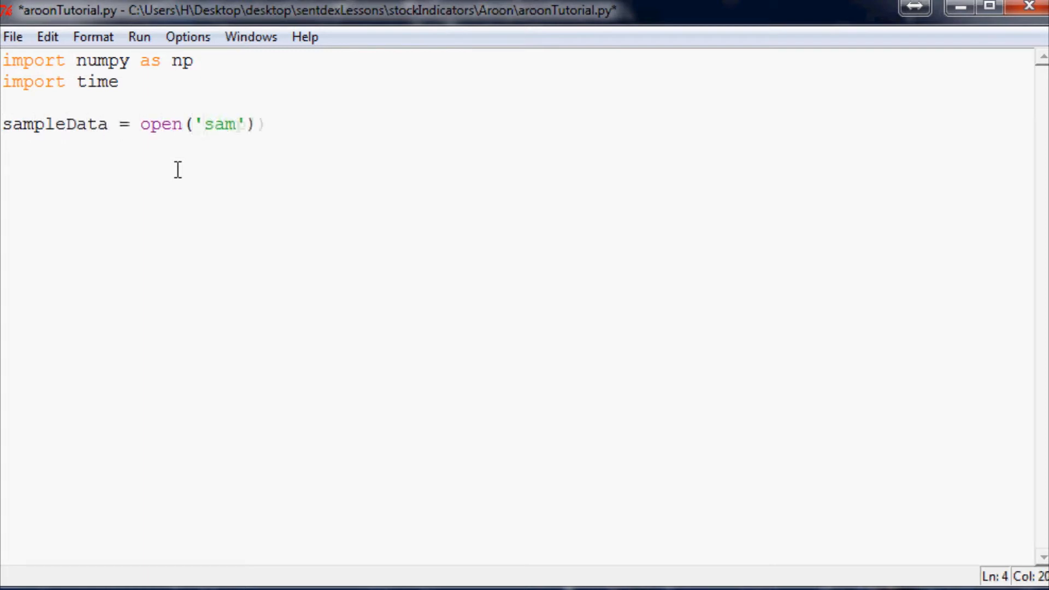
type("pleData.txt',")
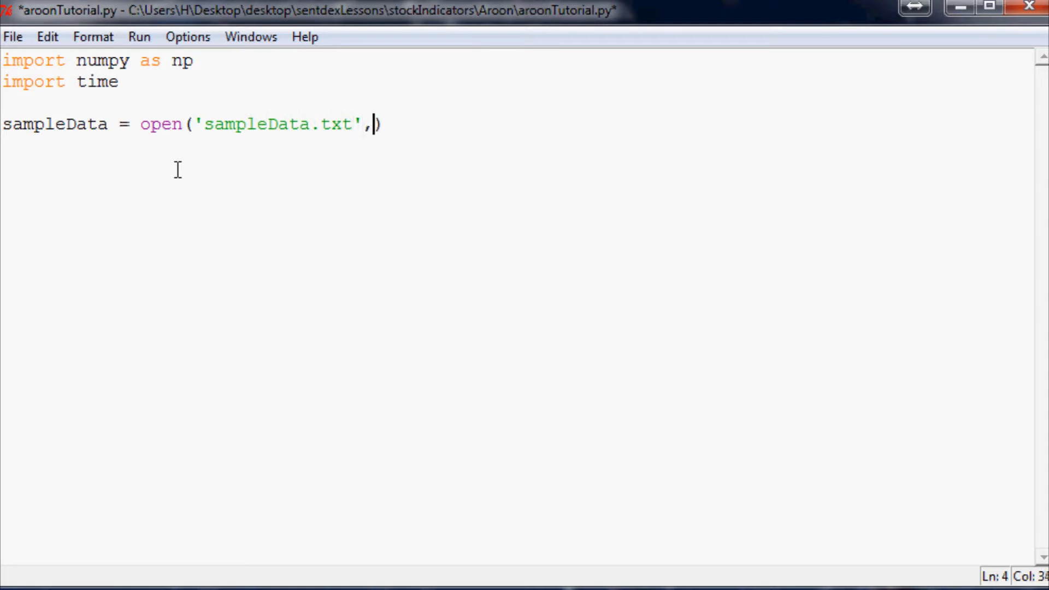
type("'r').read")
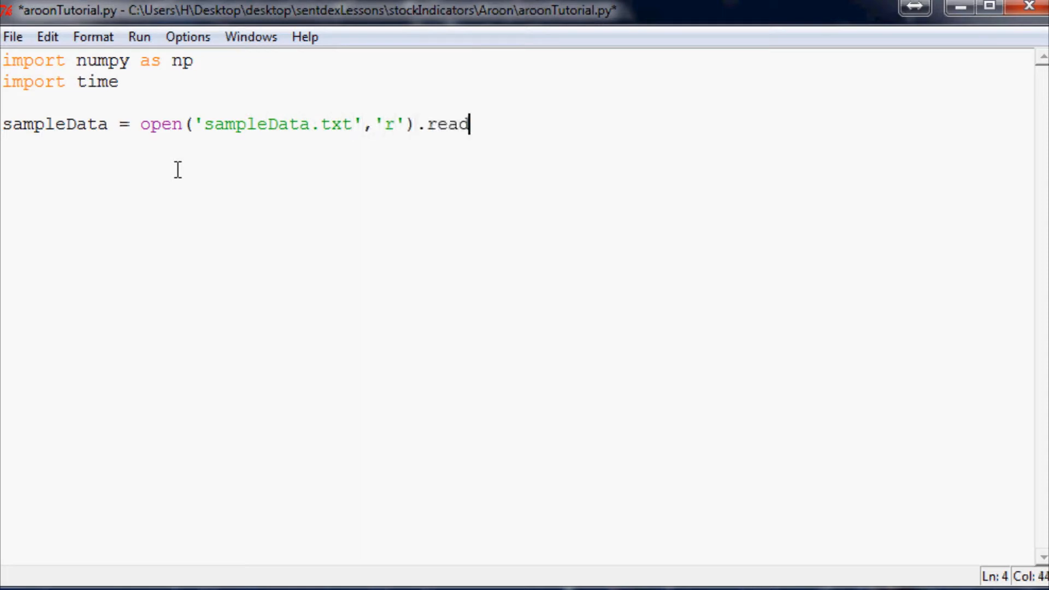
type("()")
left_click(518, 145)
type("splitData = sam")
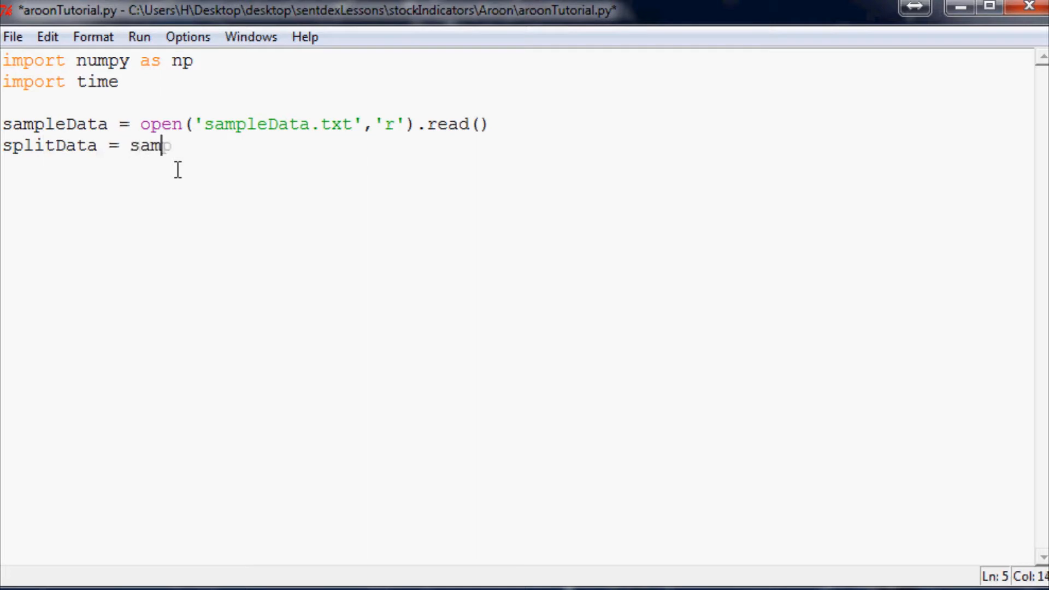
type("pleData.split")
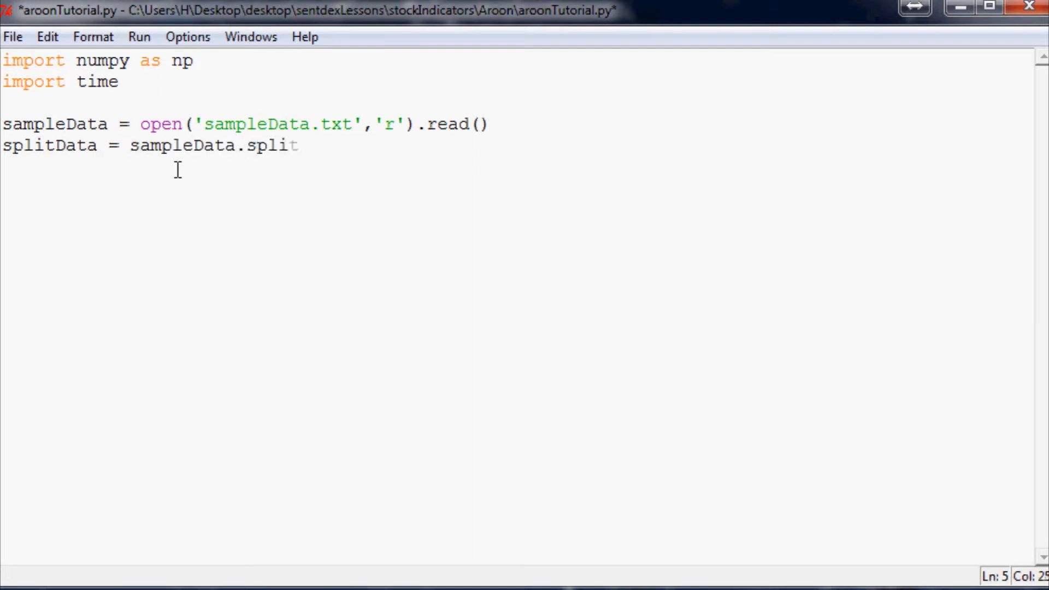
type("('\\n')")
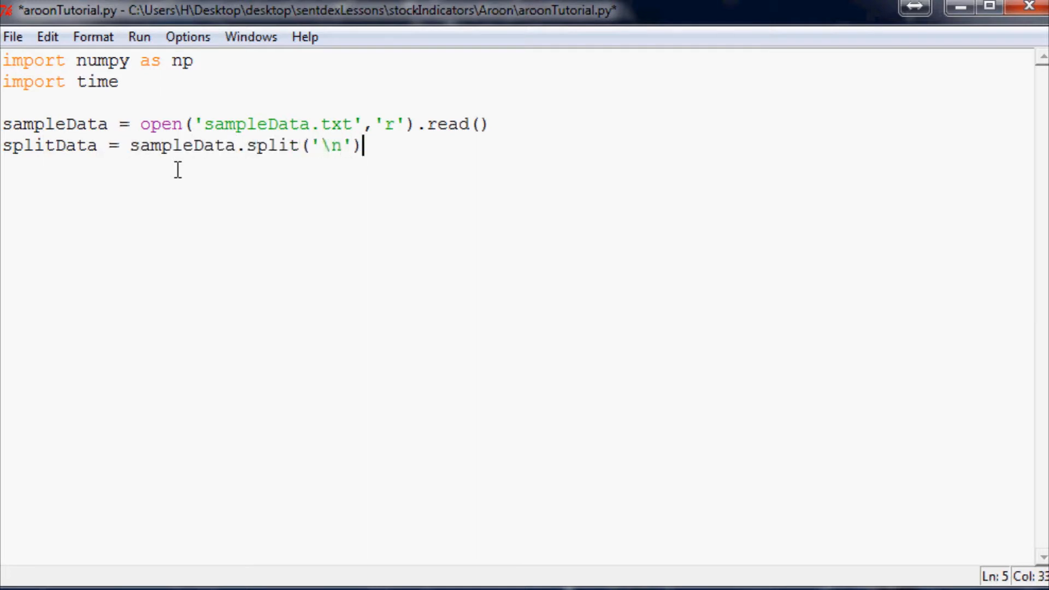
Step: Unpack date, closep, highp, lowp, openp, volume from splitData via np.loadtxt with delimiter ',' and unpack=True
key("enter")
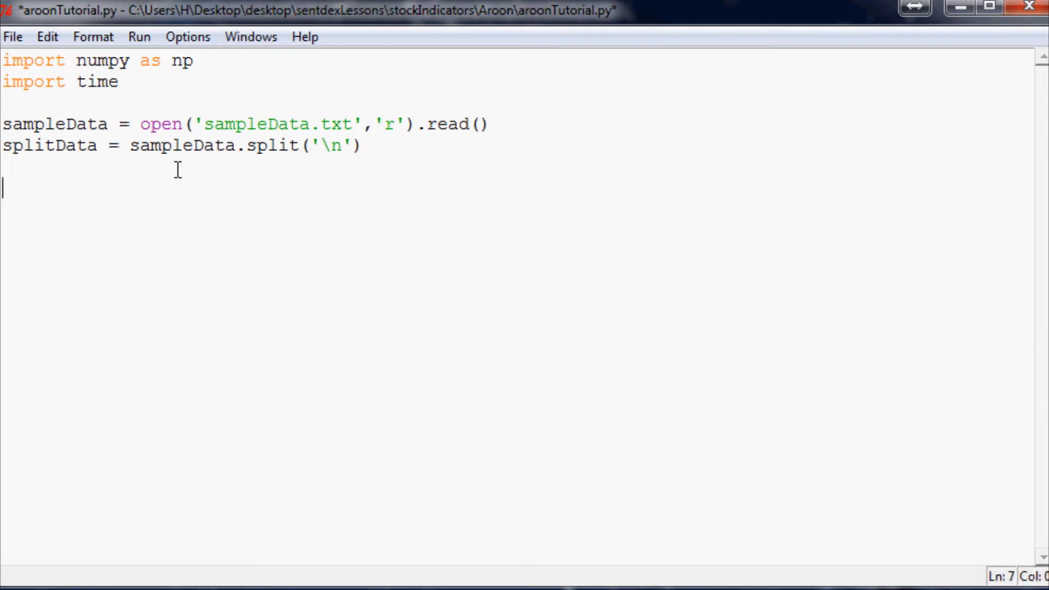
type("date")
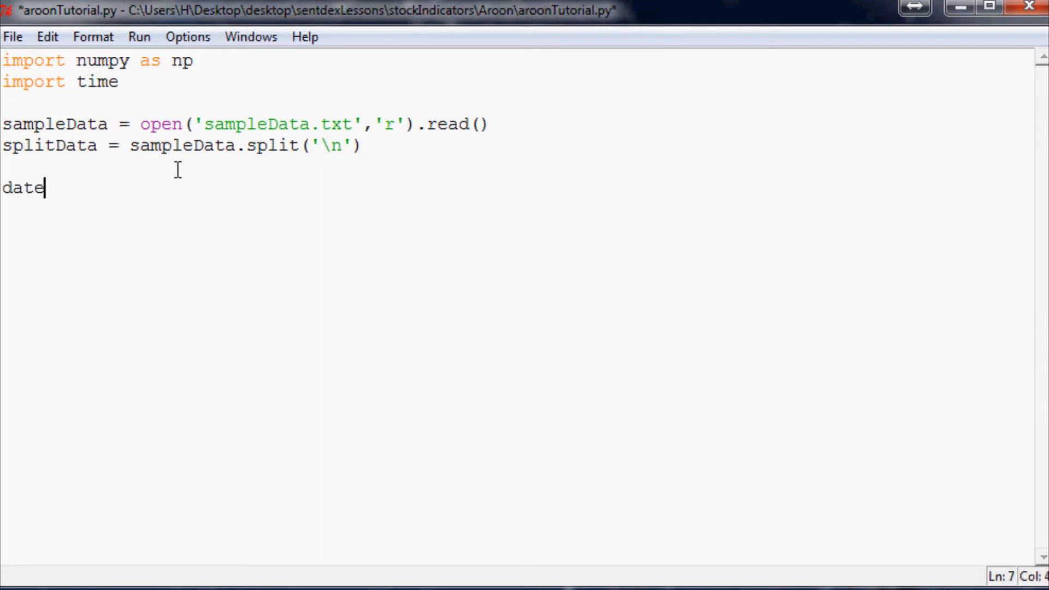
type(",closep,hi")
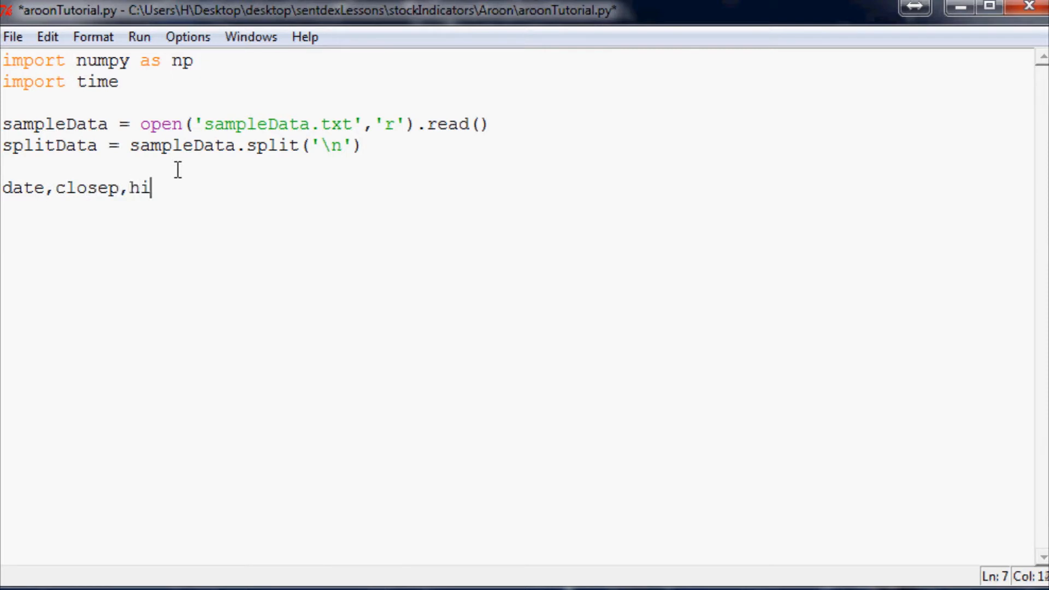
type("ghp,lowp,ope")
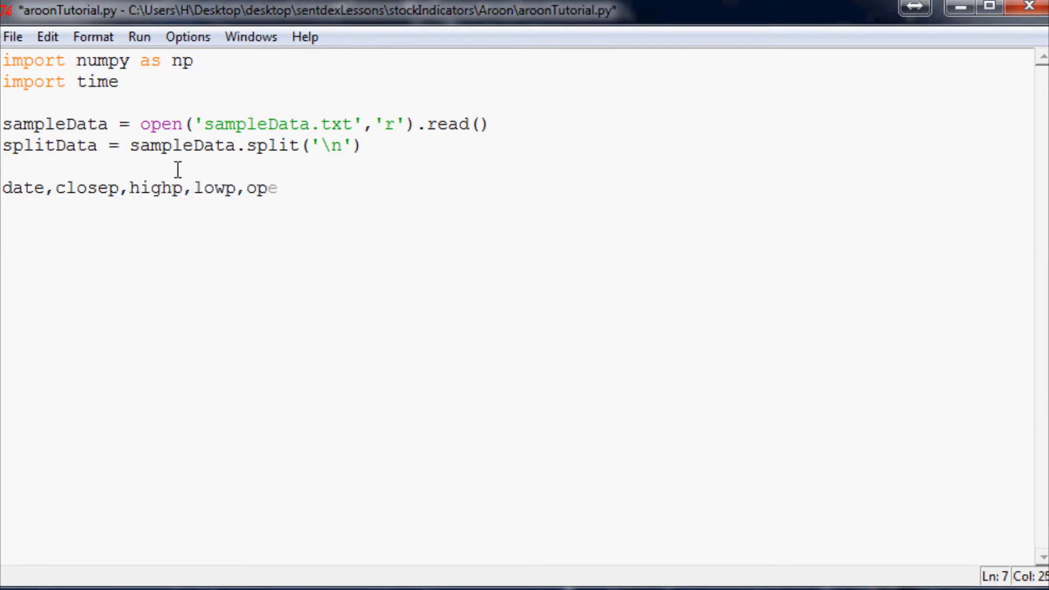
type("np,volume = np.")
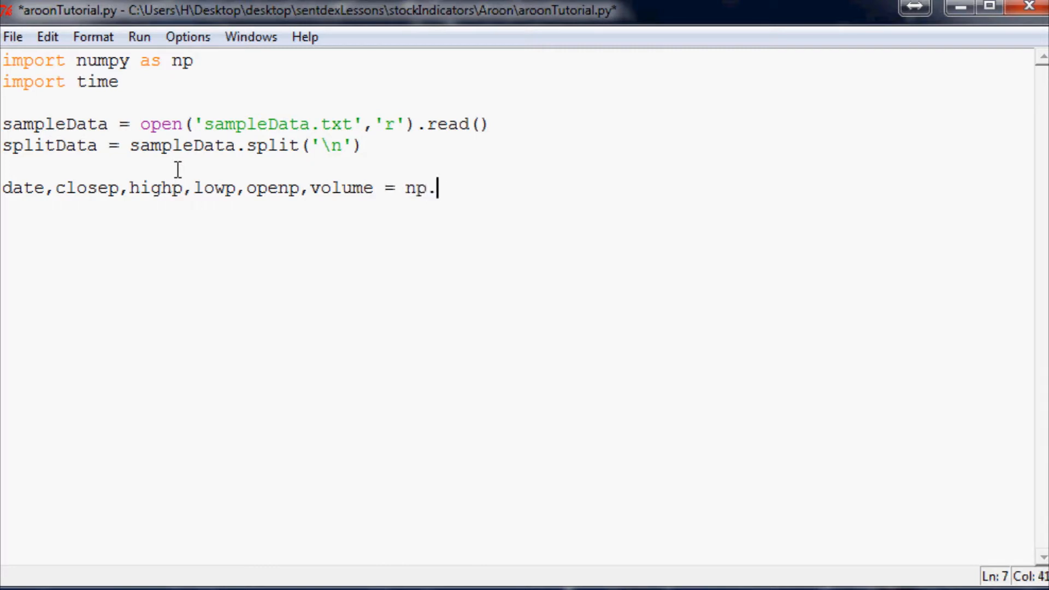
type("load")
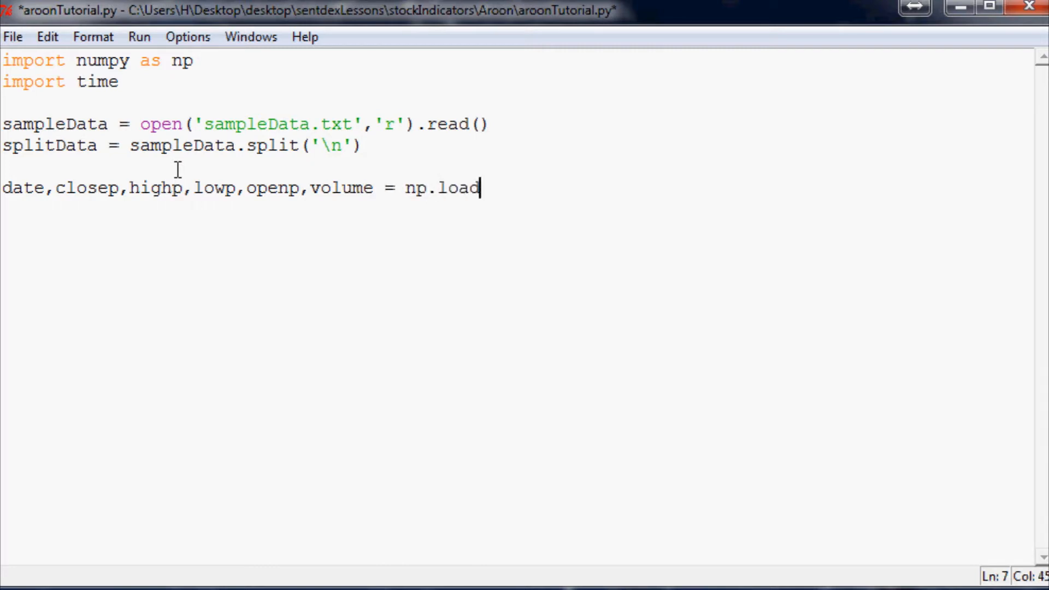
type("txt()")
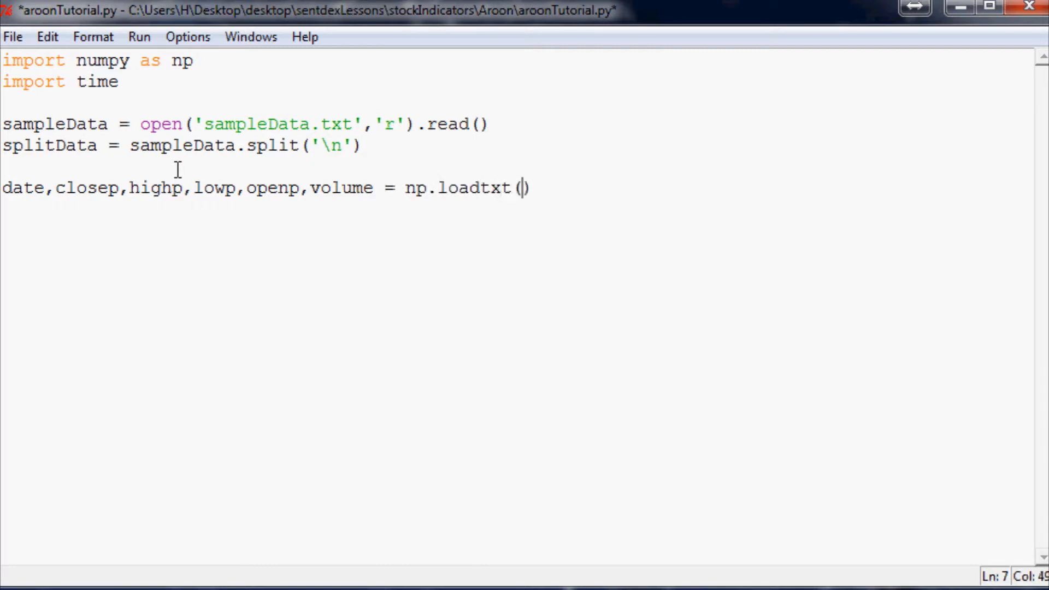
type("splitData,")
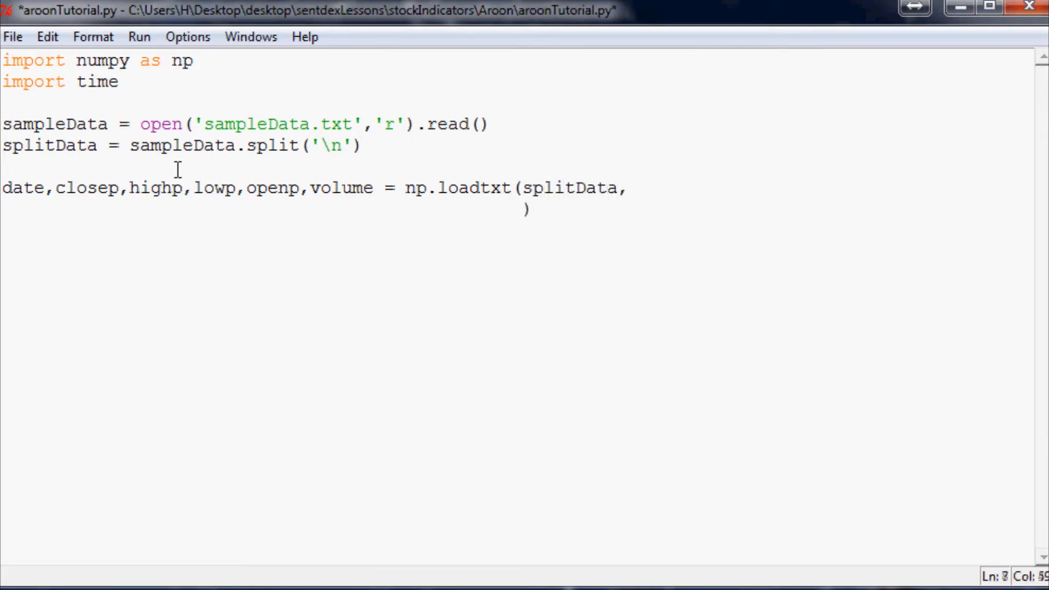
type("delimi")
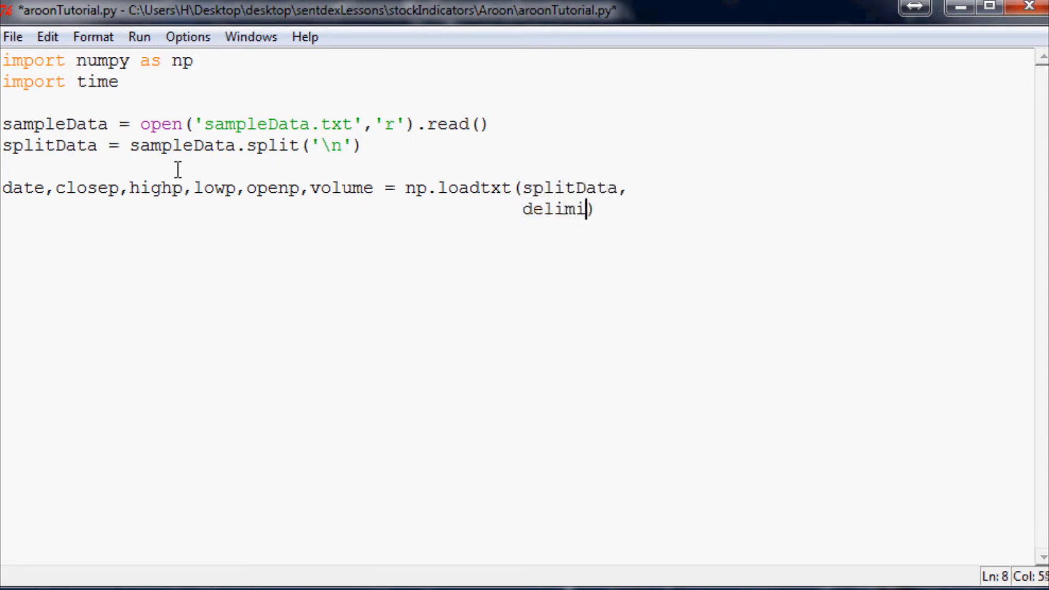
type("ter=','")
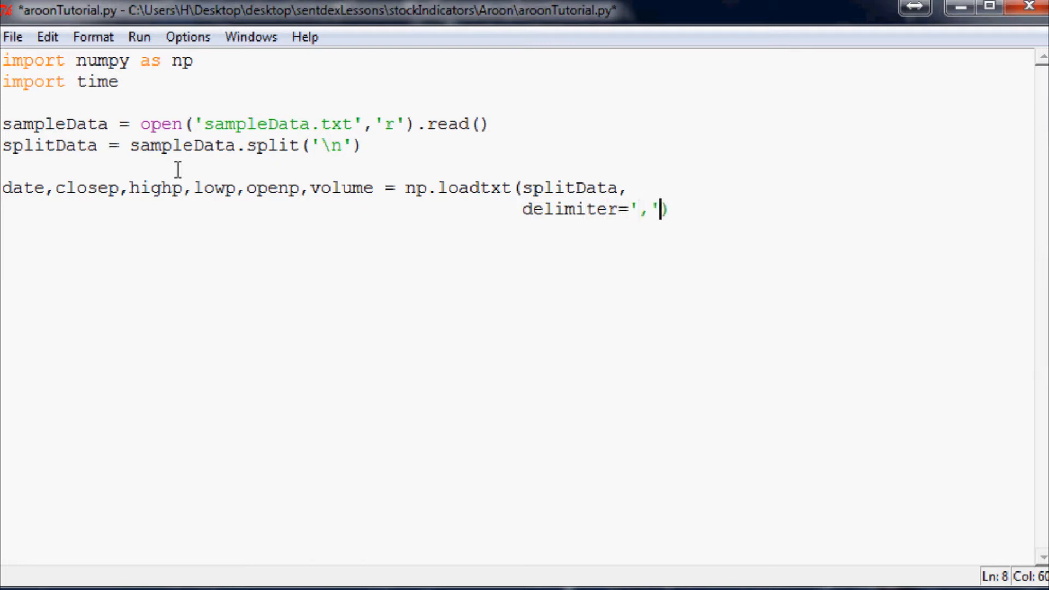
type("unp)")
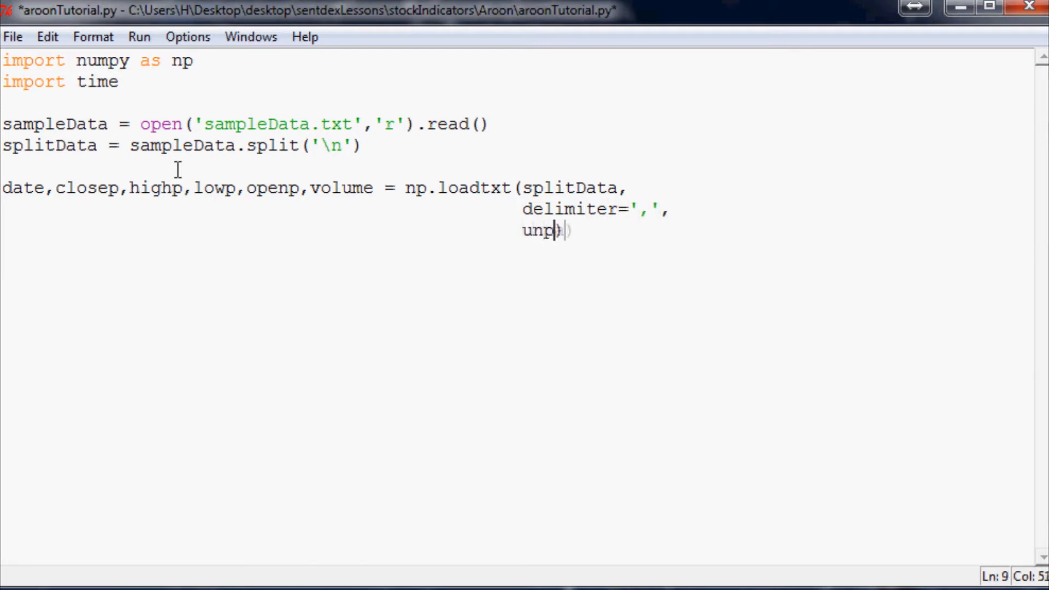
type("ack=True")
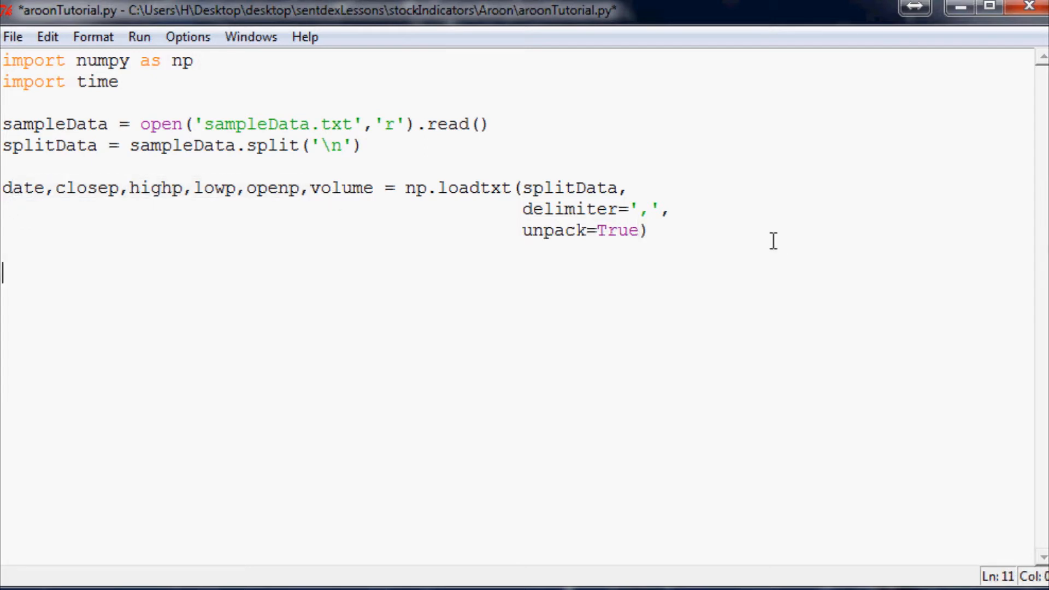
Step: Define the function aroon(tf) and enter its indented body
type("def aroon()")
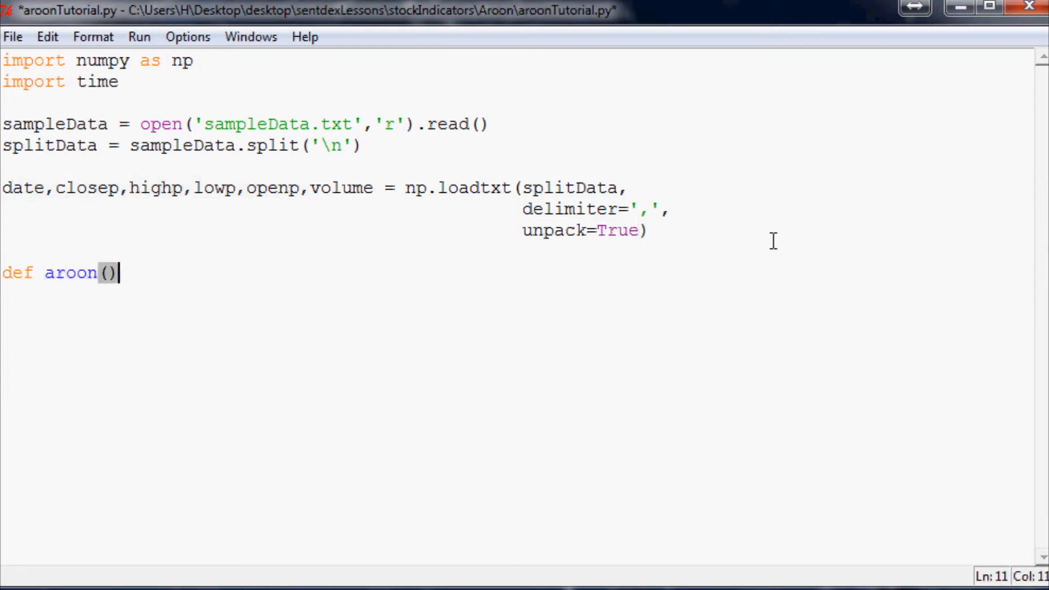
type("tf")
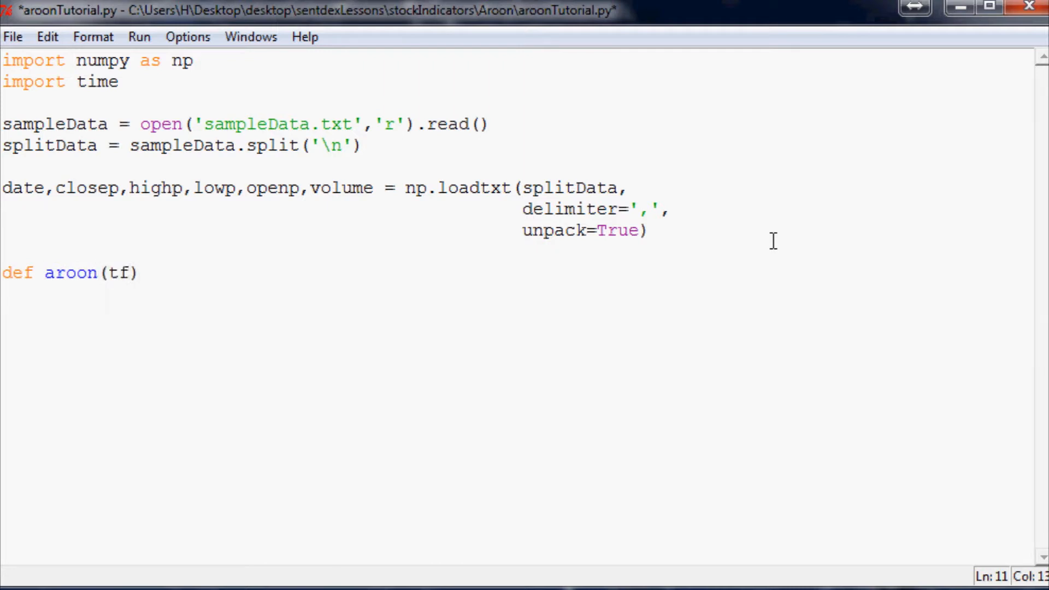
type(":")
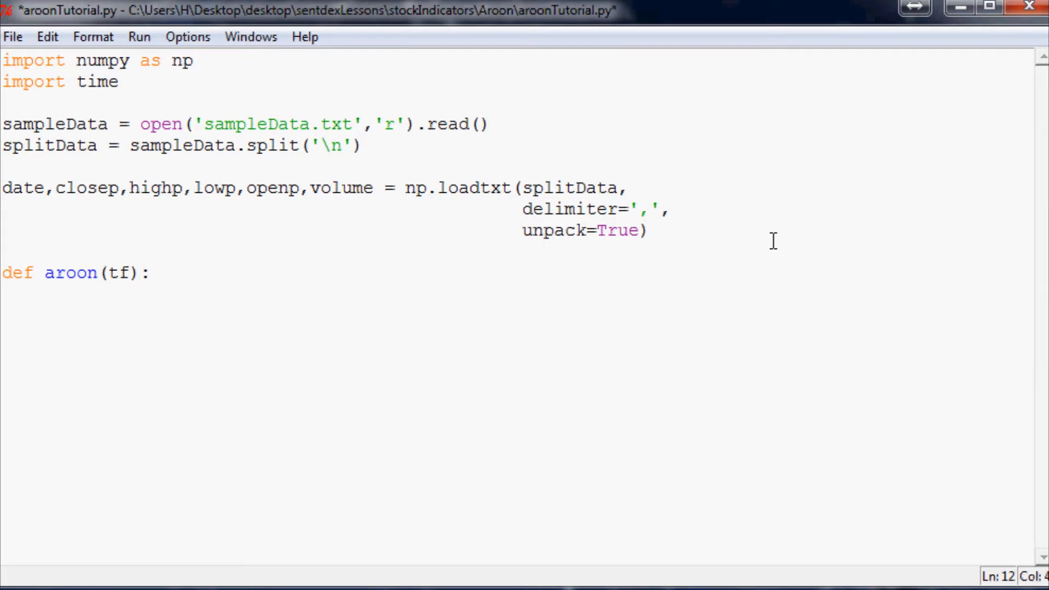
key("enter")
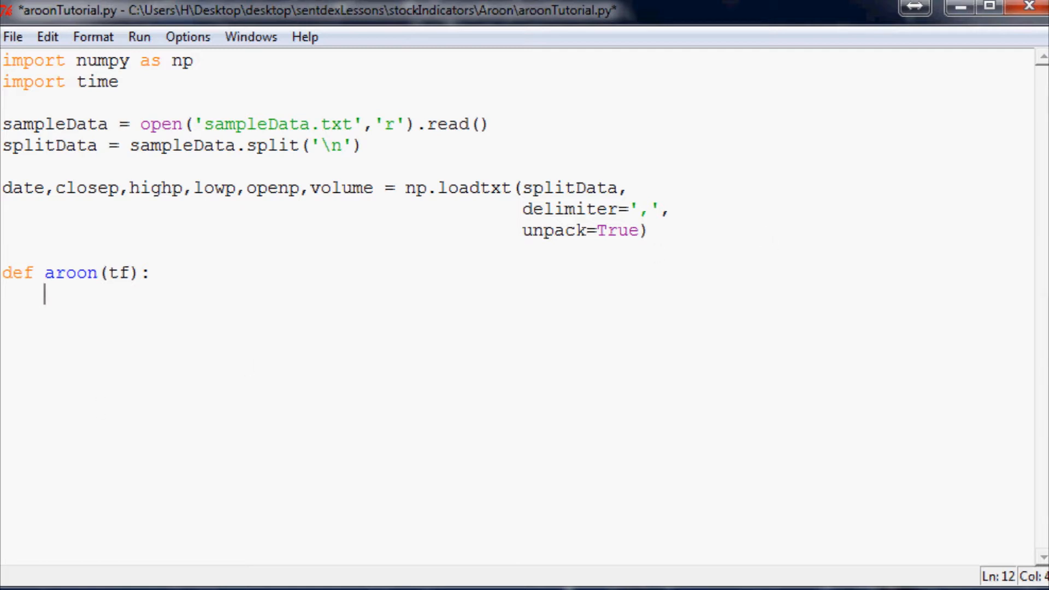
Step: Initialize empty AroonUp, AroonDown and AroonDate lists inside the function
type("Aroonup")
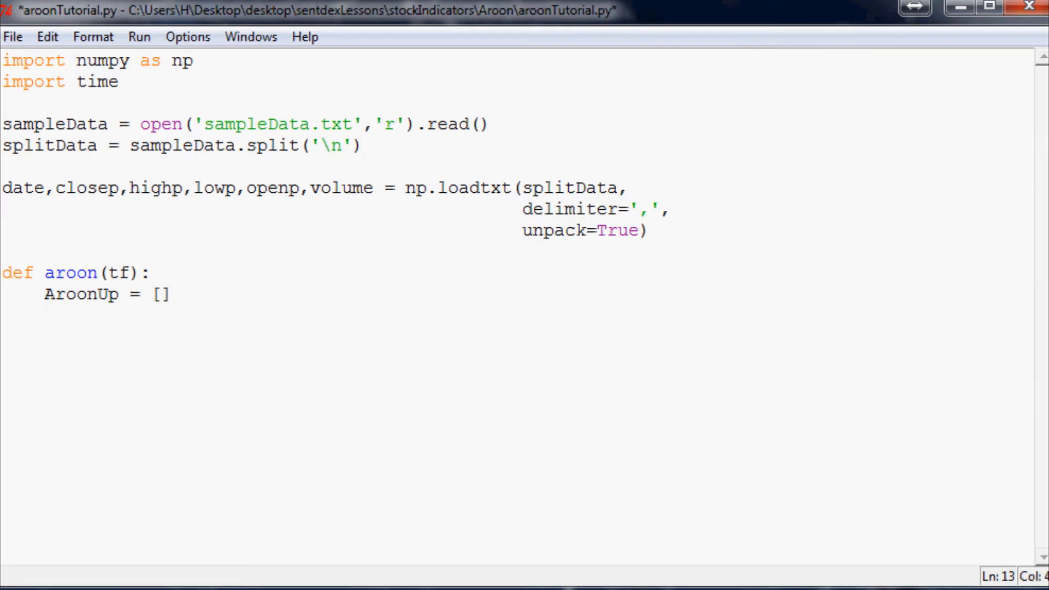
key("enter")
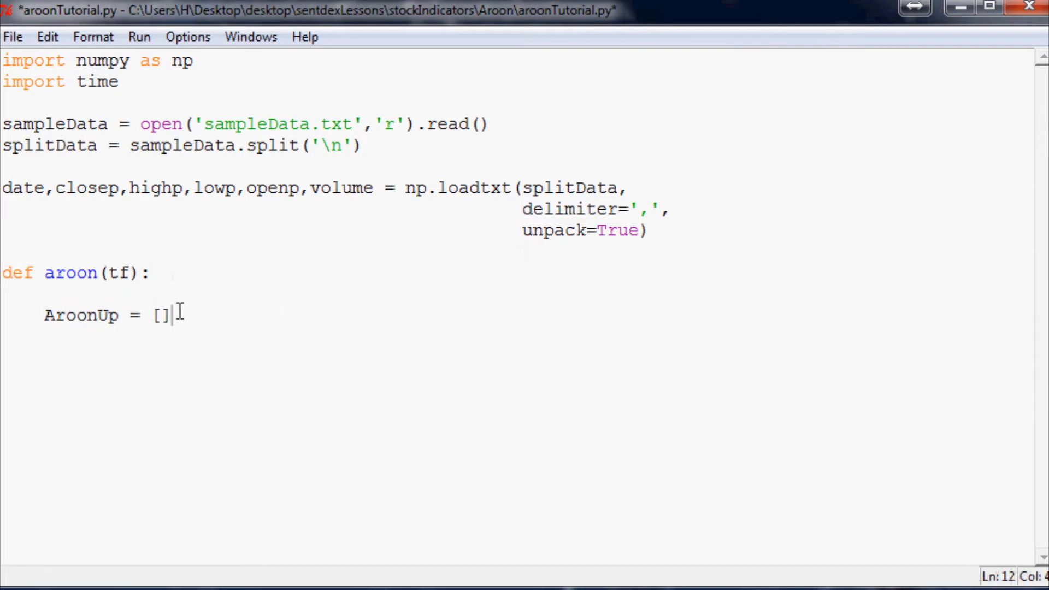
key("enter")
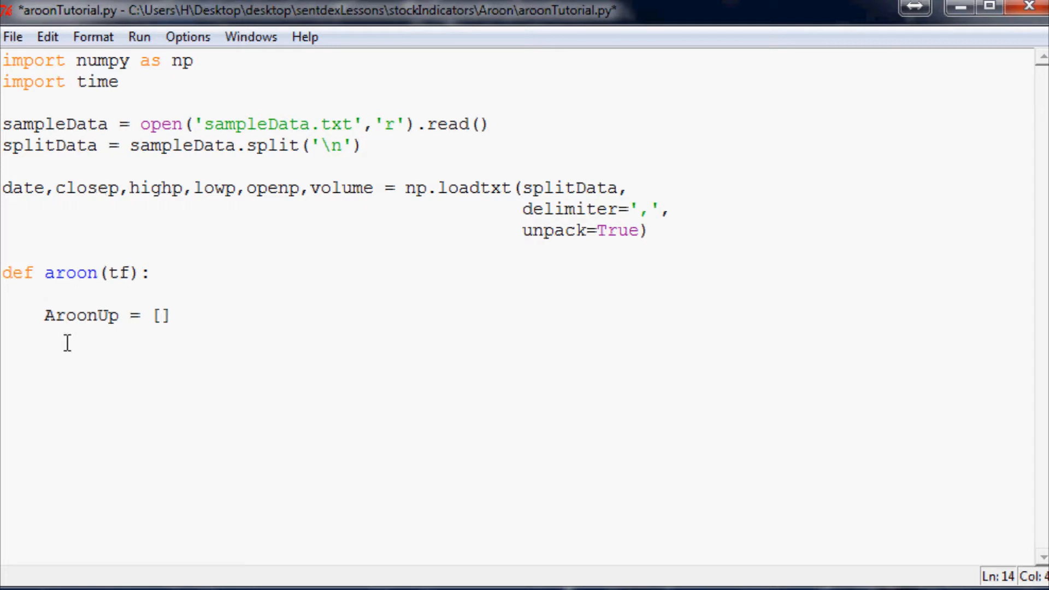
type("Aroon")
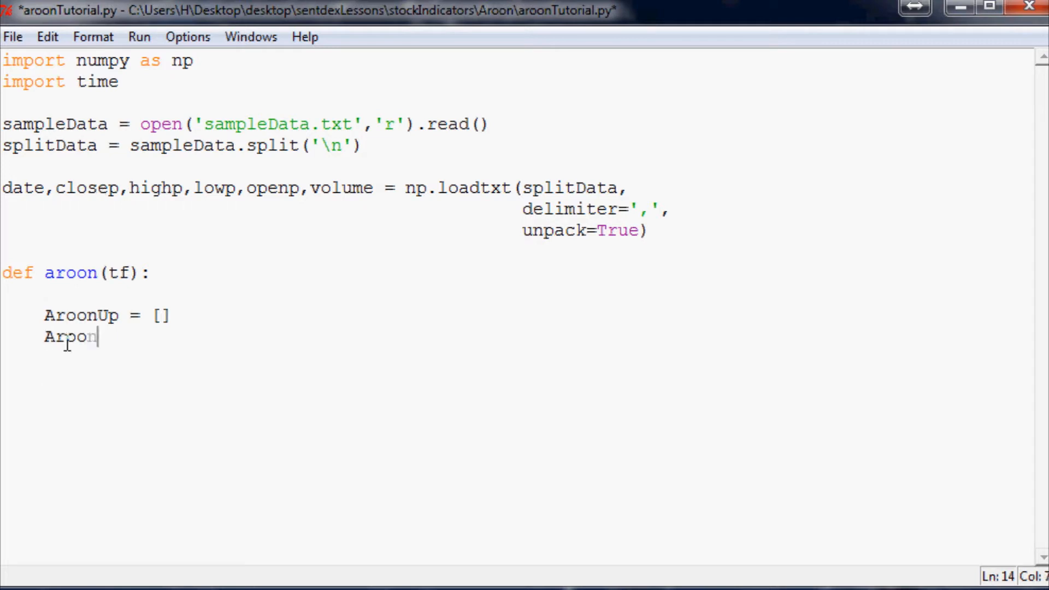
type("nDown =")
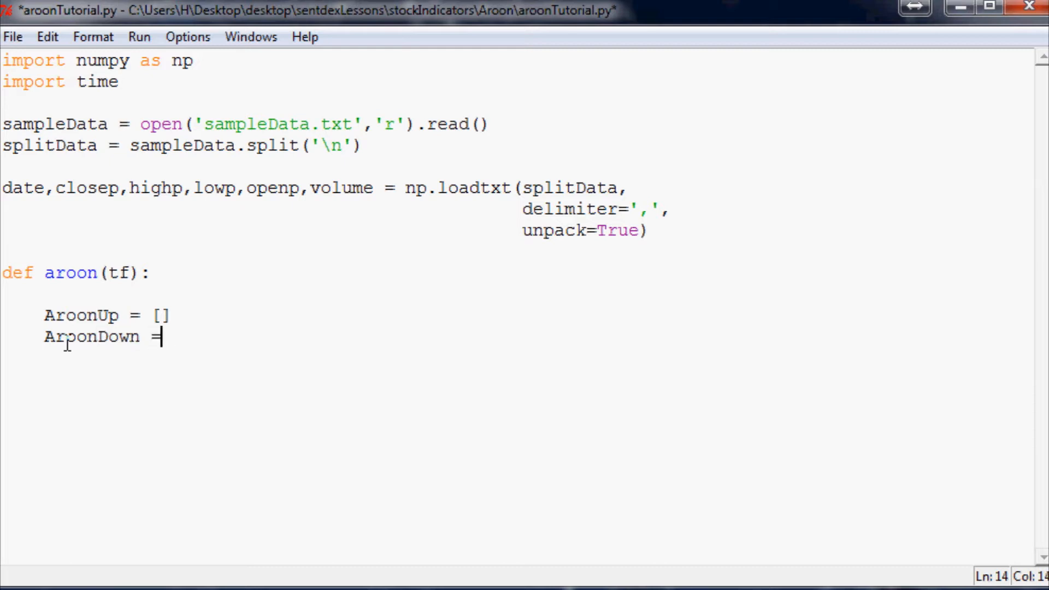
type("[]")
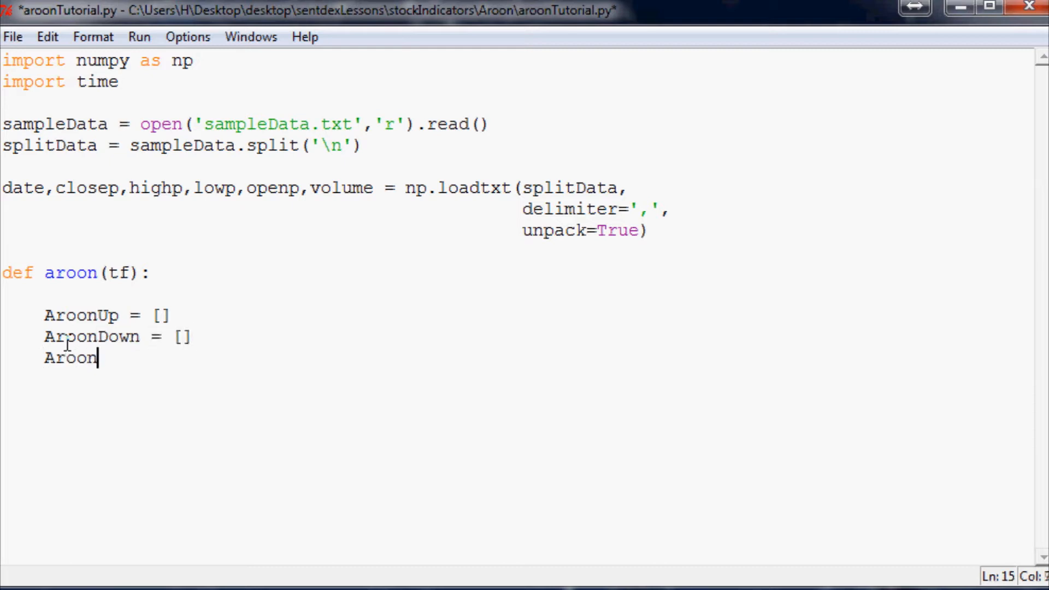
type("Date = []")
type("x =")
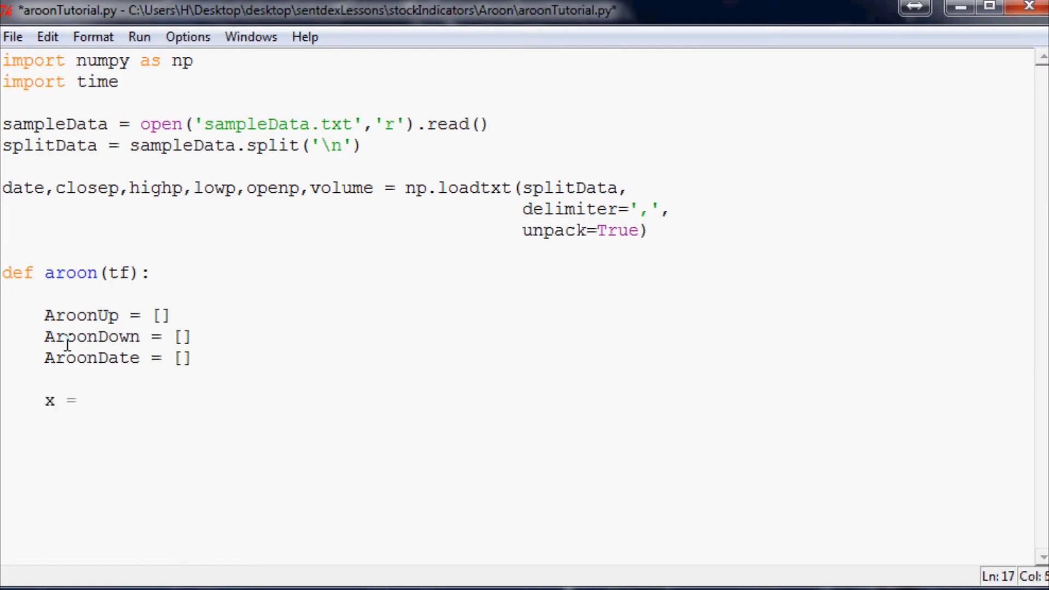
Step: Assign x = tf inside the aroon function
type("tf")
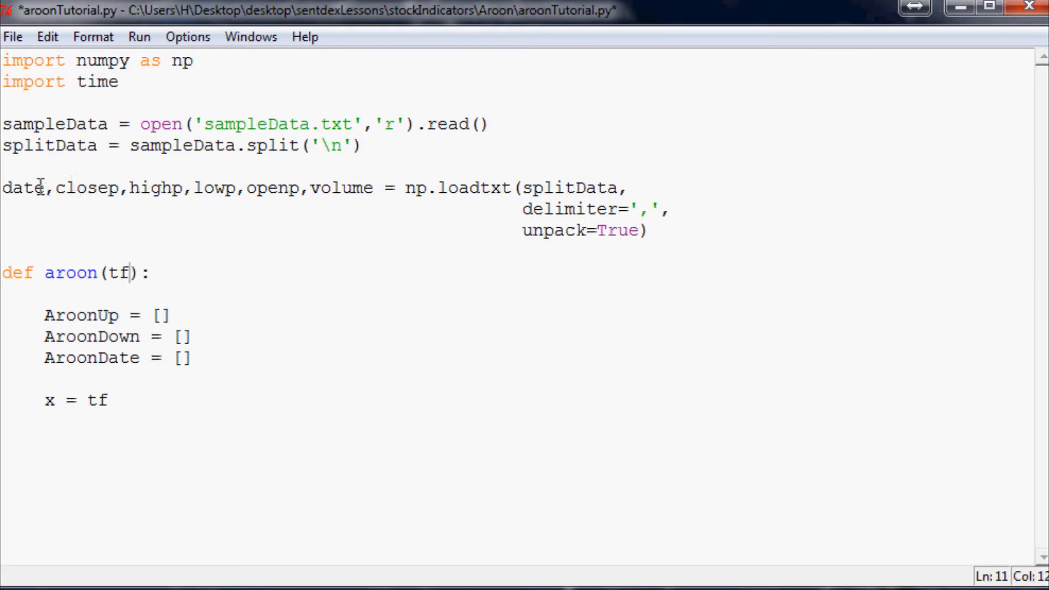
mouse_move(142, 391)
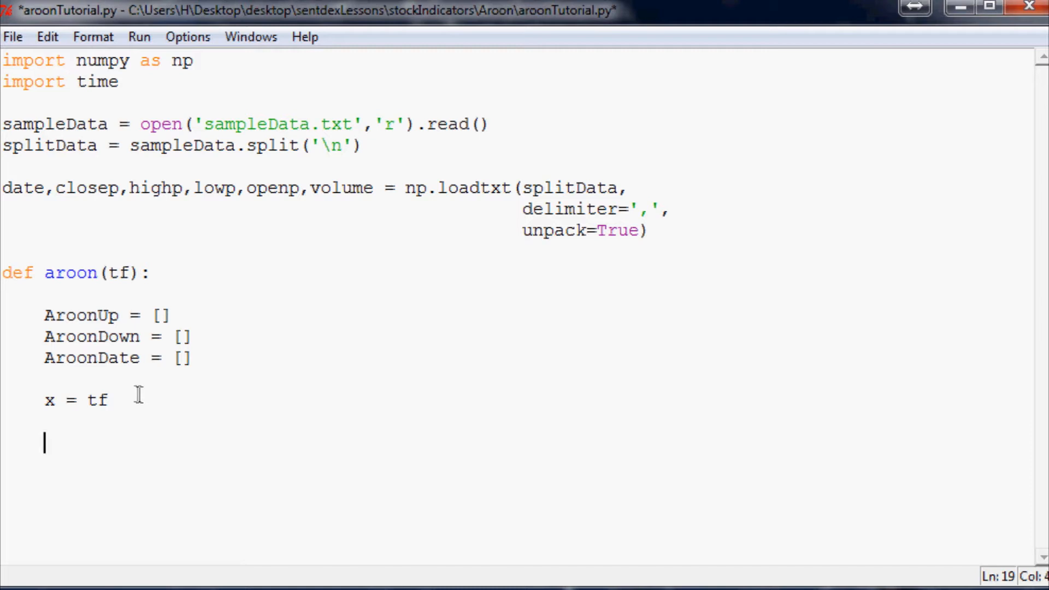
mouse_move(475, 101)
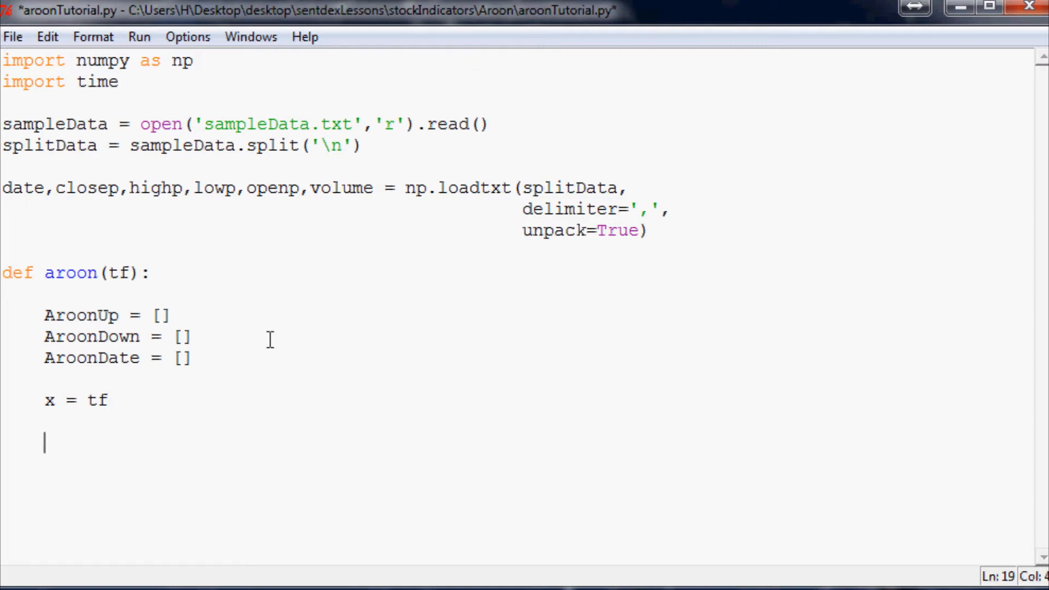
mouse_move(240, 400)
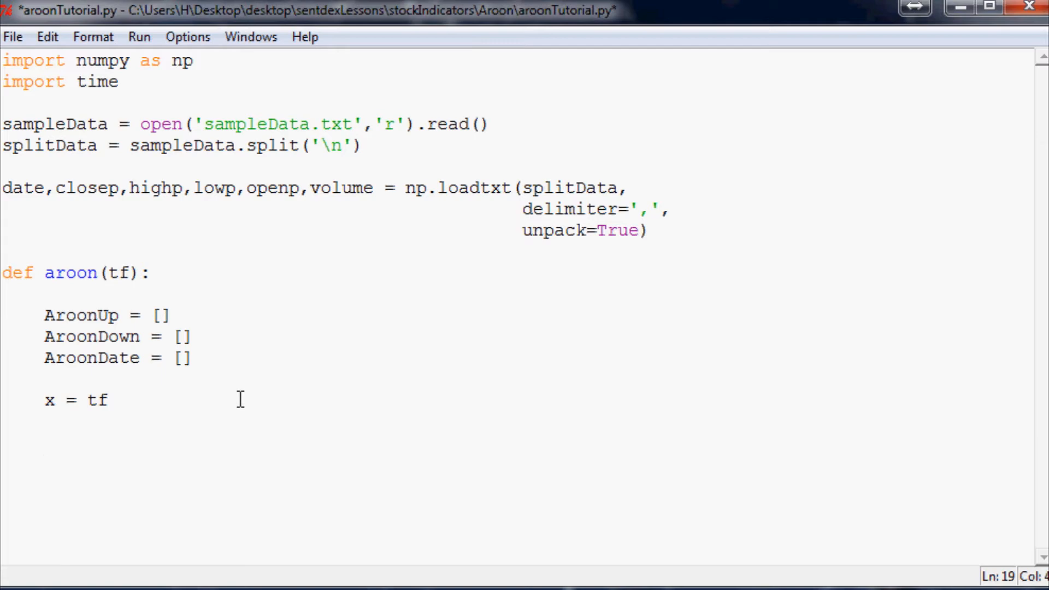
Step: Write the loop header while x < len(date): and move into its indented body
key("enter")
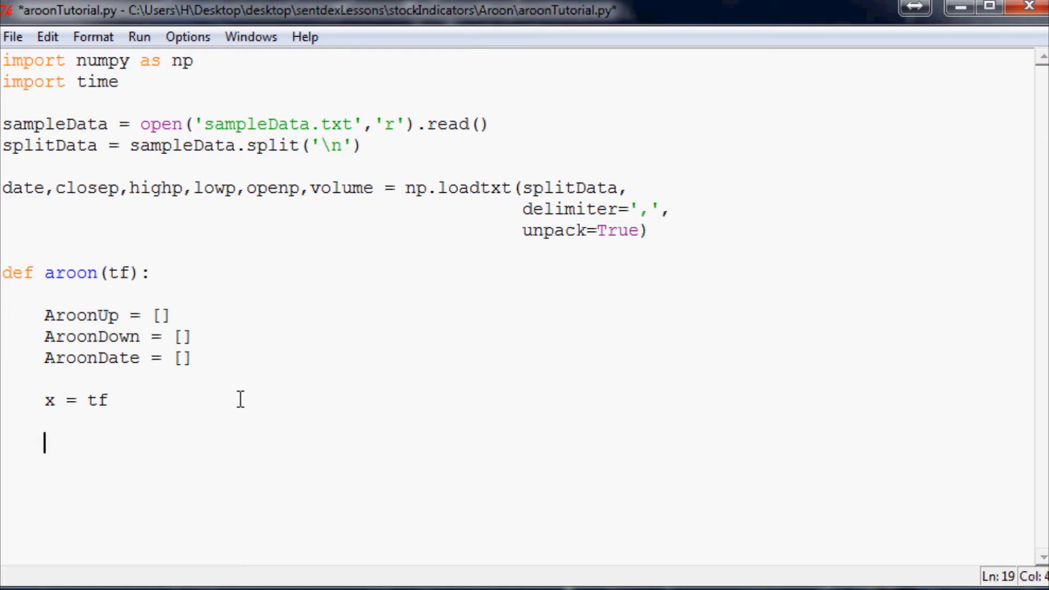
type("whil")
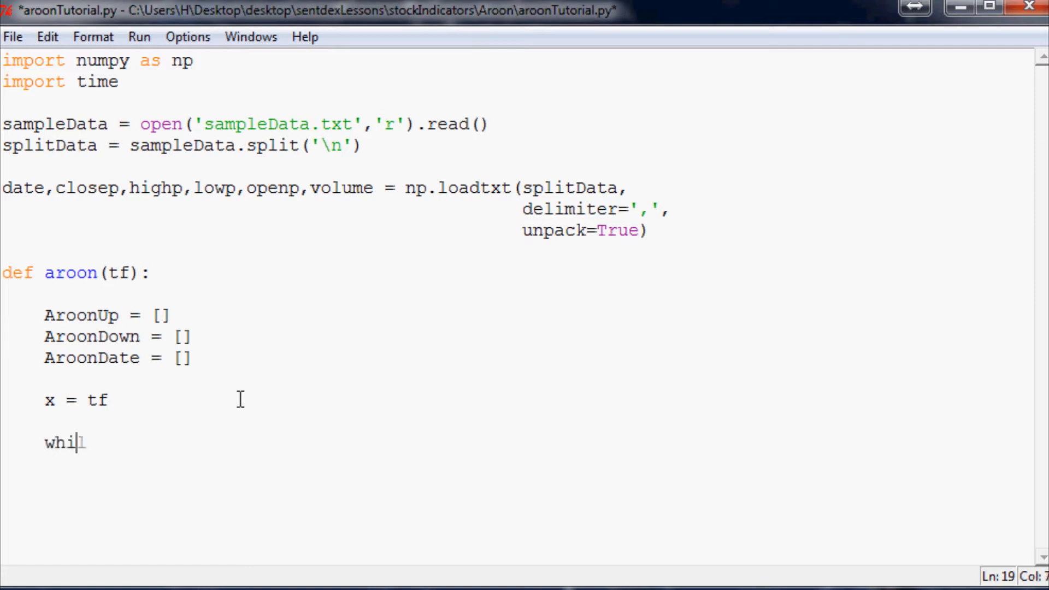
type("le x < len()")
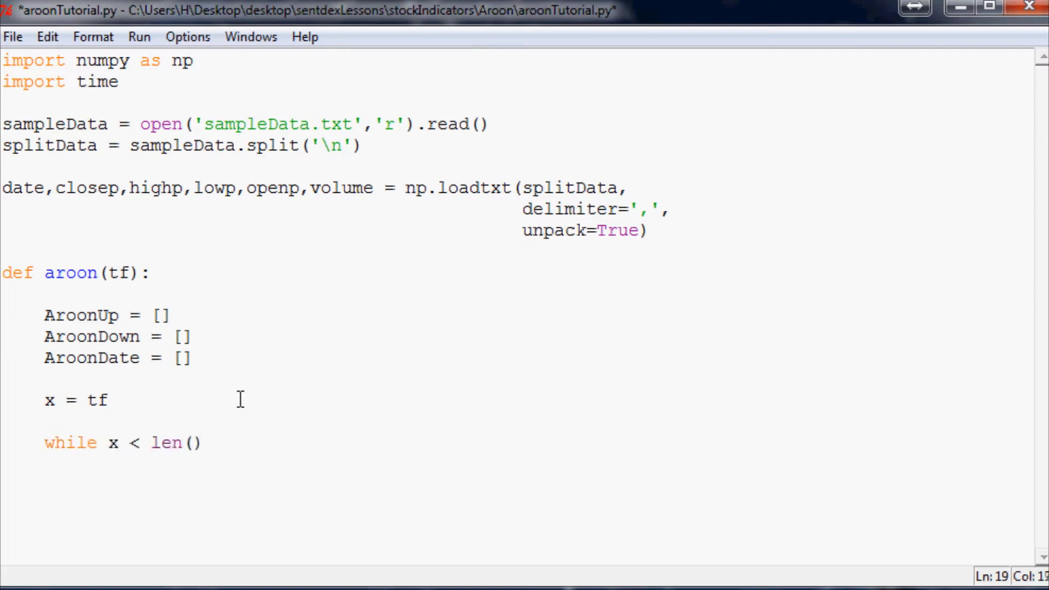
type("date):\"")
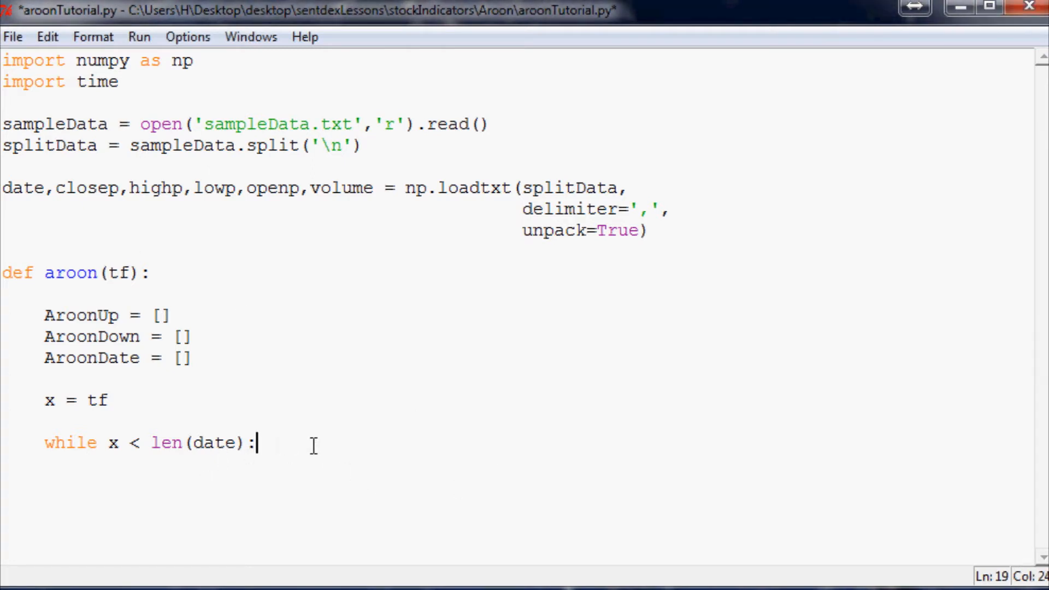
key("enter")
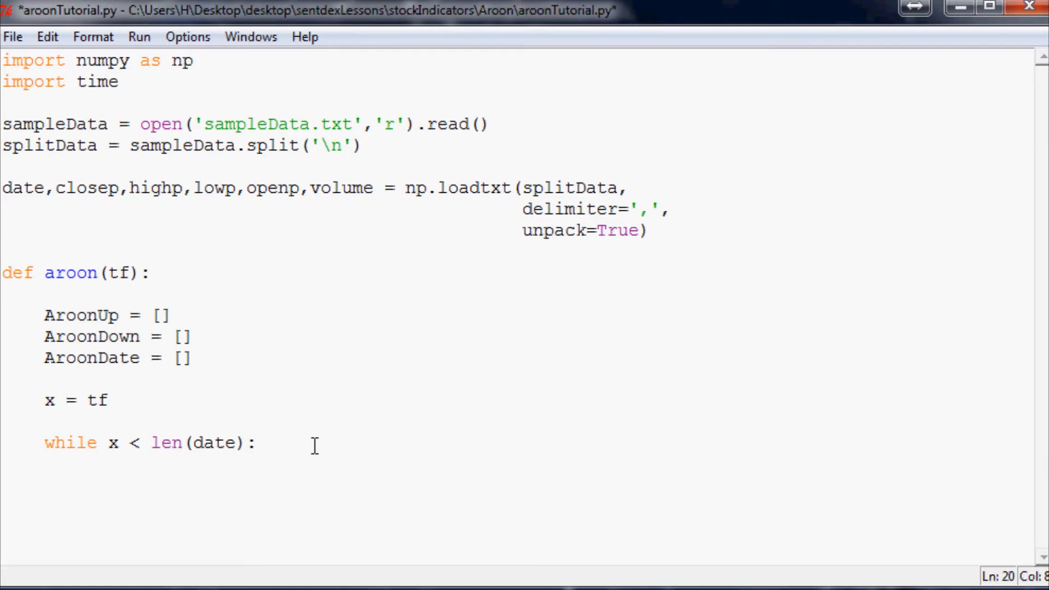
key("enter")
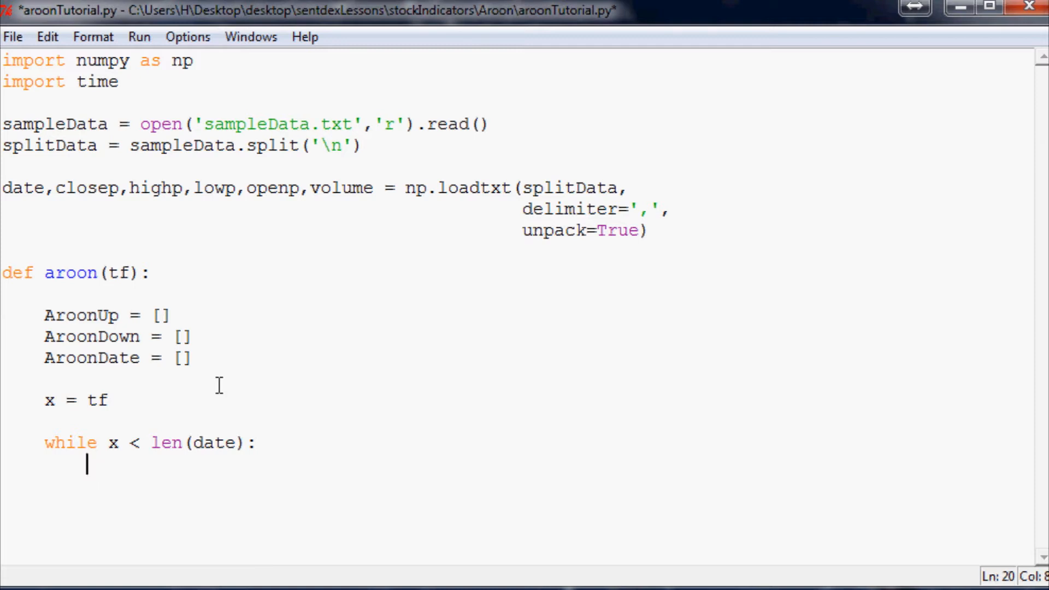
Step: Start the loop body with the assignment Aroon_Up =
type("A")
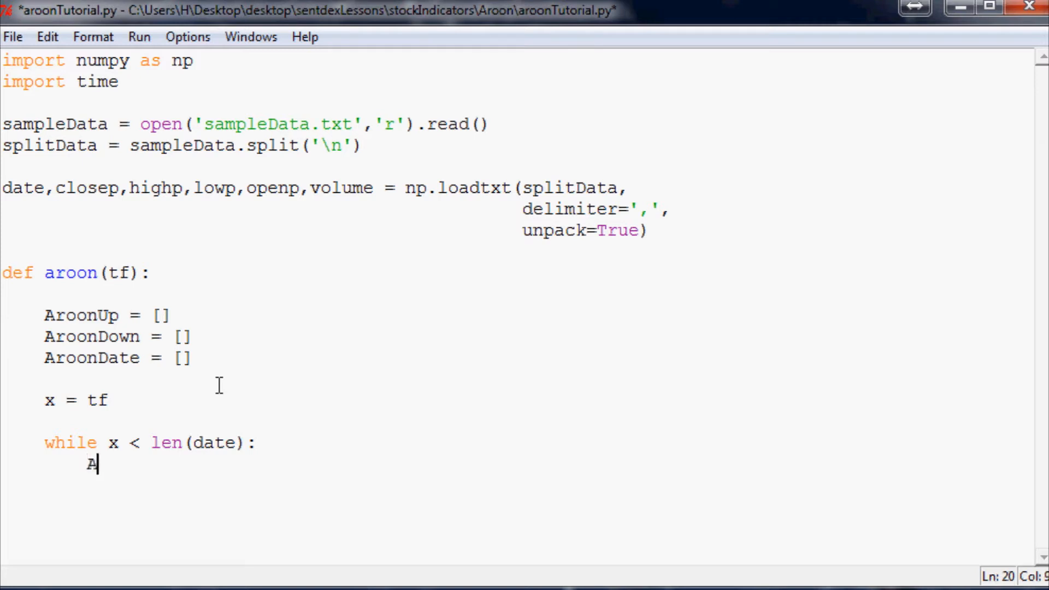
type("roon")
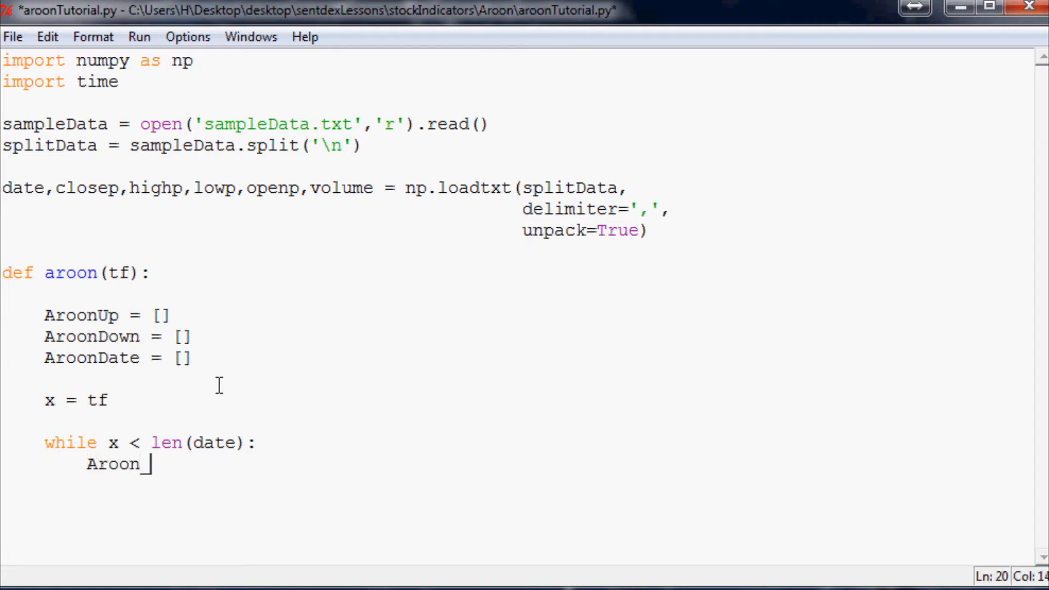
type("_Up =")
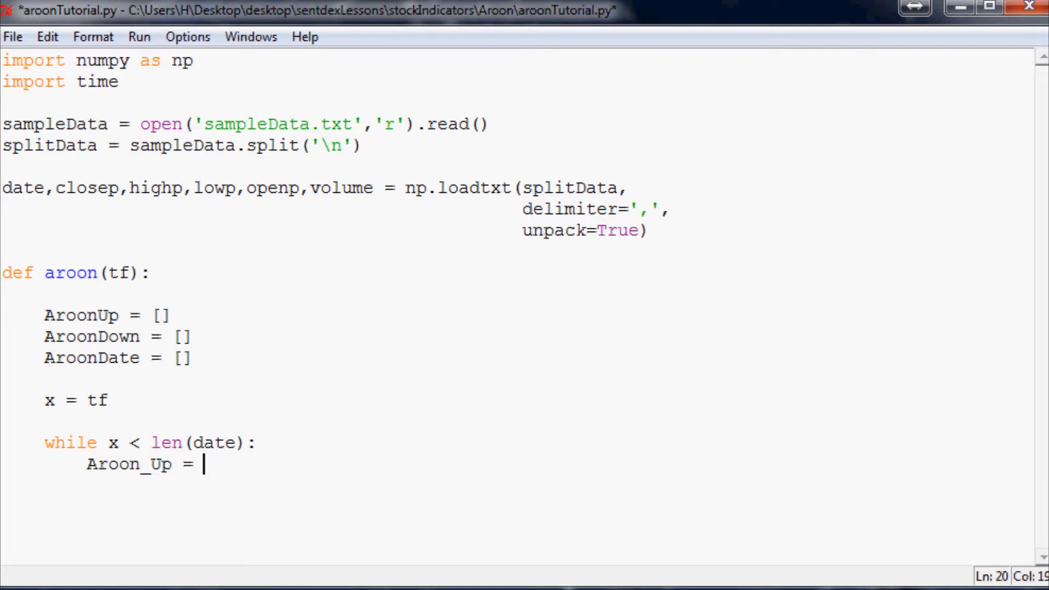
mouse_move(434, 495)
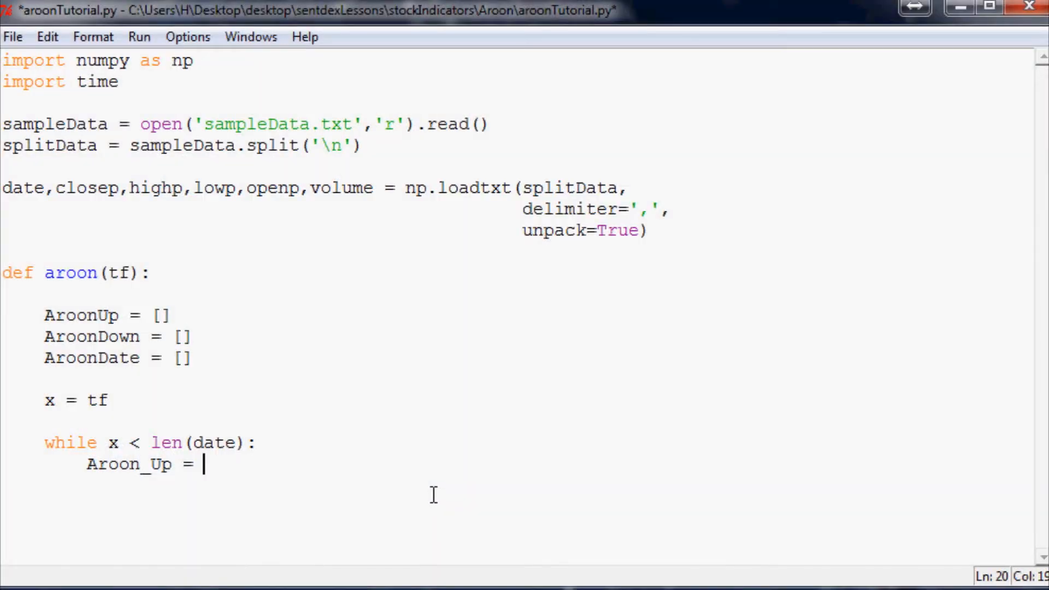
mouse_move(430, 500)
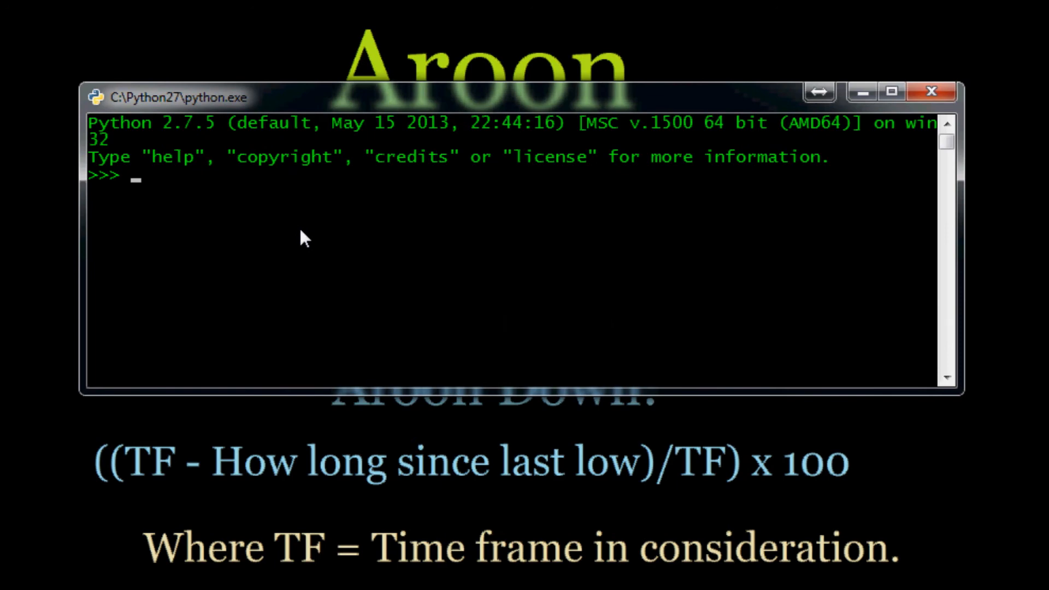
Step: Define the sample list ex = [1,3,4,5,6,2] in the shell and print max(ex), giving 6
type("ex =")
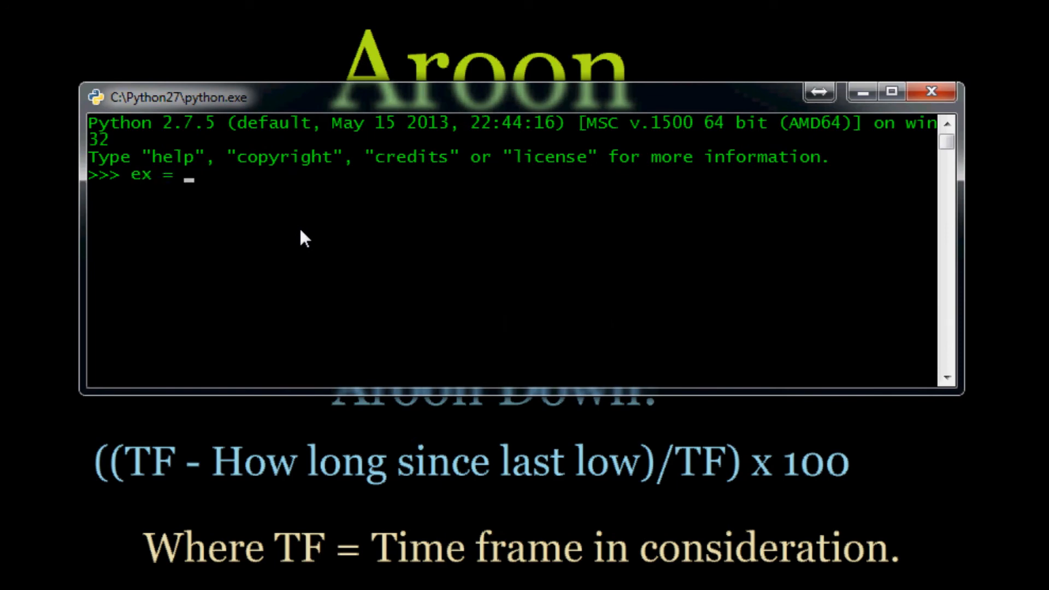
type("[1,3,4]")
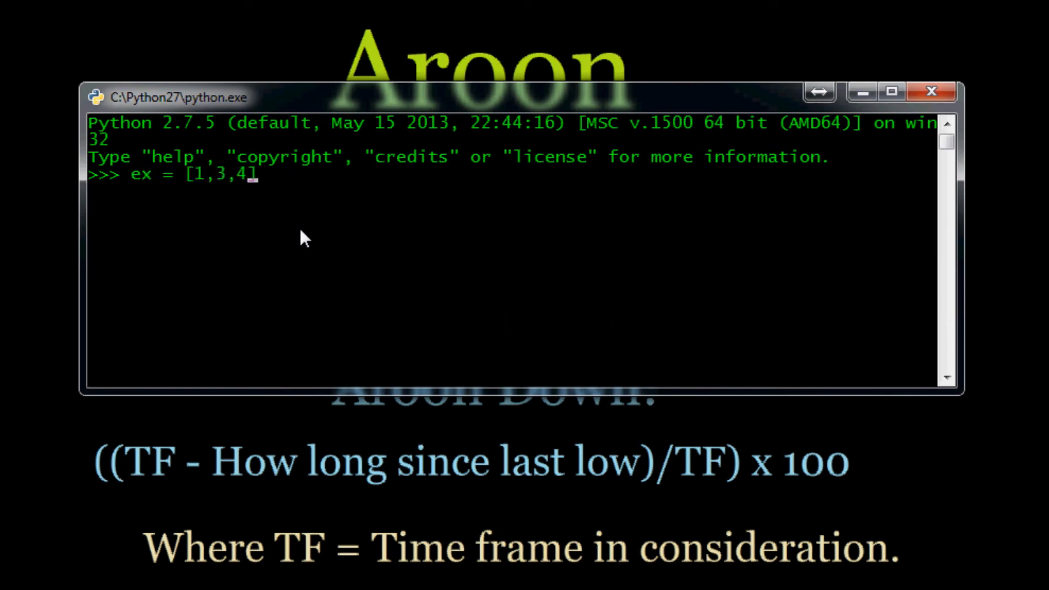
type("5,6,62")
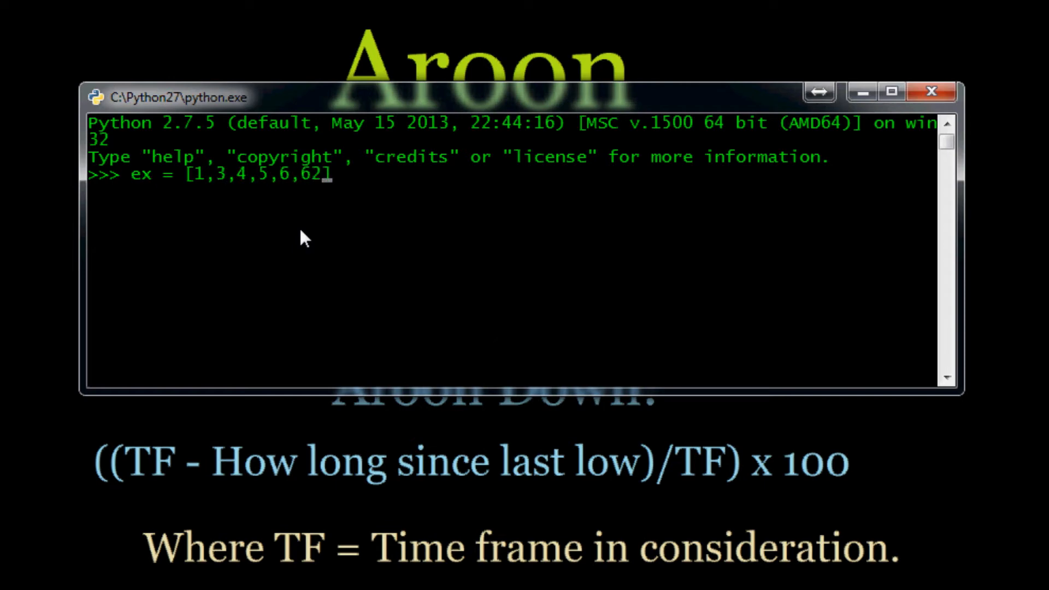
key("Backspace")
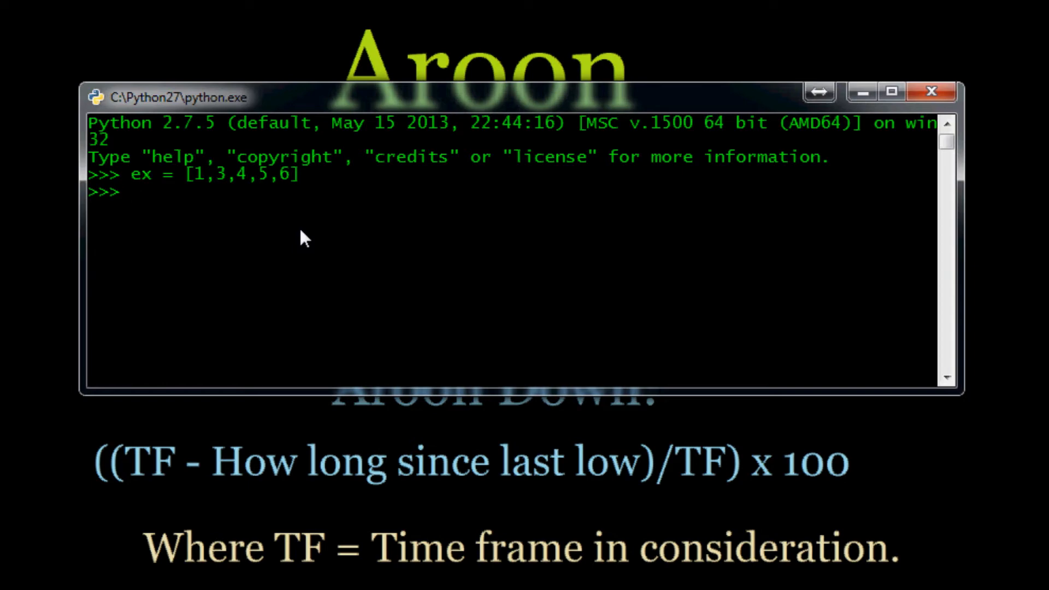
type("print max()")
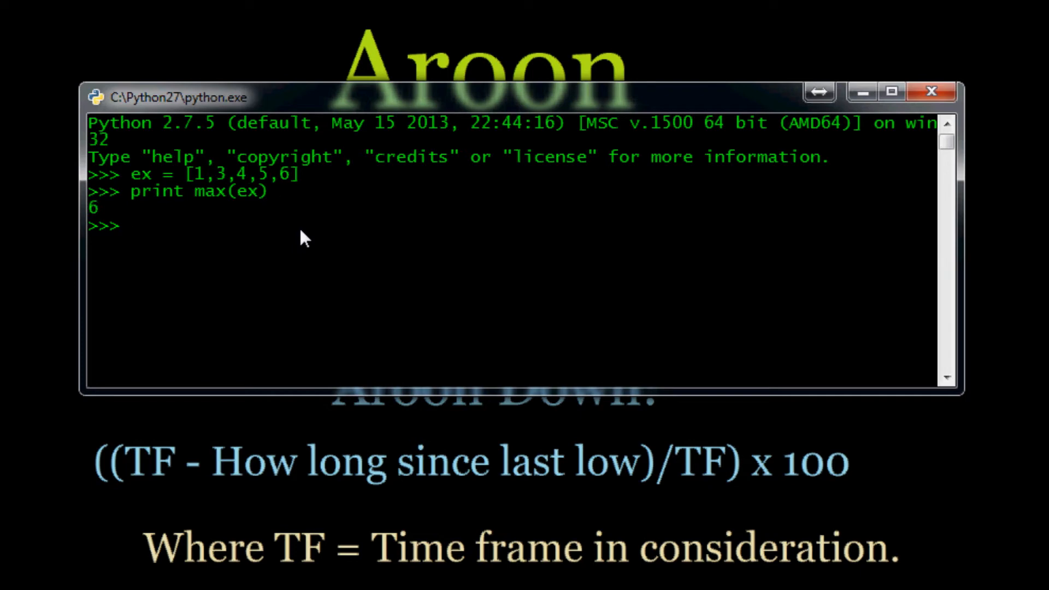
Step: Print min(ex), giving 1, then discard an unfinished .tolist() line
type("print")
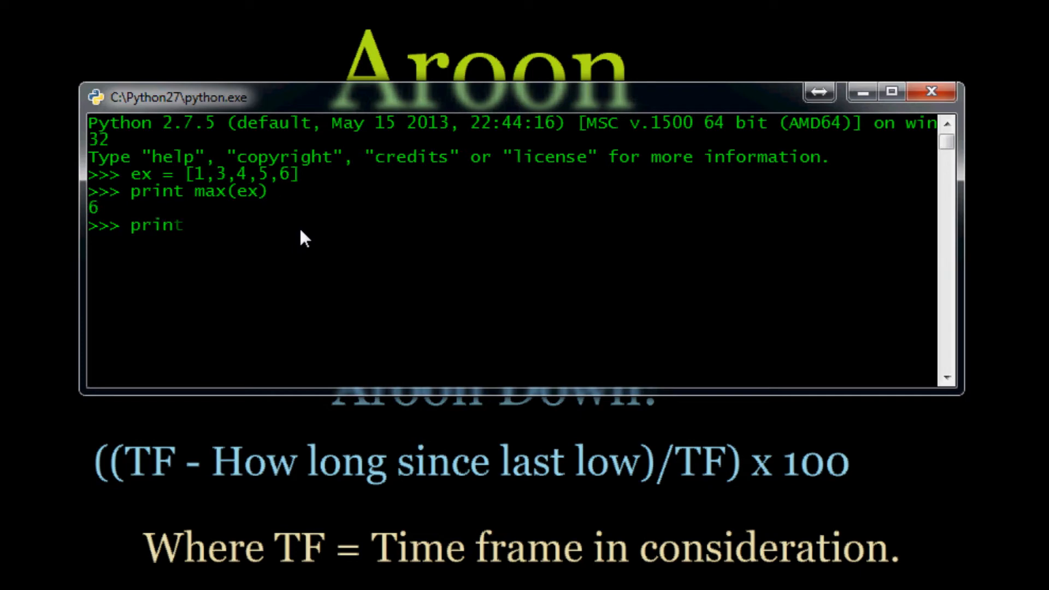
type("min(ex)")
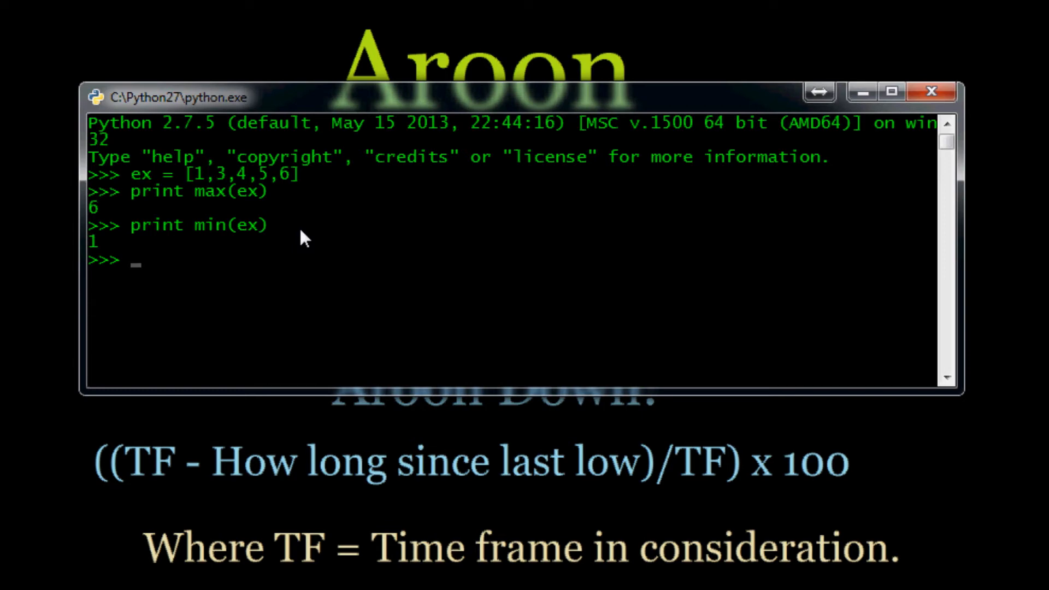
mouse_move(166, 263)
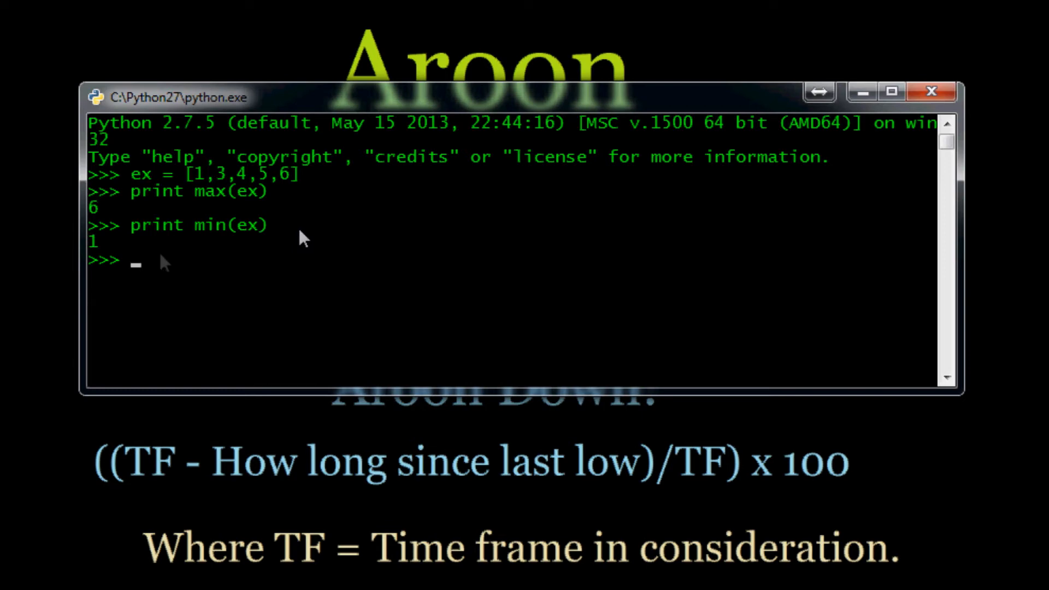
mouse_move(94, 267)
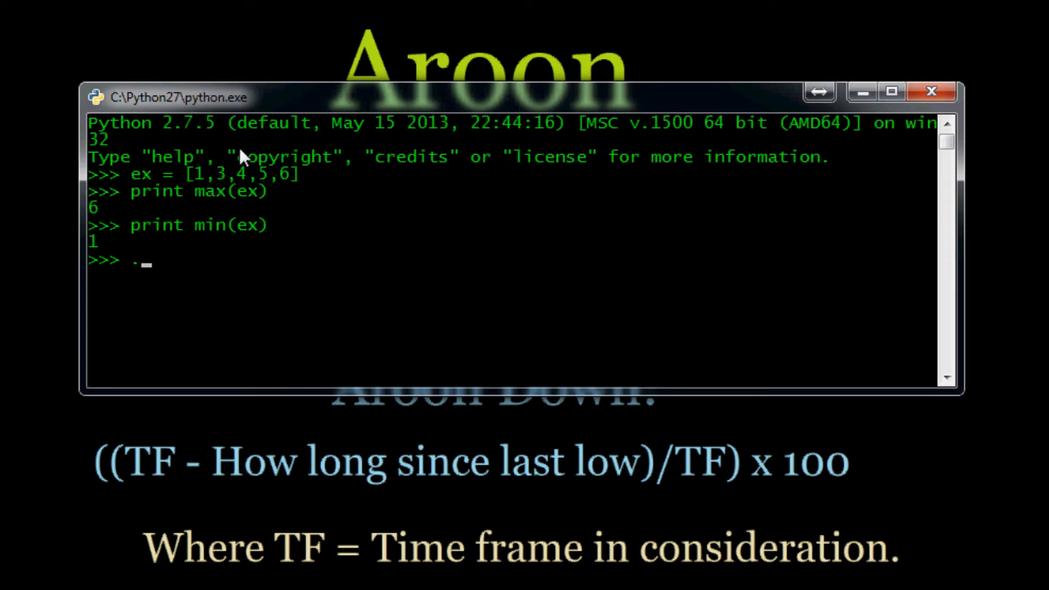
type(".tolist()")
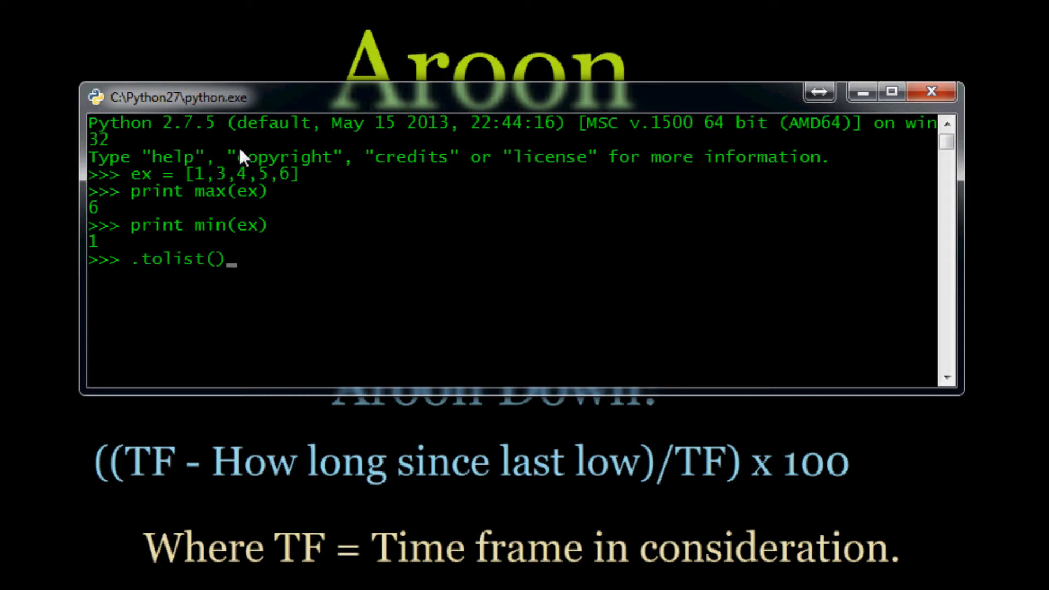
key("Backspace")
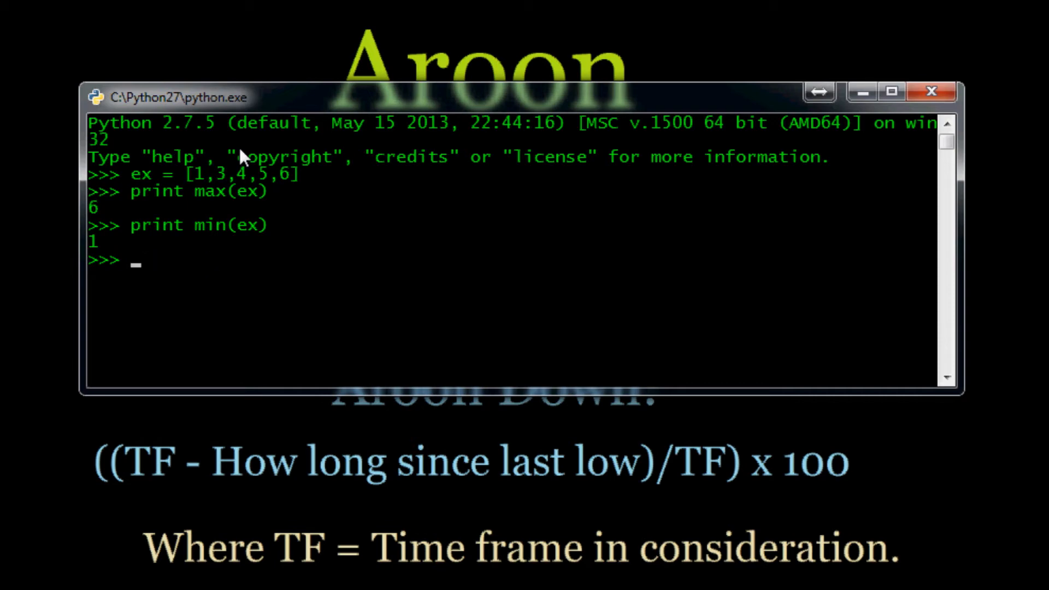
mouse_move(104, 220)
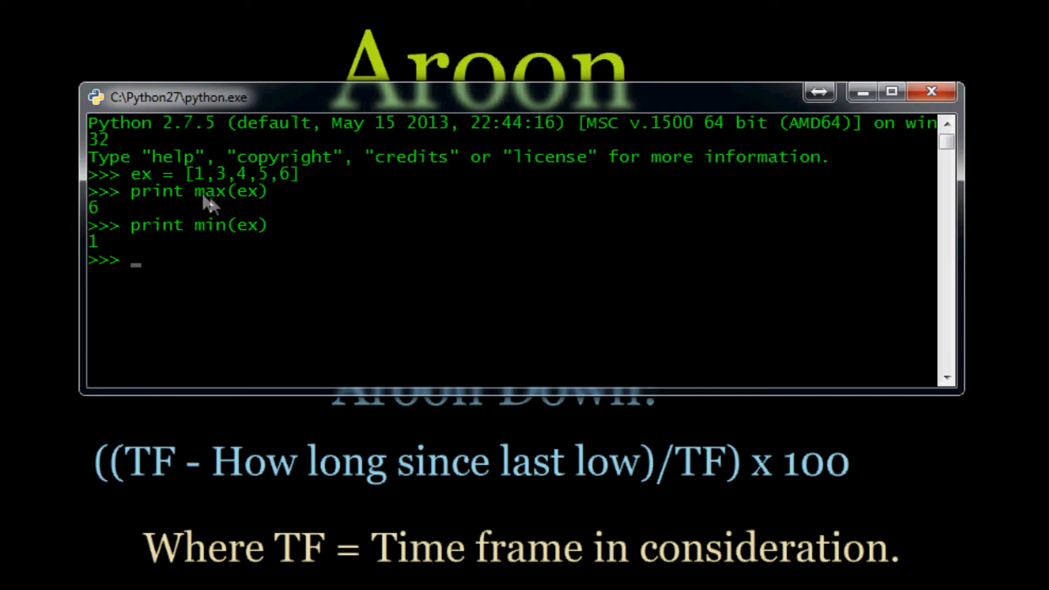
mouse_move(186, 276)
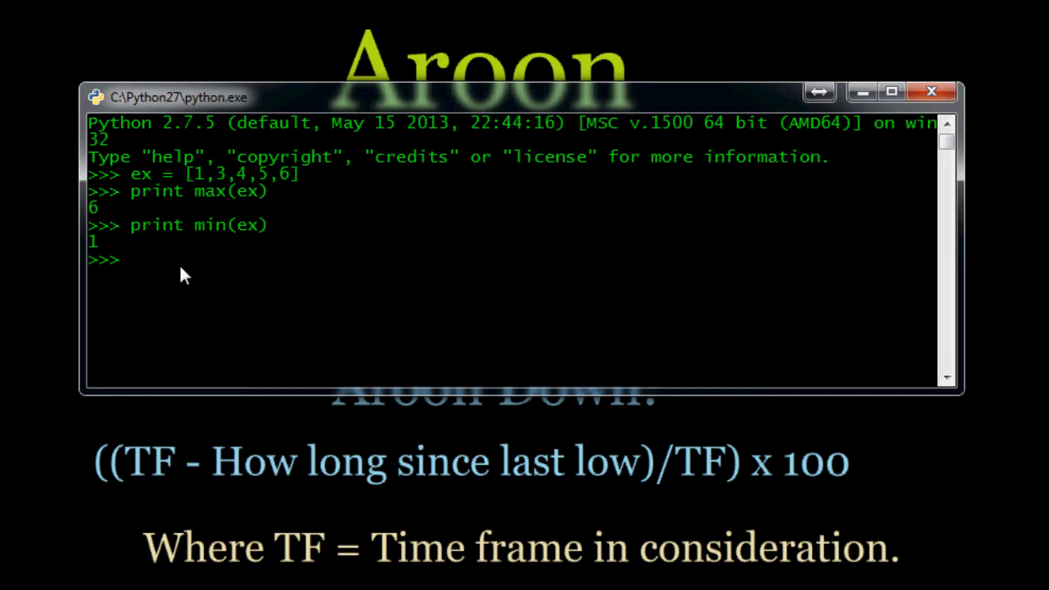
Step: Print ex.index(6) in the shell, returning position 4
type("print")
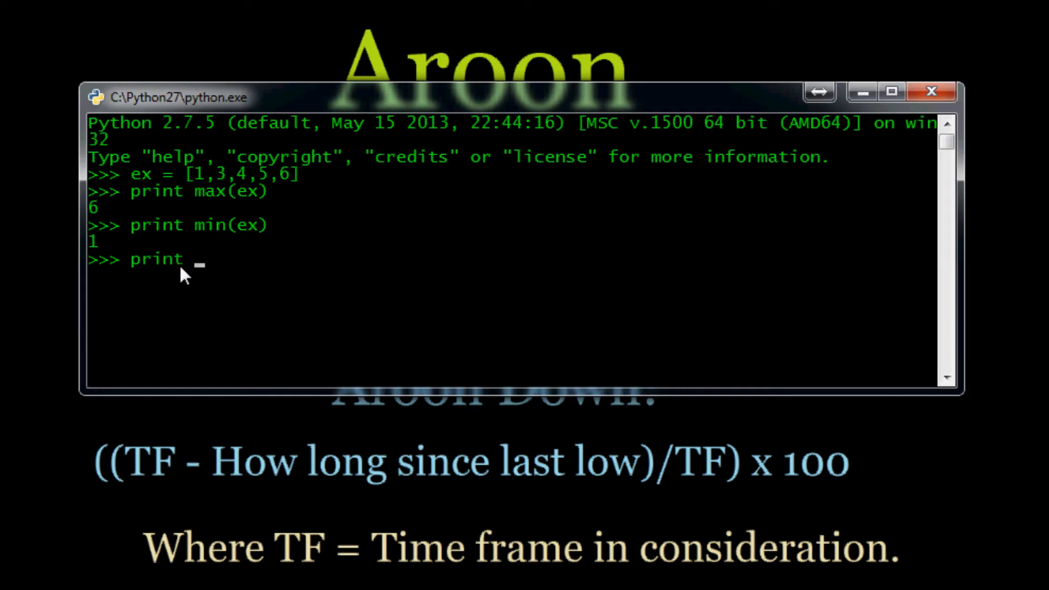
type("ex")
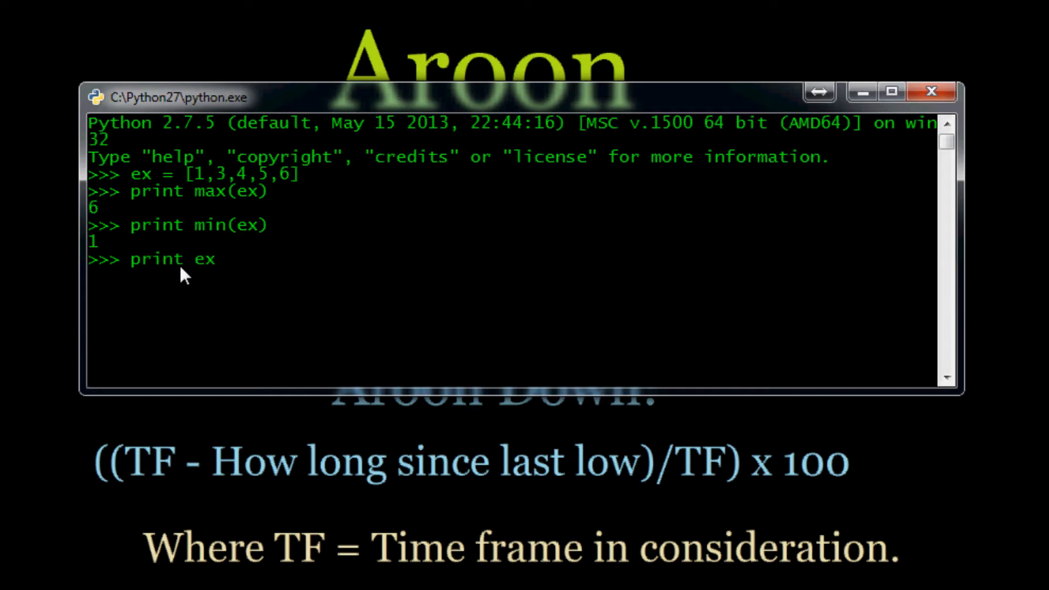
mouse_move(391, 177)
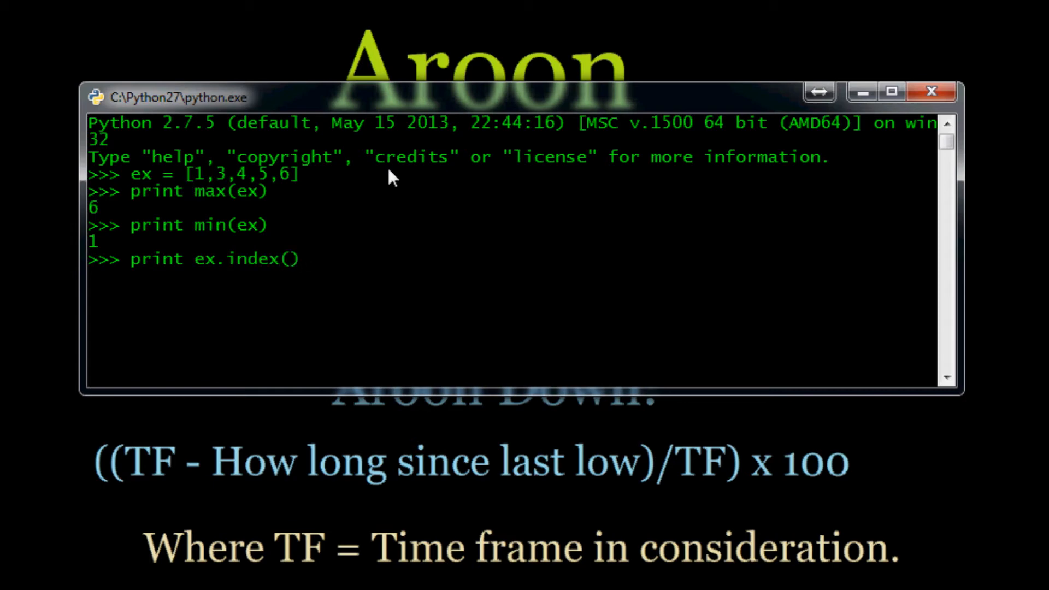
type("6")
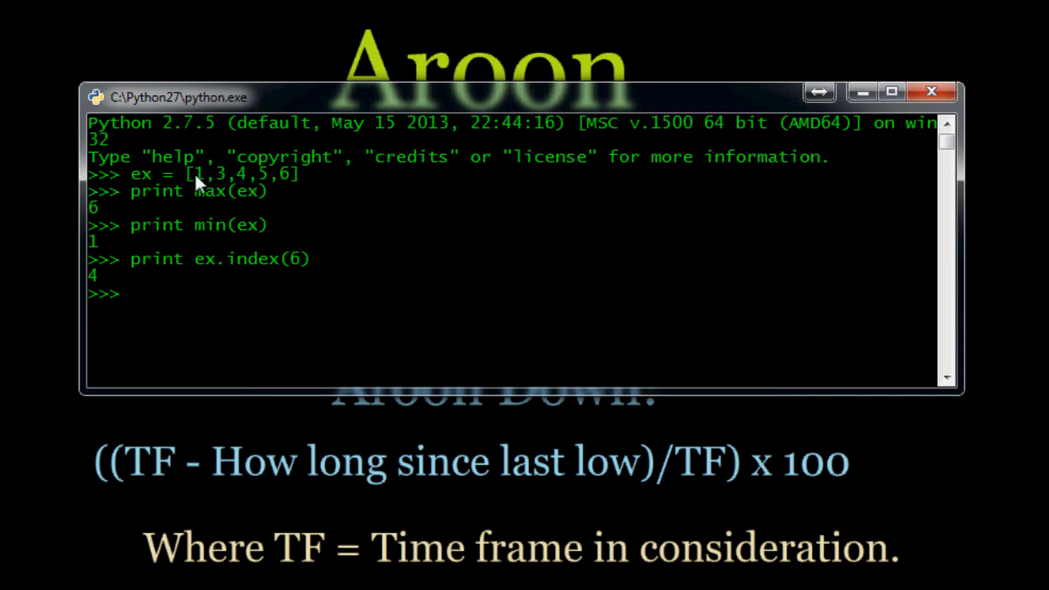
mouse_move(227, 183)
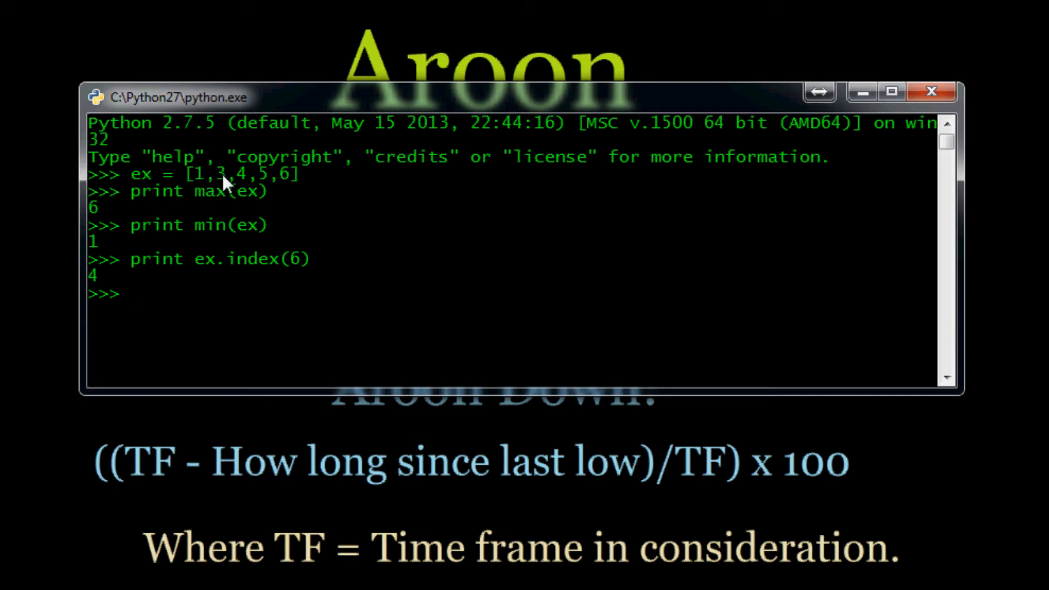
mouse_move(297, 188)
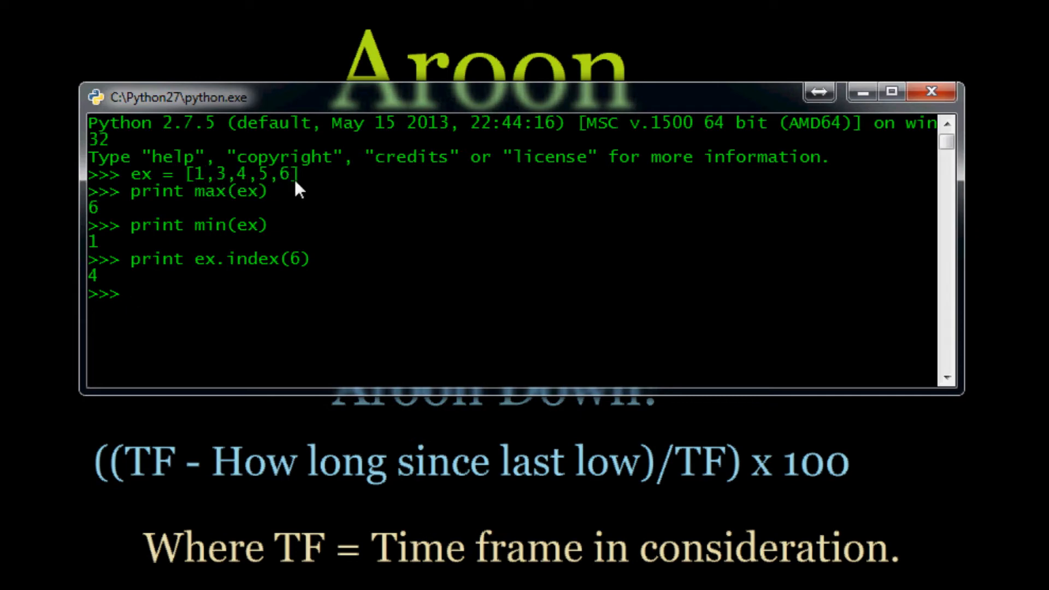
mouse_move(144, 267)
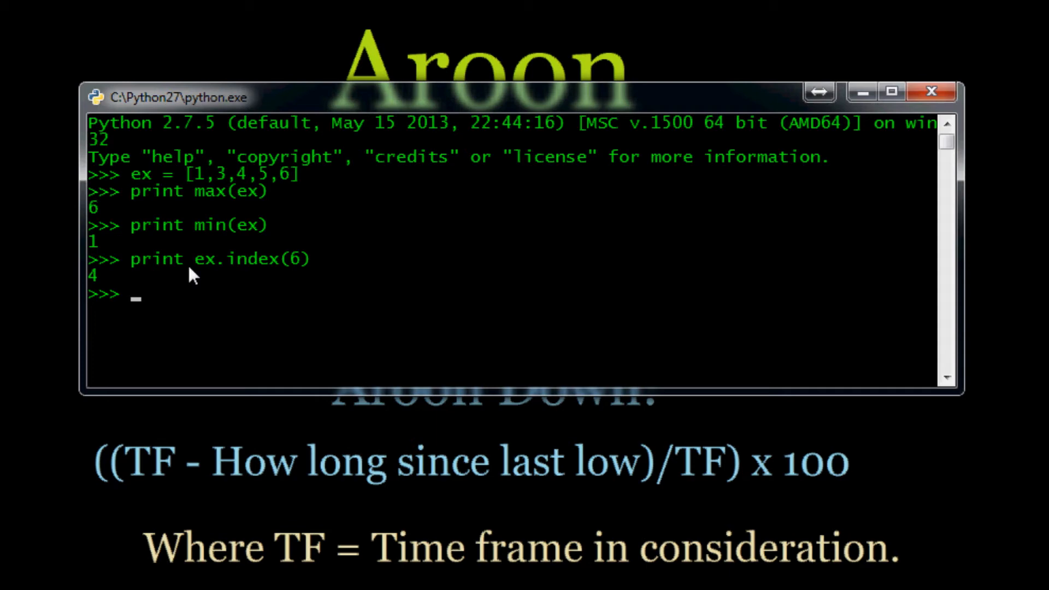
mouse_move(213, 185)
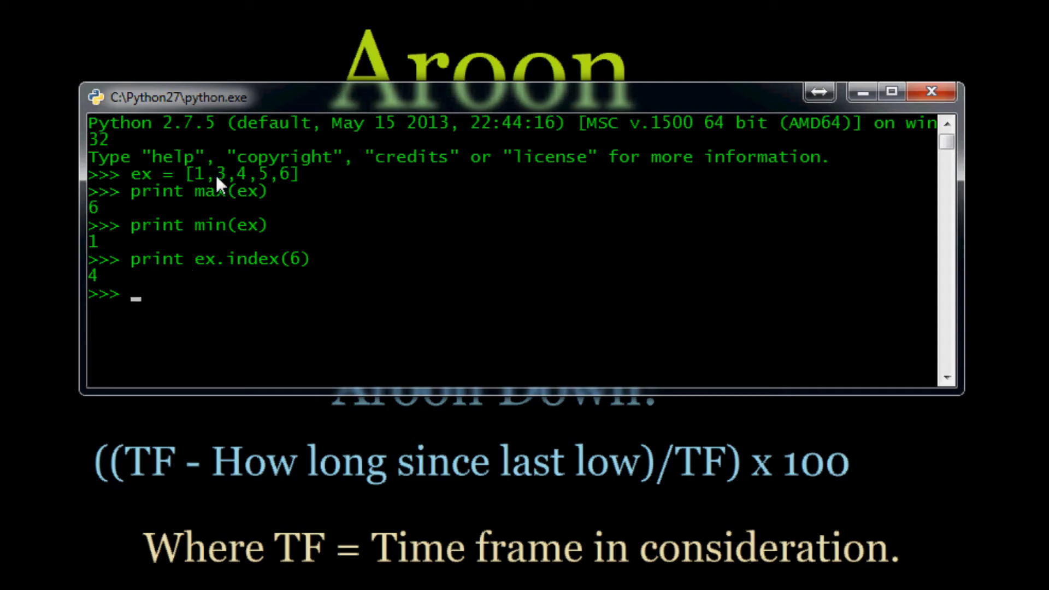
mouse_move(100, 294)
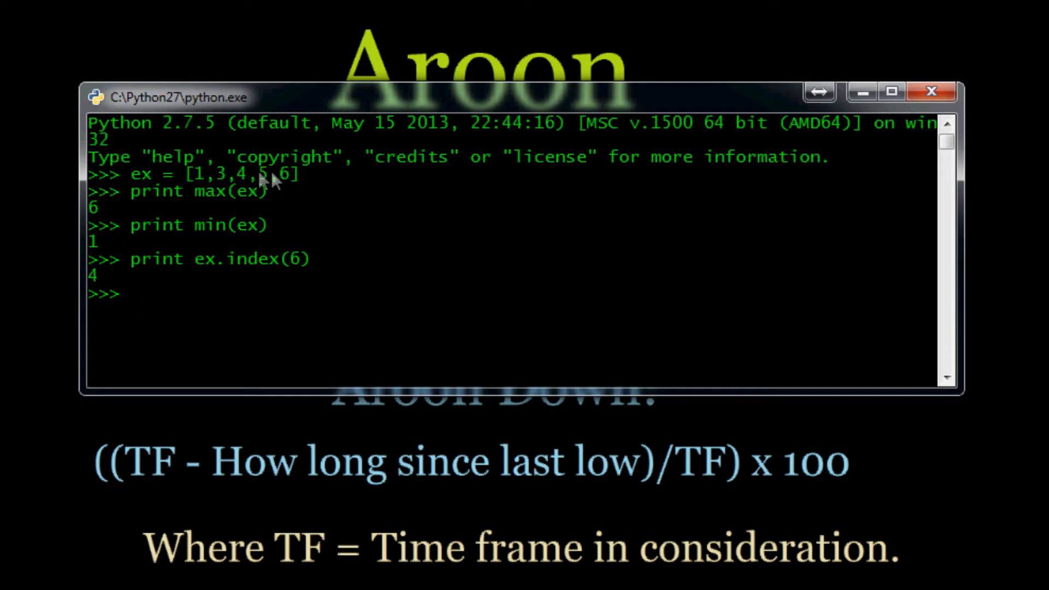
mouse_move(100, 287)
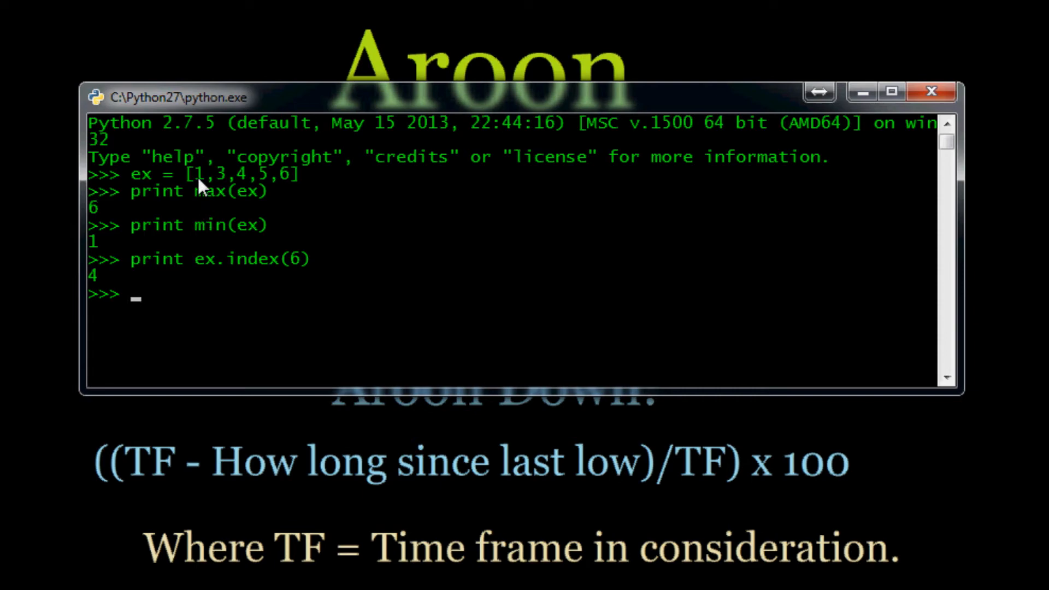
mouse_move(207, 175)
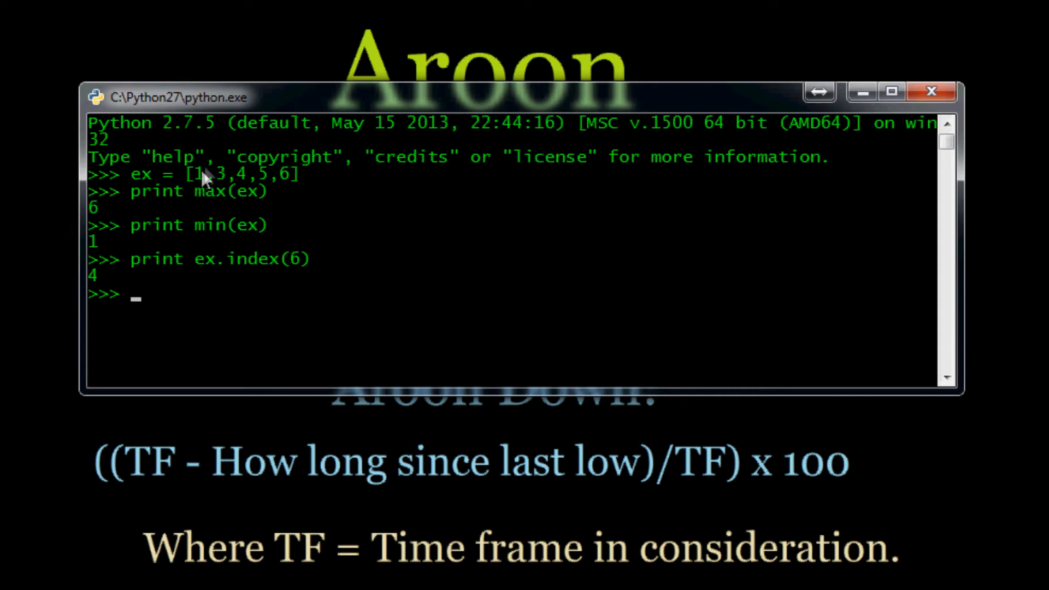
mouse_move(257, 167)
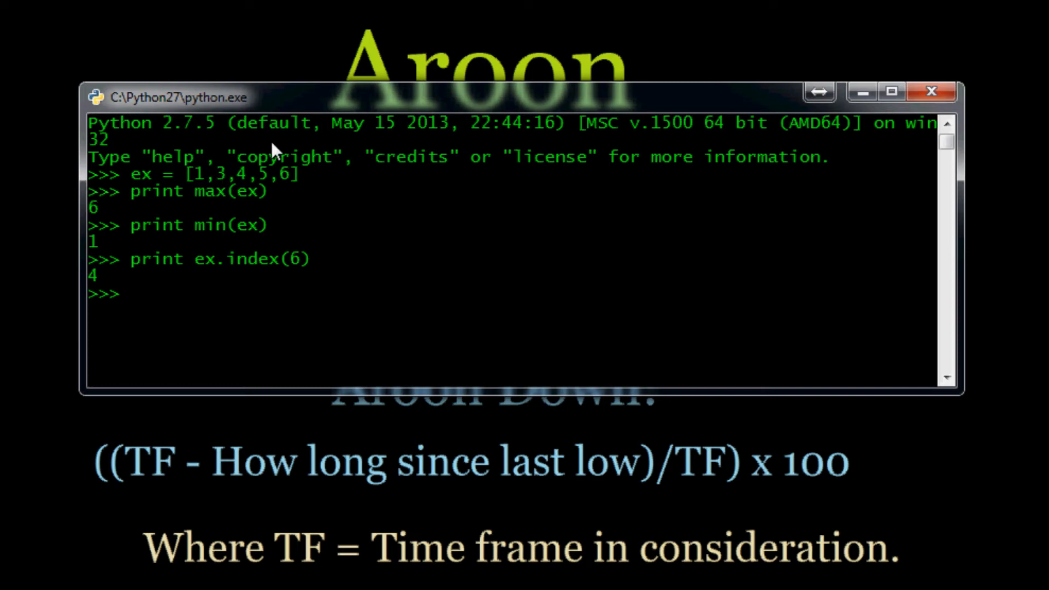
mouse_move(154, 277)
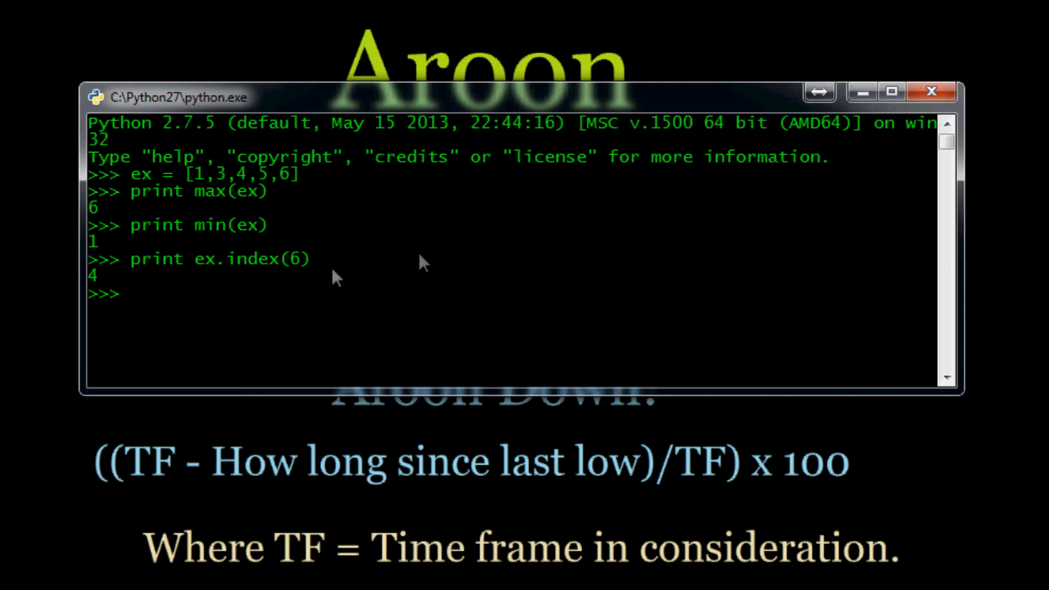
mouse_move(422, 277)
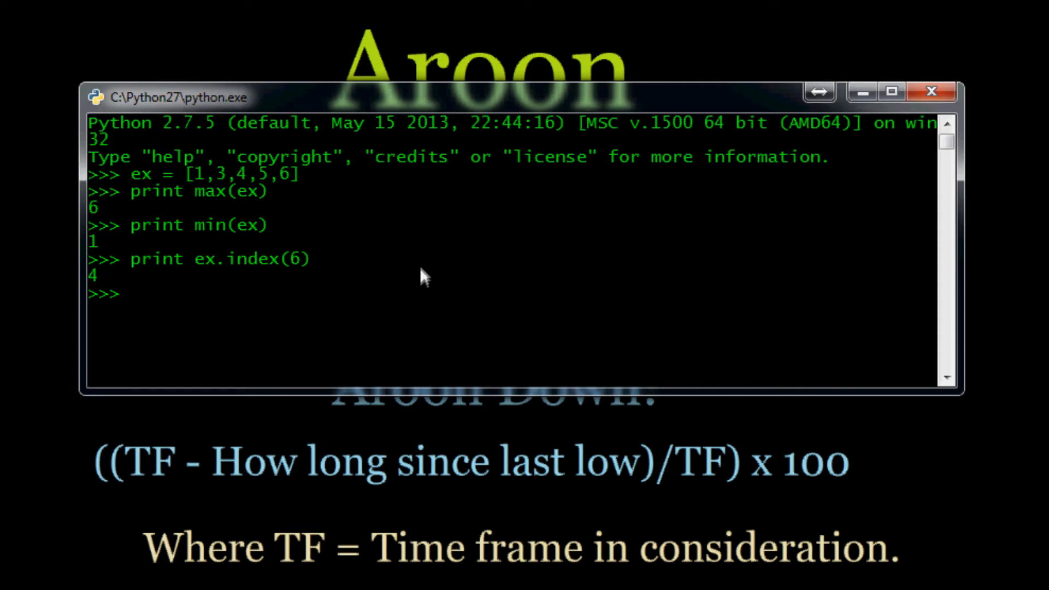
mouse_move(204, 305)
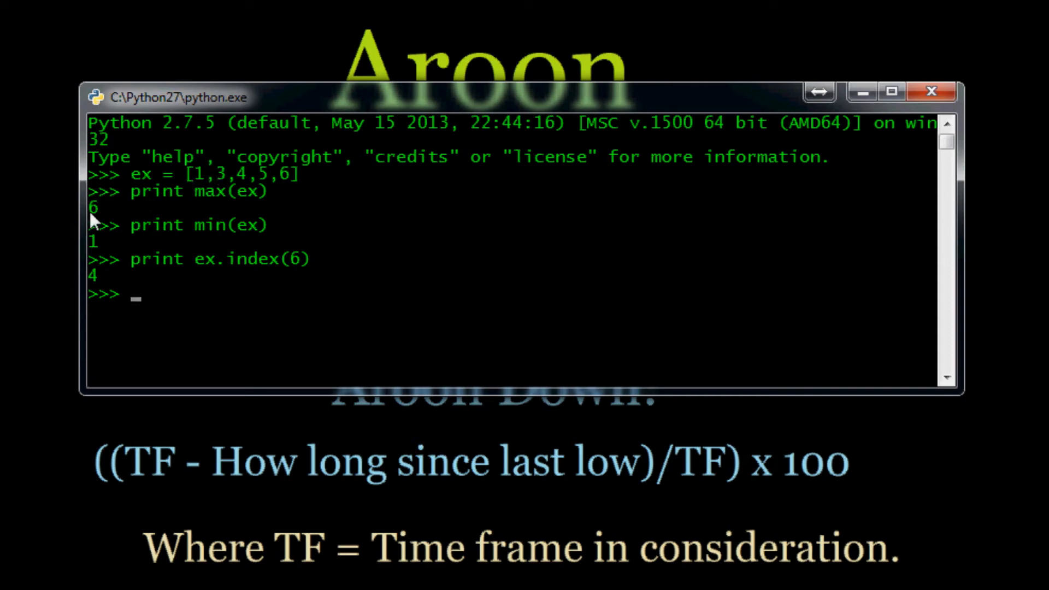
mouse_move(53, 213)
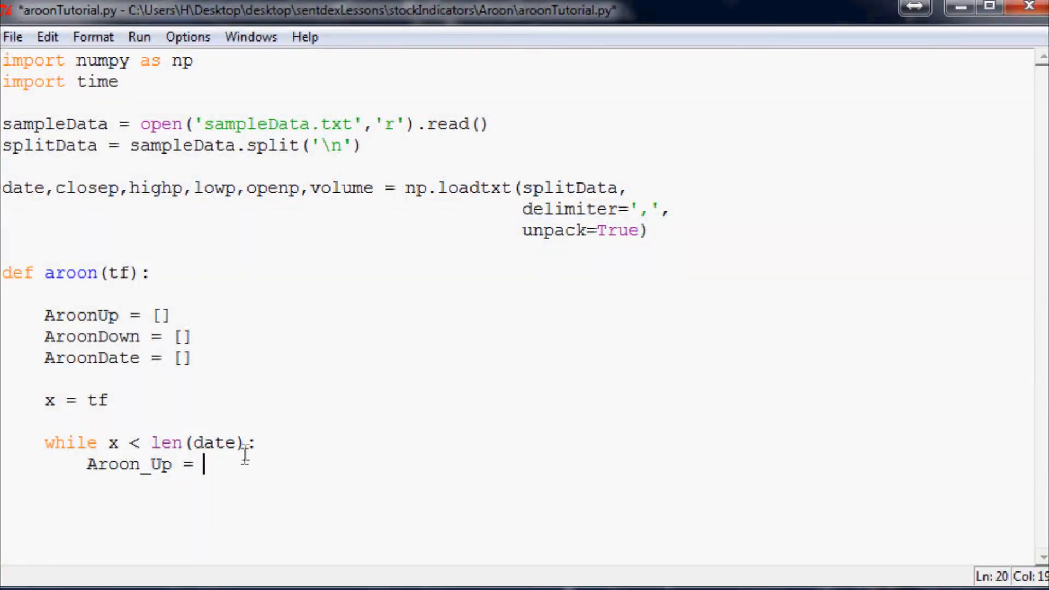
mouse_move(244, 451)
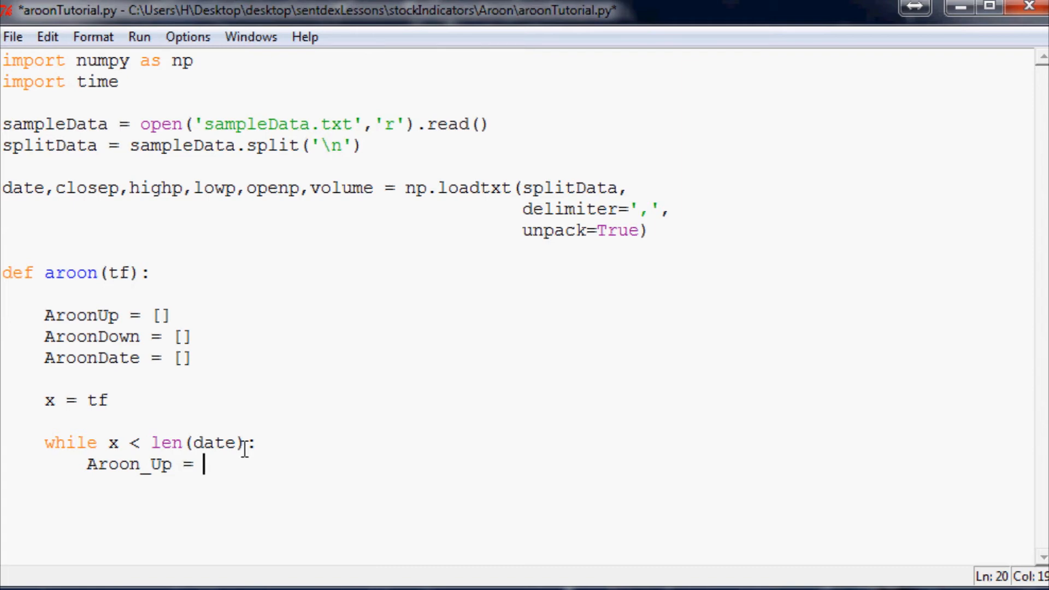
mouse_move(268, 416)
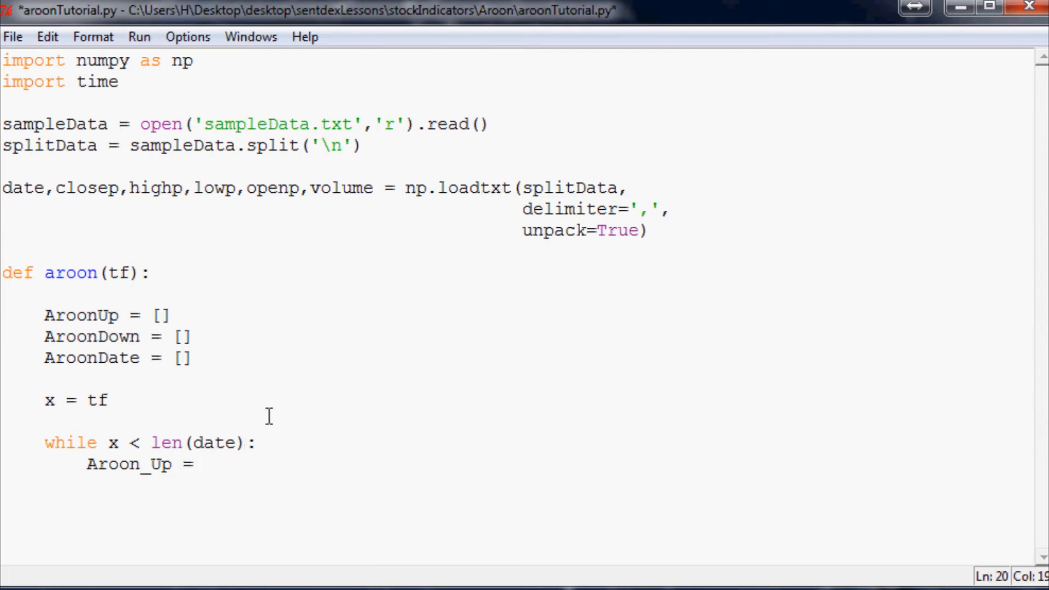
Step: Set Aroon_Up to max(highp[x-tf:x]) and place the cursor just before max
type("max()")
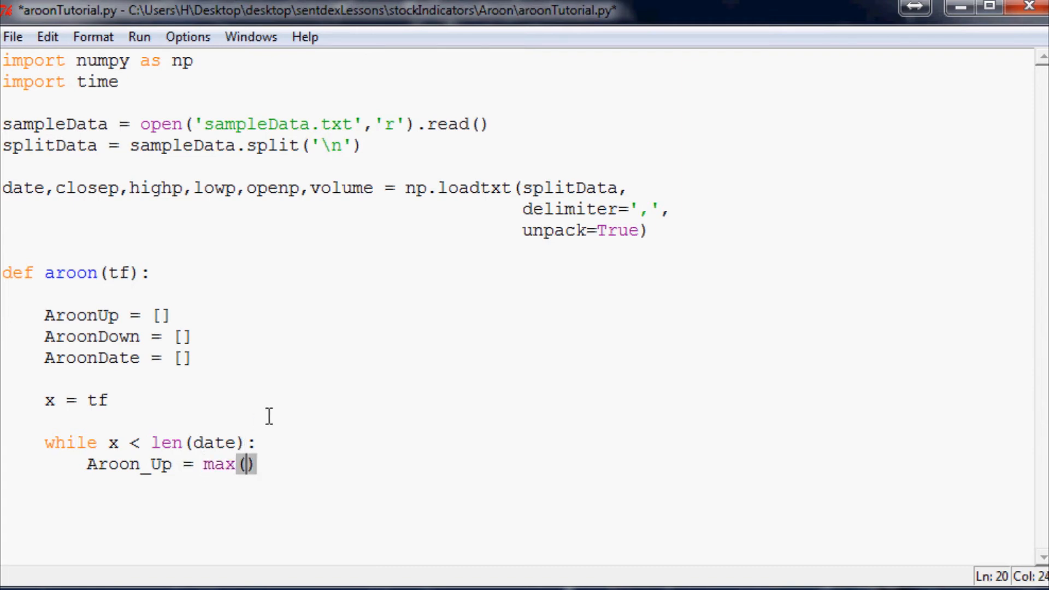
type("hi")
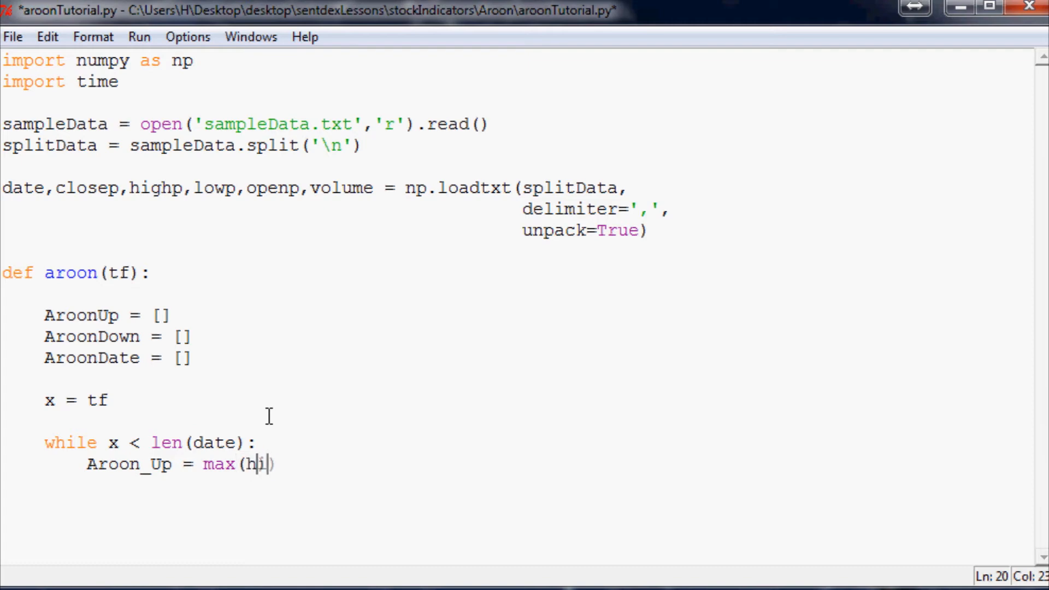
type("ighp[]")
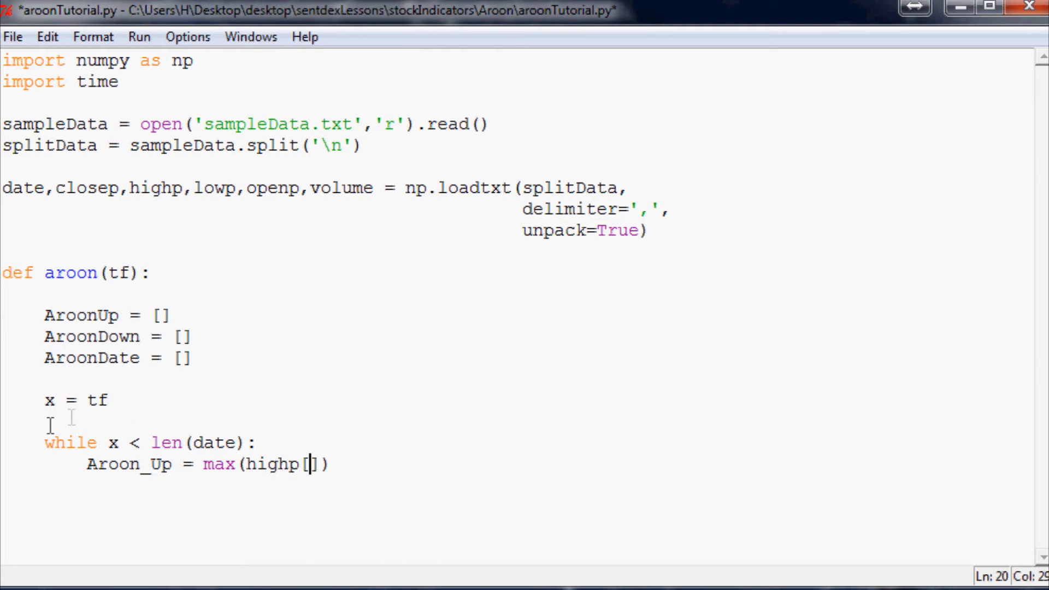
type("x")
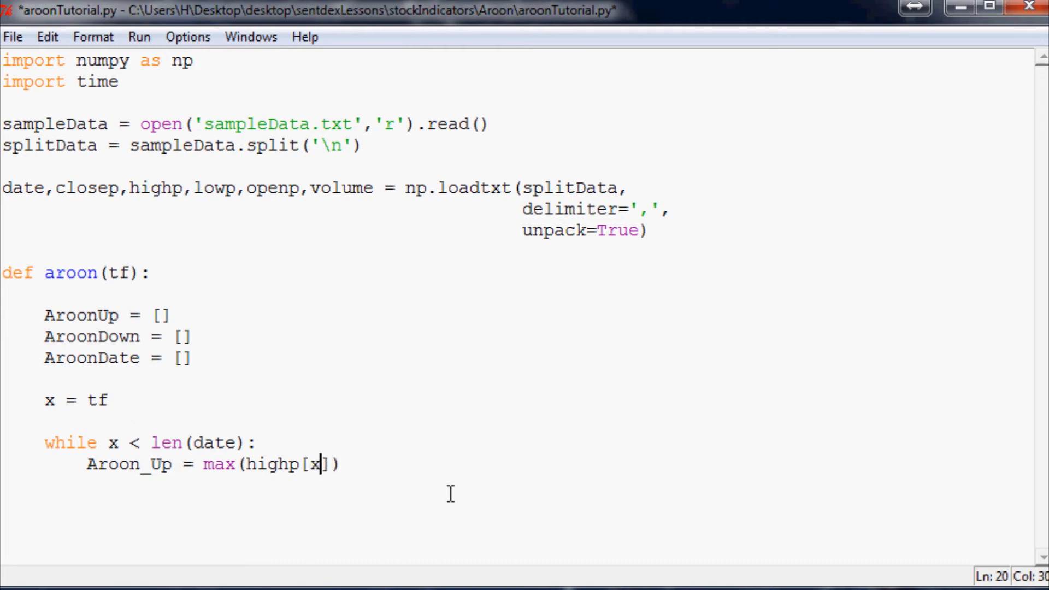
type("-")
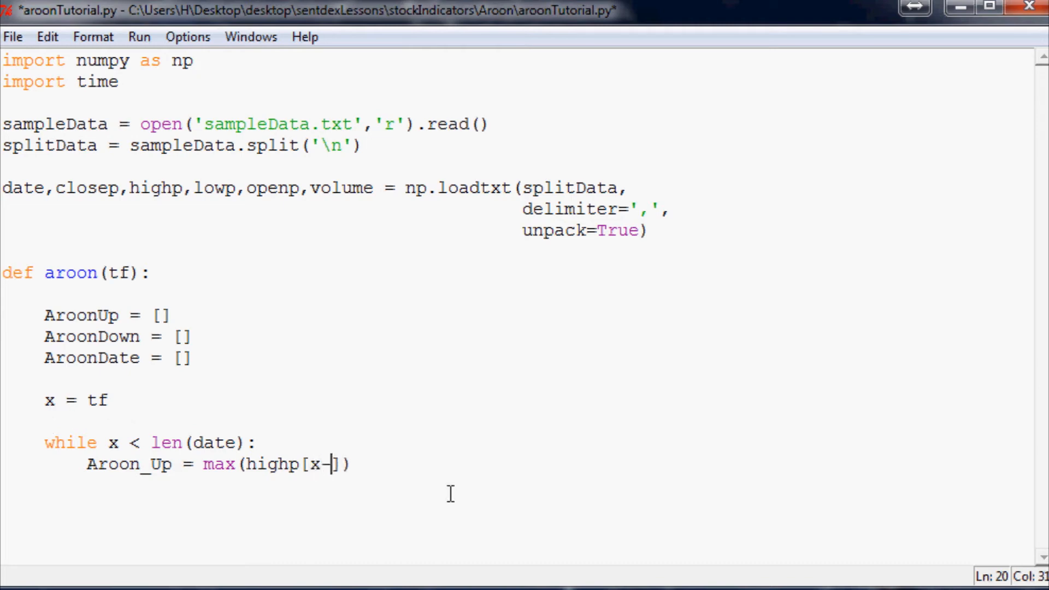
type("tf")
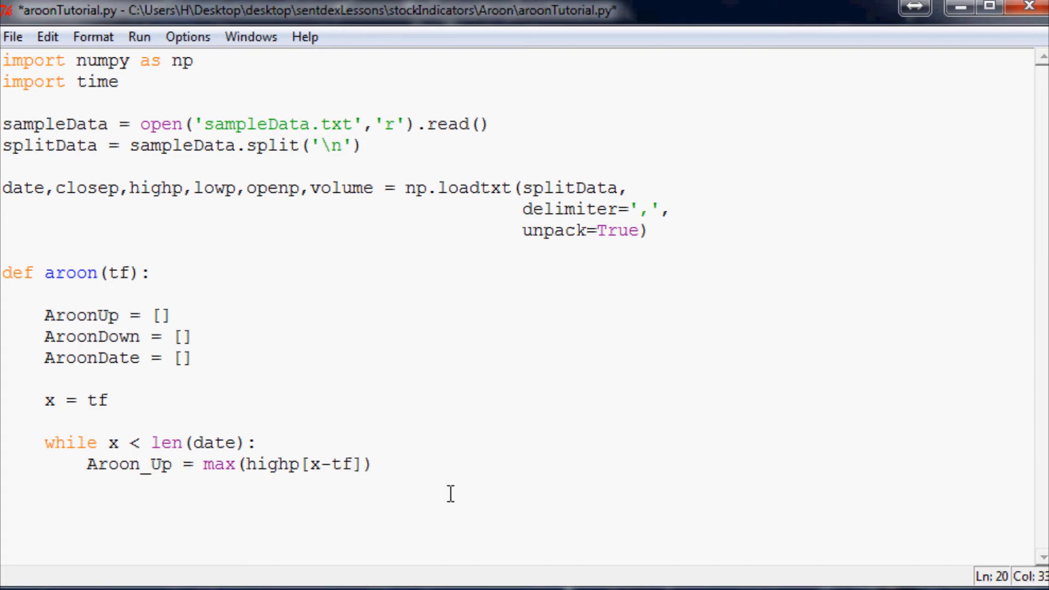
type(":")
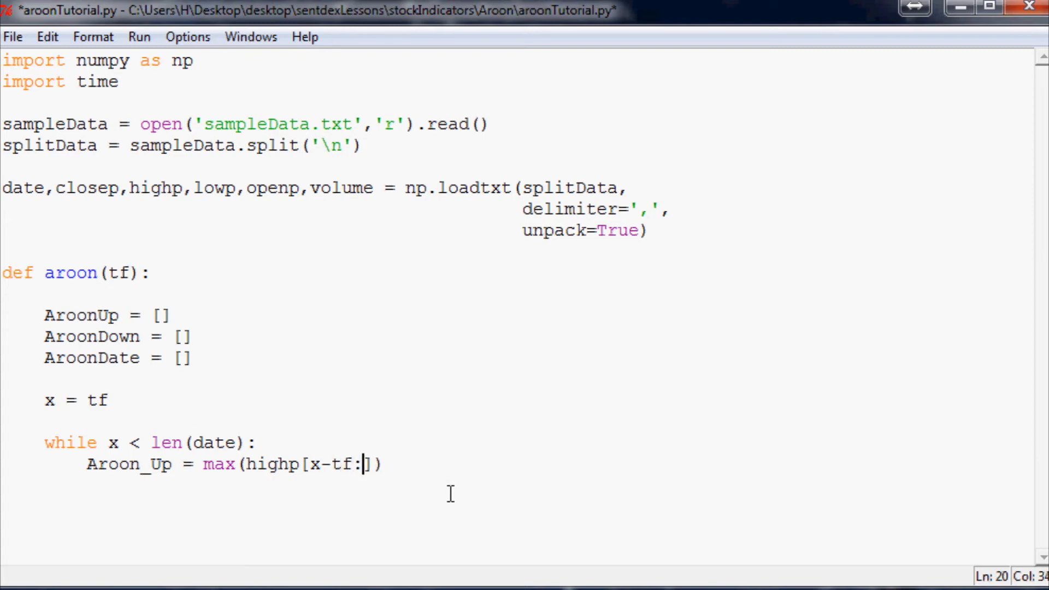
type("x")
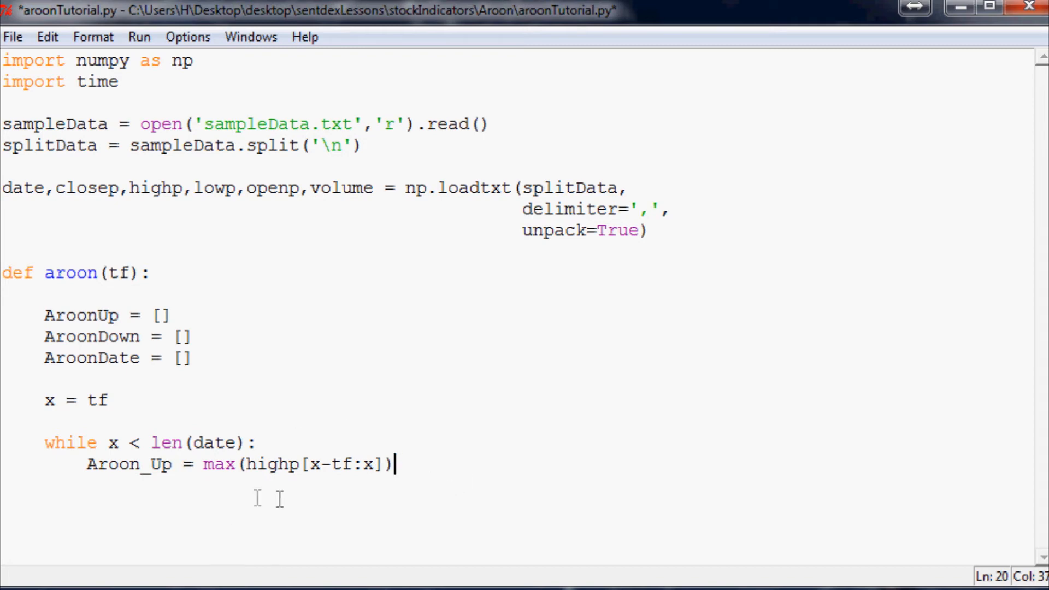
mouse_move(455, 463)
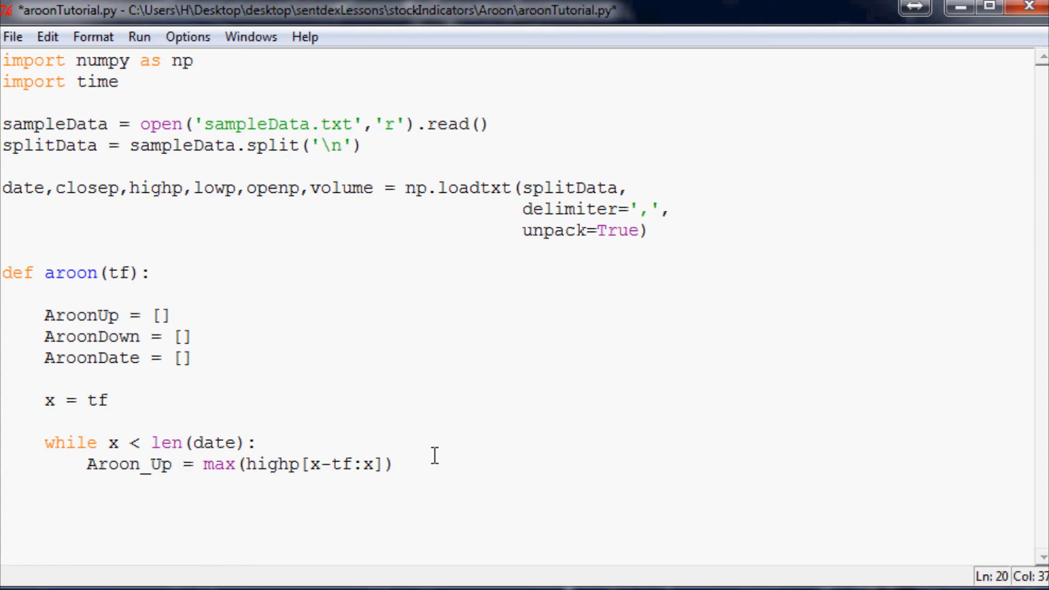
left_click_drag(203, 463, 395, 463)
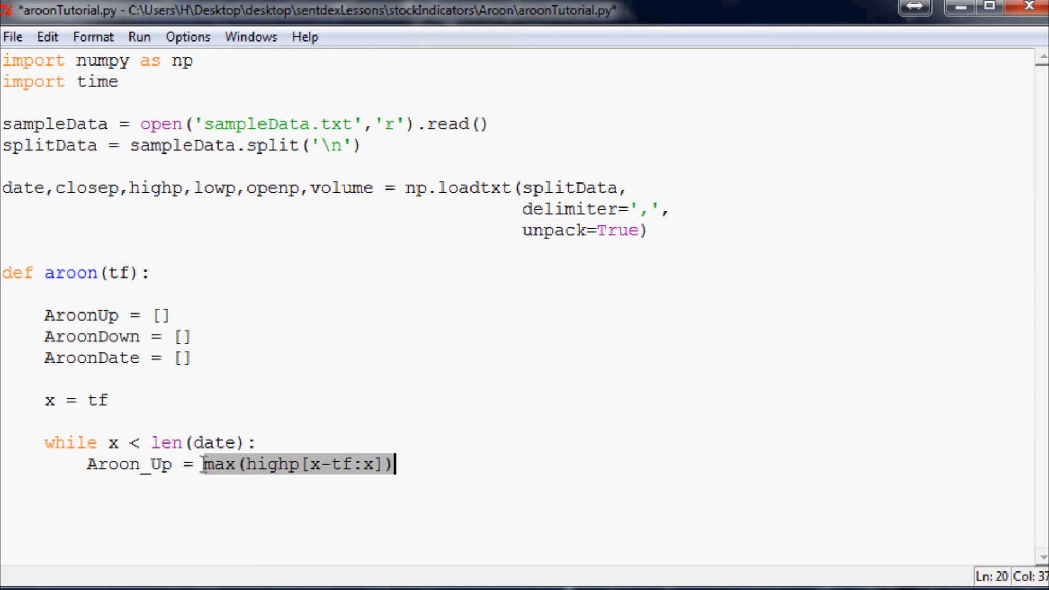
left_click(207, 464)
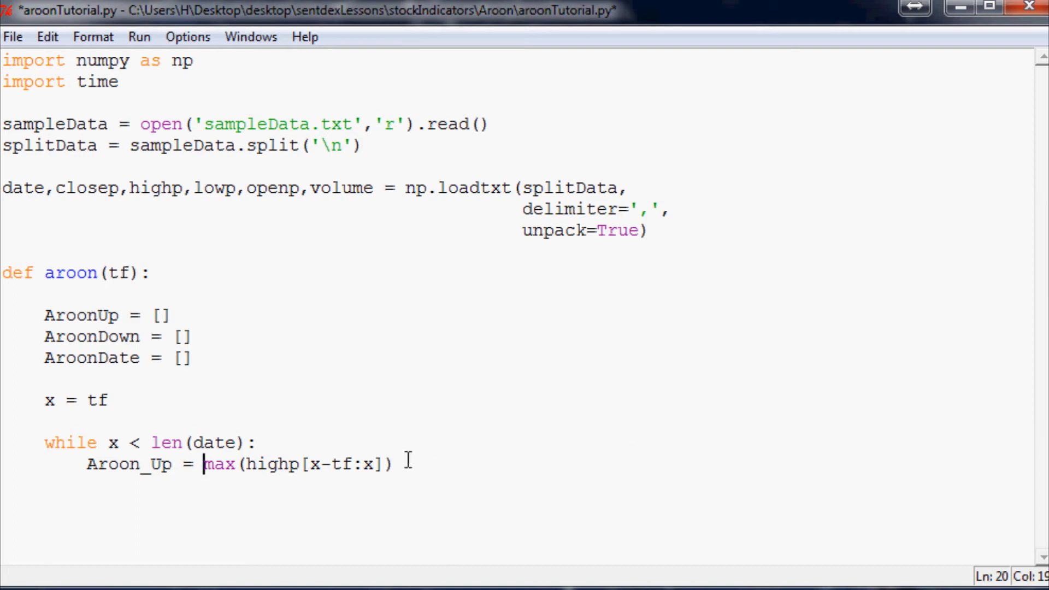
Step: Add a new line below with highp[x-tf:x].tolist()
key("enter")
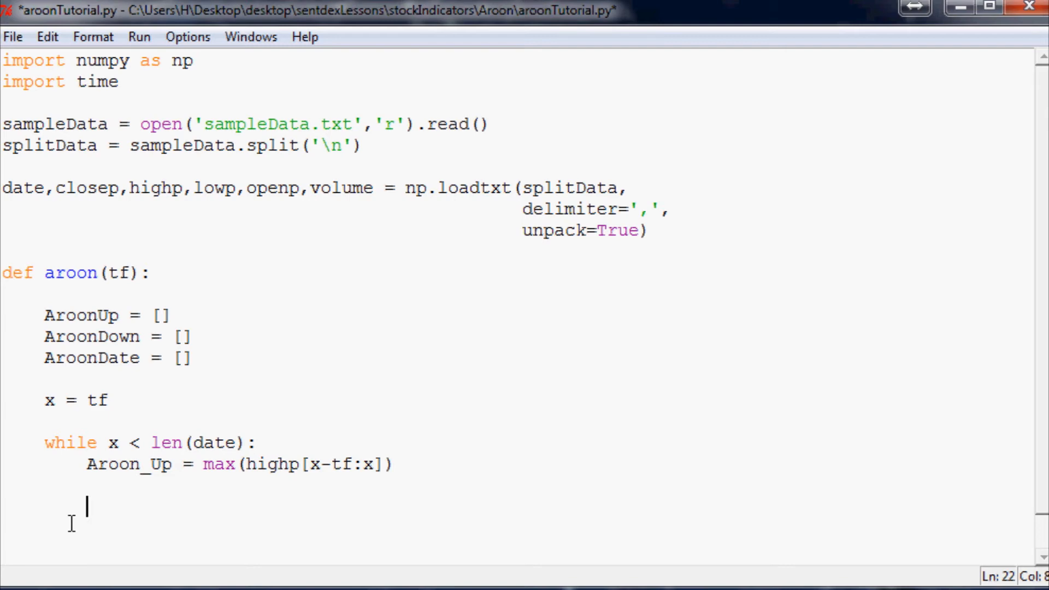
type("highp")
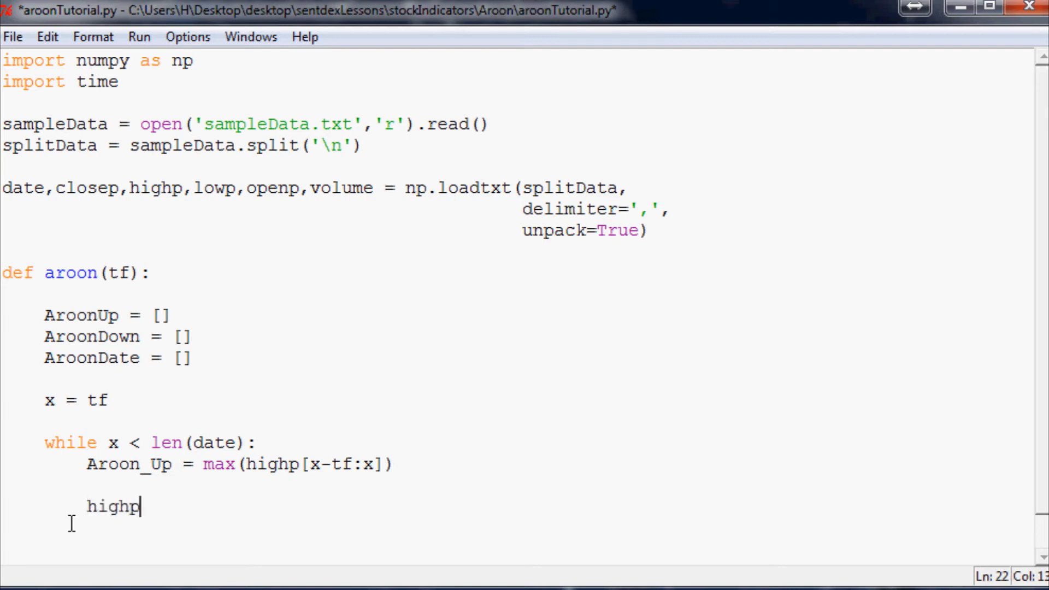
type("[]")
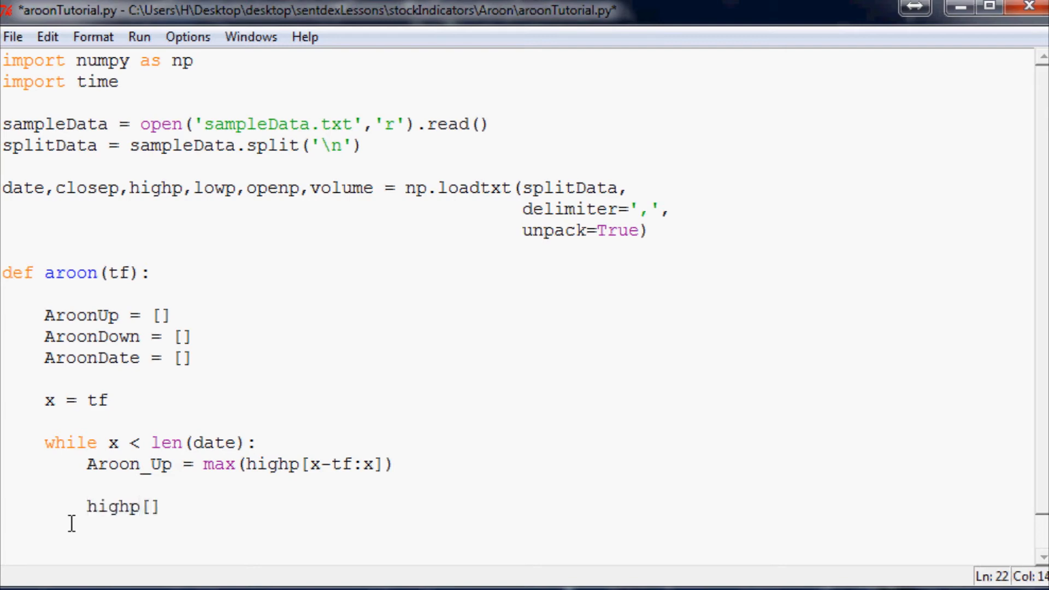
type("x-")
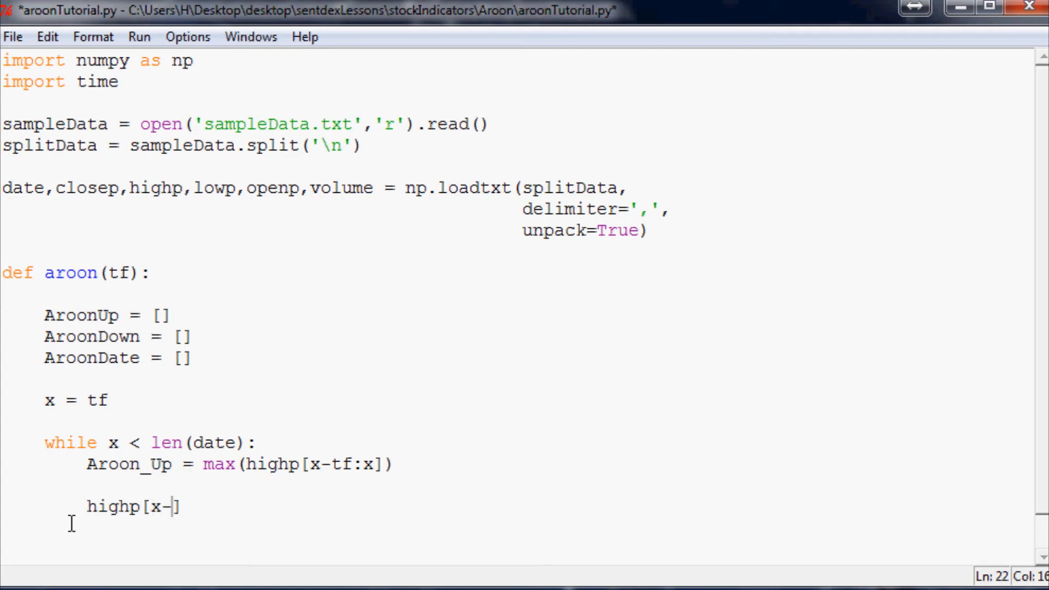
type("tf:")
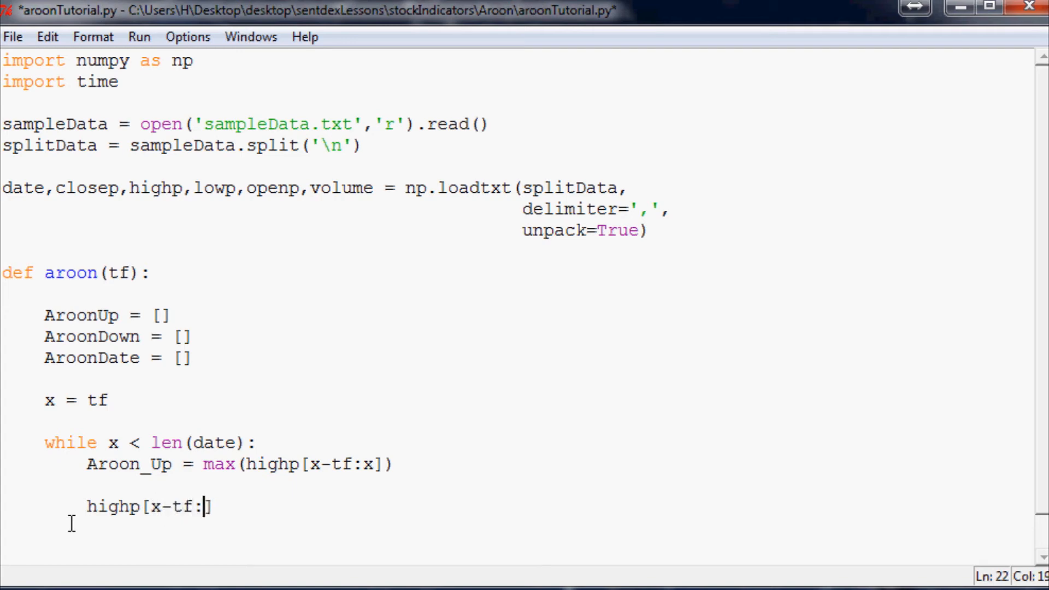
type("x]")
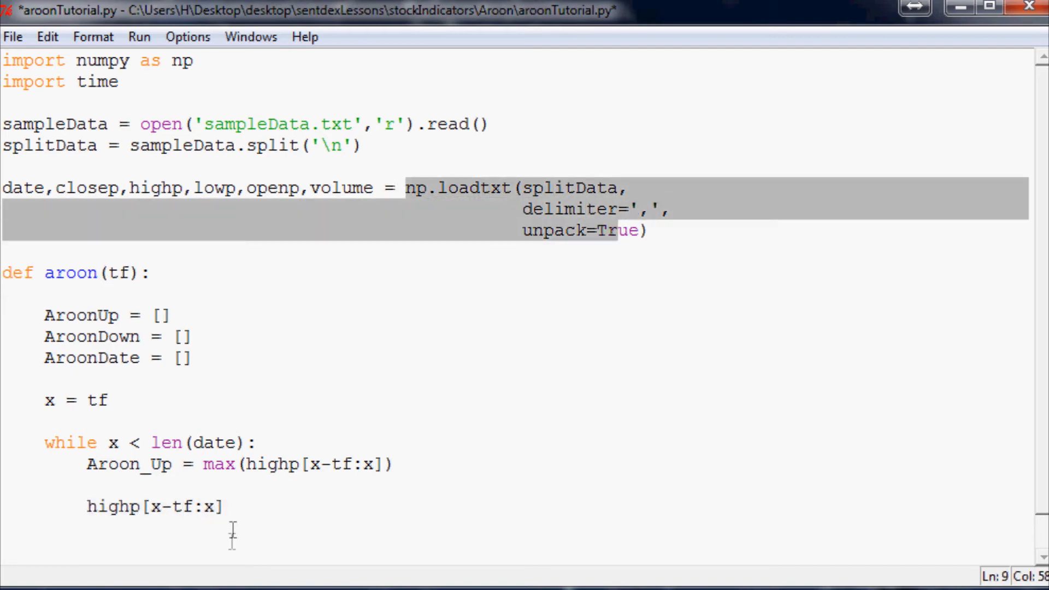
type(".")
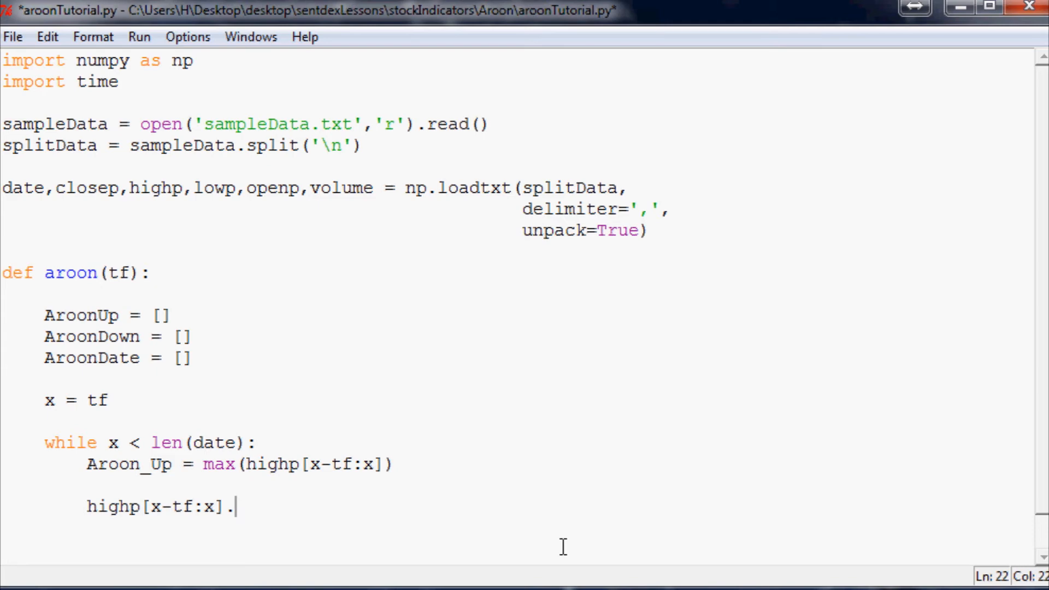
type("tolist()")
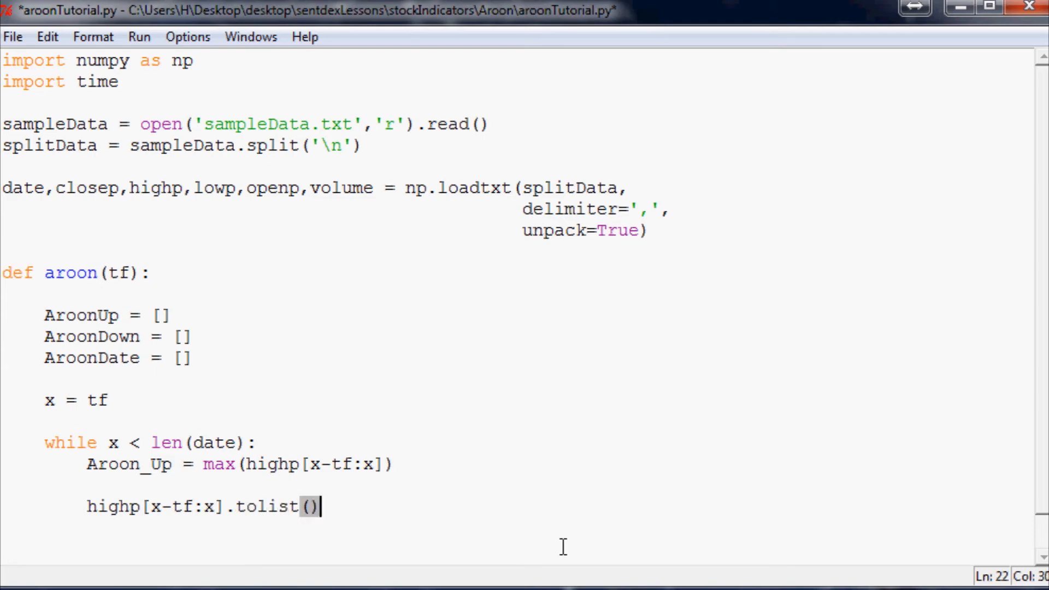
Step: Extend it to .index(max(highp[x-tf:x])), moving the max expression off the Aroon_Up line
key("enter")
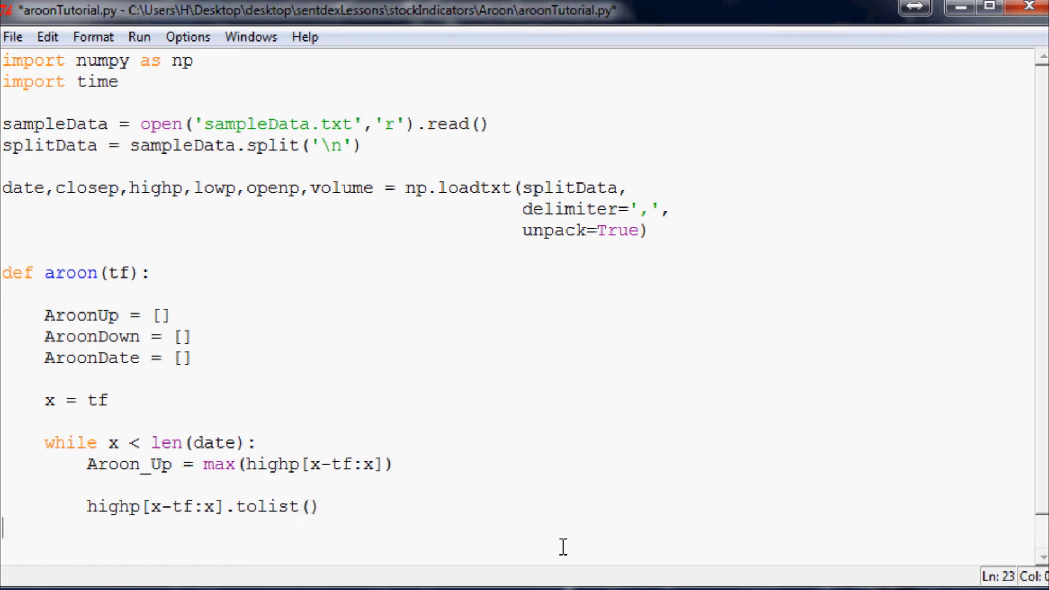
left_click_drag(205, 463, 395, 463)
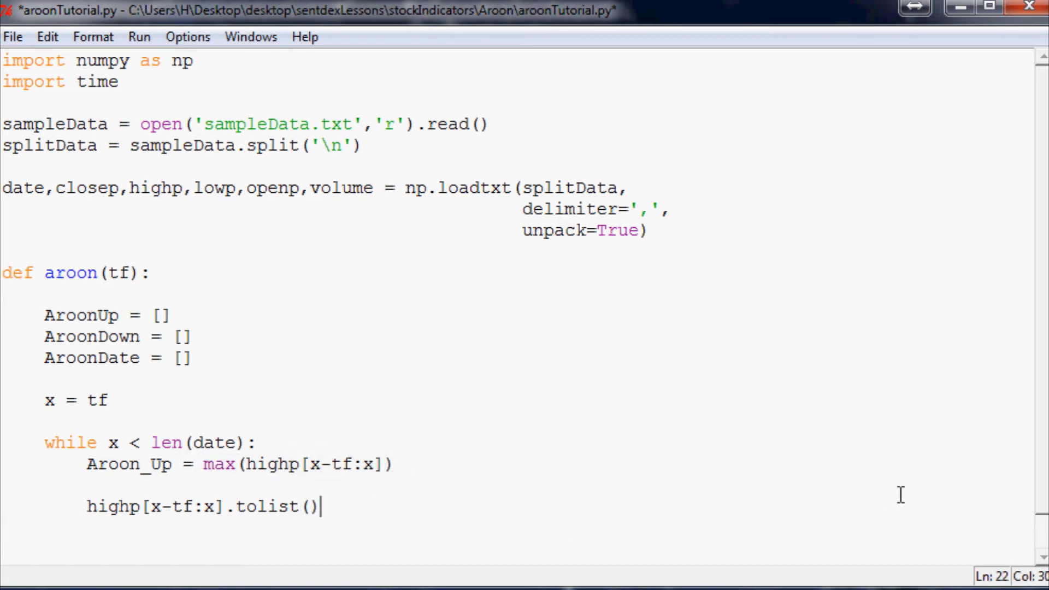
type(".index")
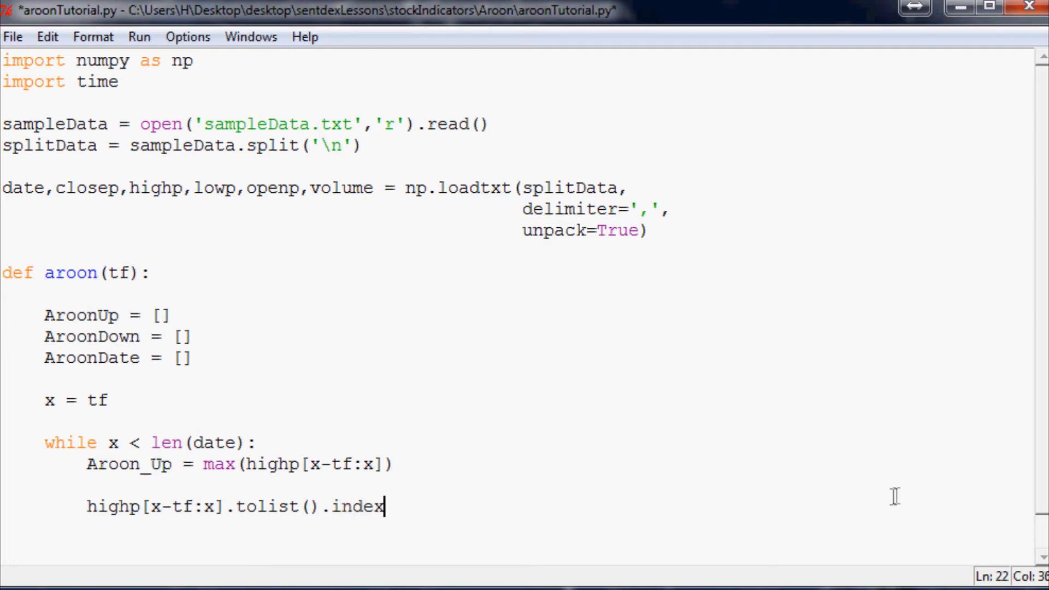
type("(")
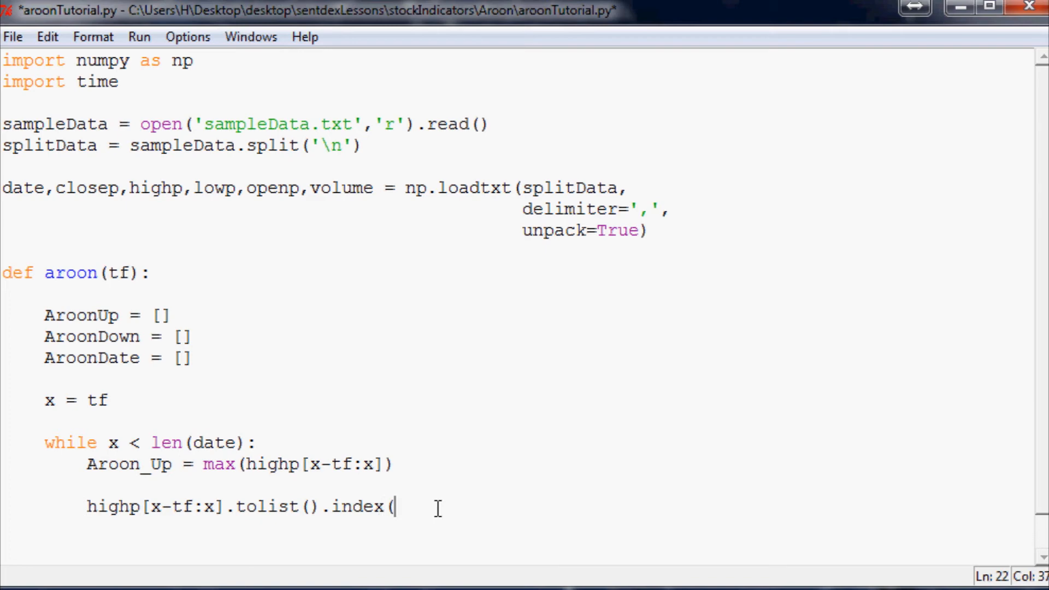
type(")")
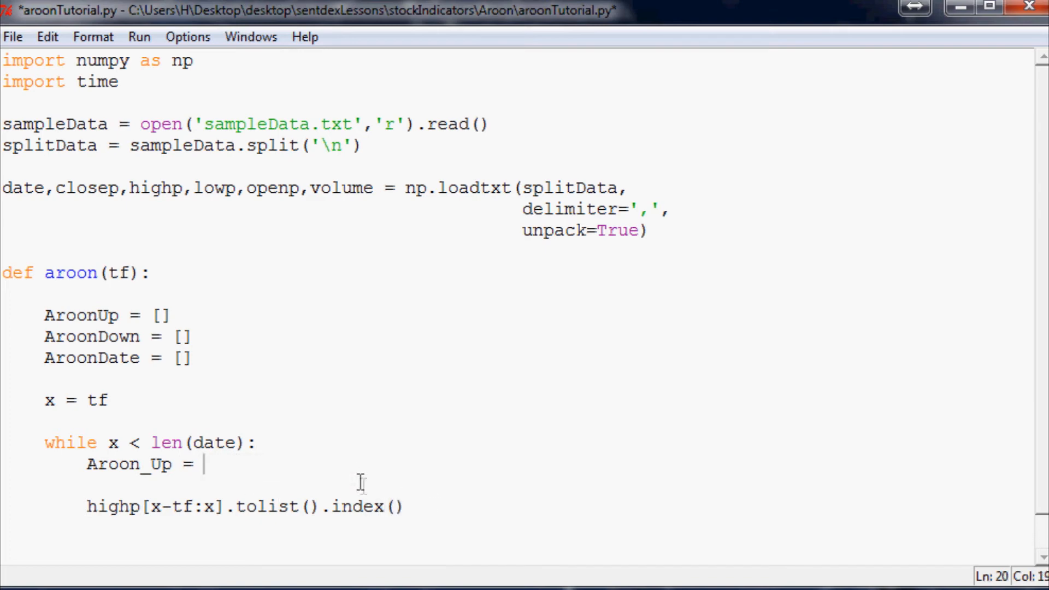
type("max(highp[x-tf:x])")
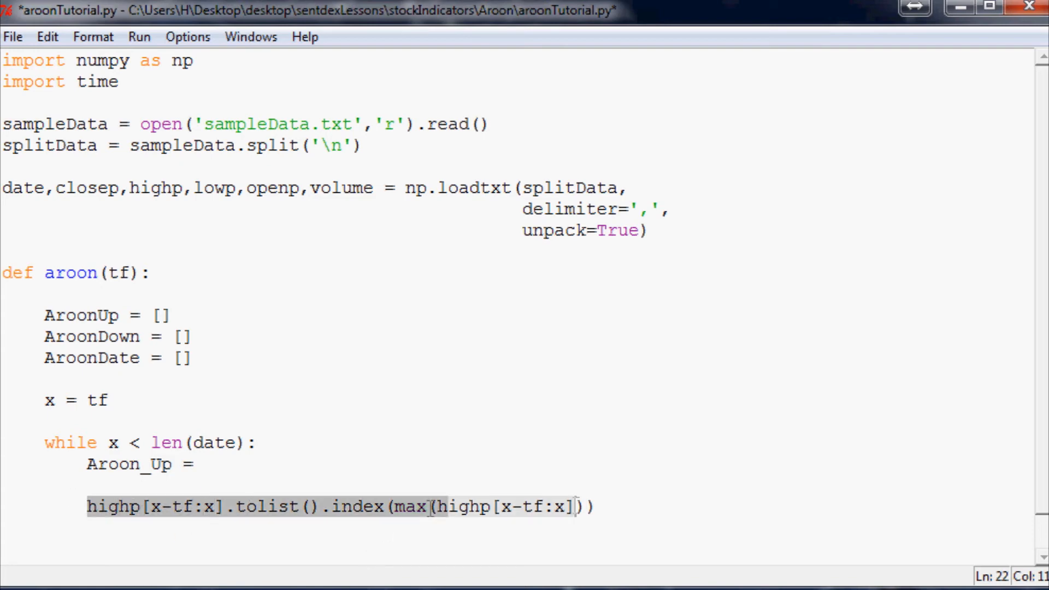
Step: Wrap the highest-high index expression in parentheses and divide it by tf
left_click(589, 505)
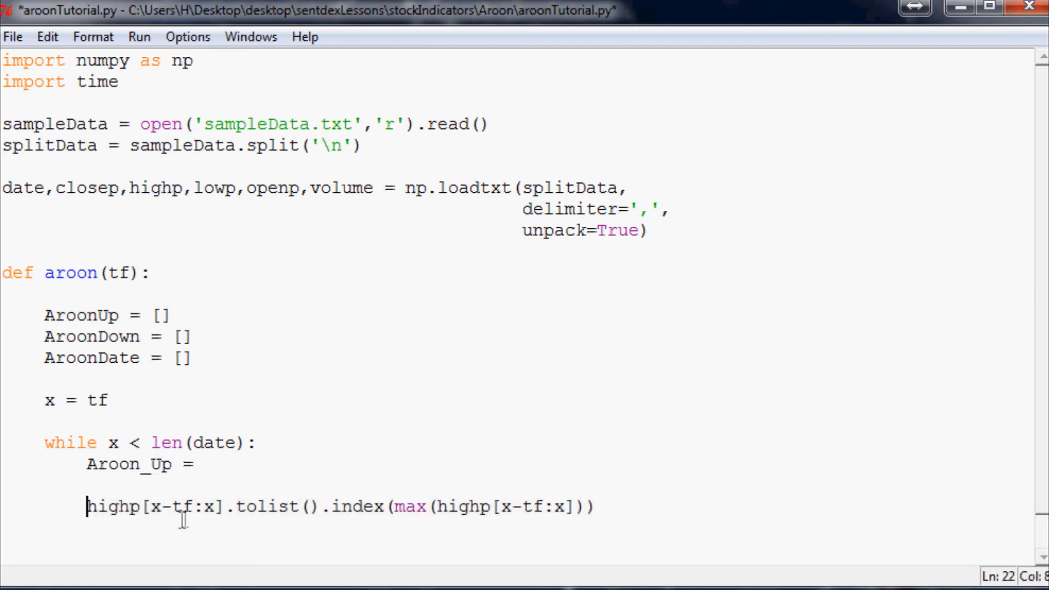
type("(")
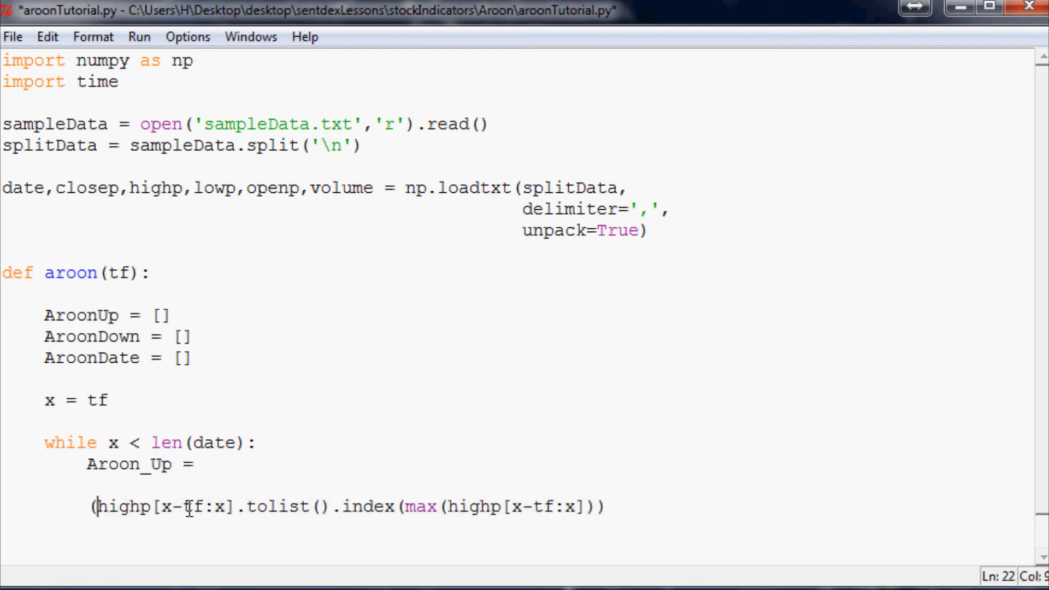
left_click(555, 506)
type(")")
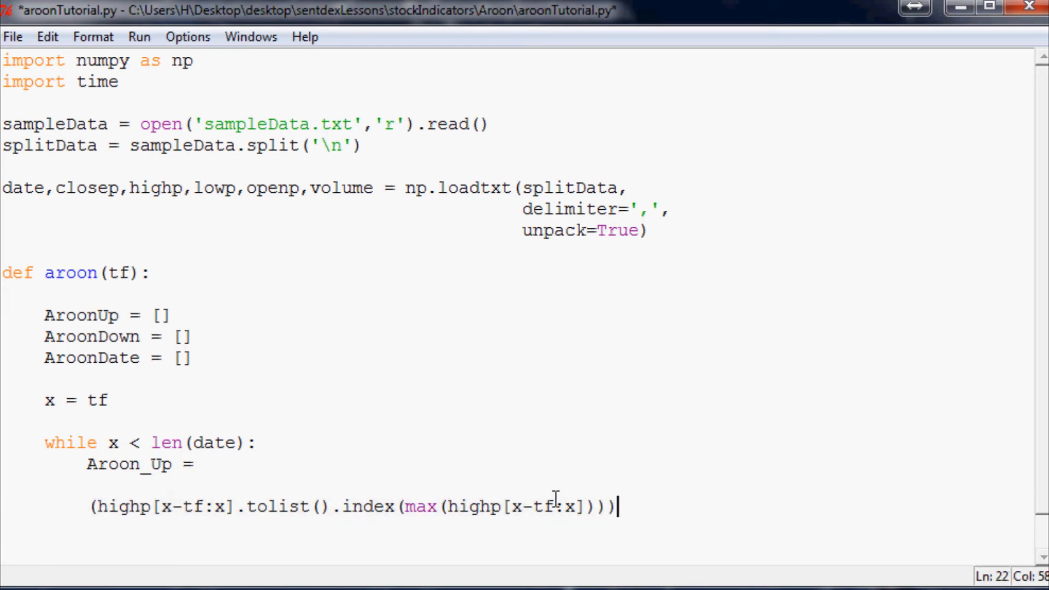
type("/")
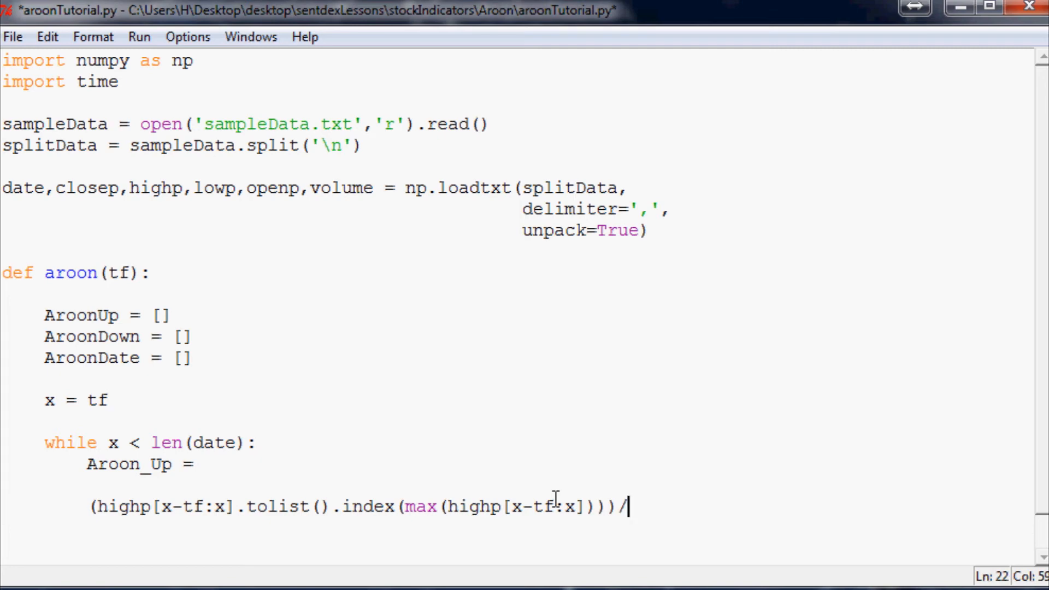
type("tf")
type("8/5")
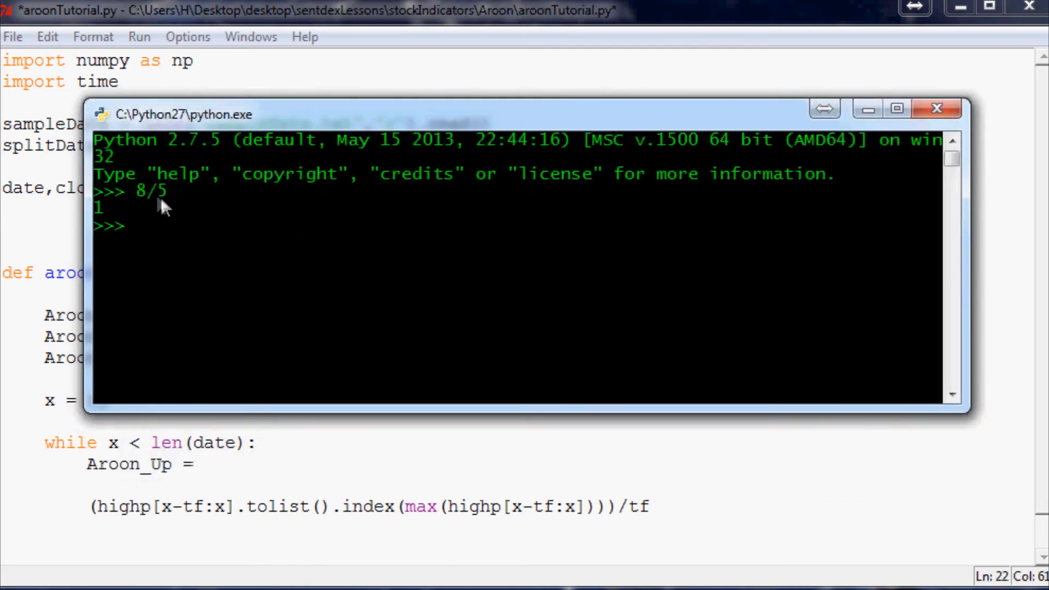
mouse_move(204, 170)
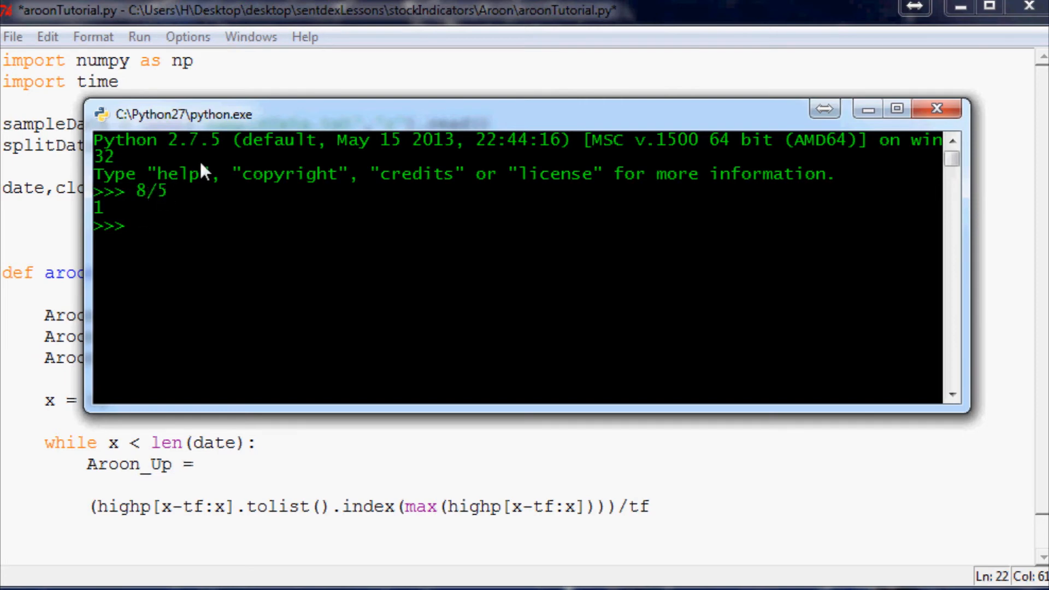
Step: Evaluate 8/5.0 and 8/float(5) in the shell to show float division gives 1.6
type("8/5.0")
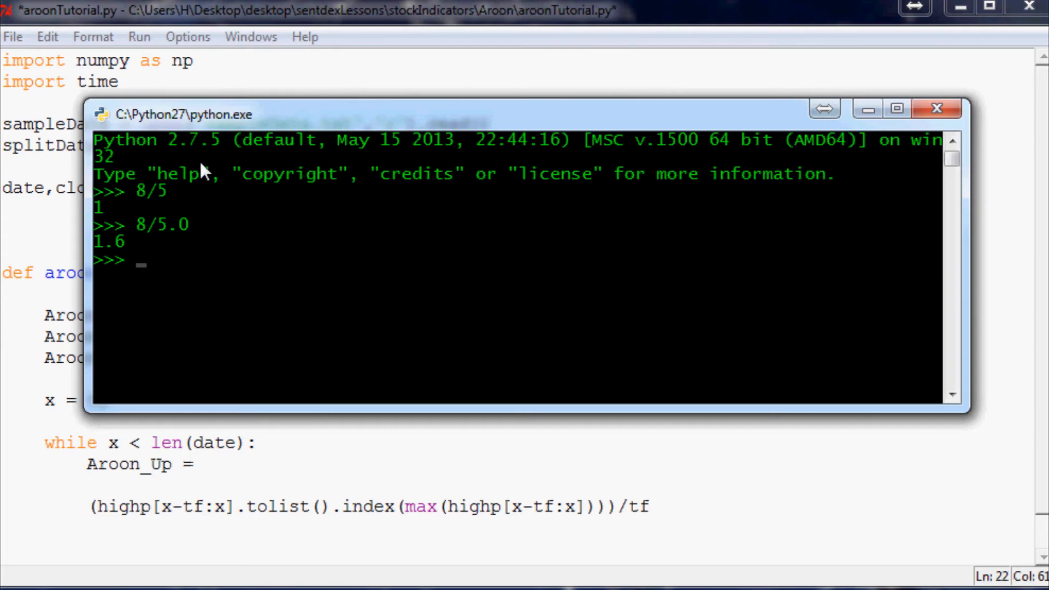
type("8/")
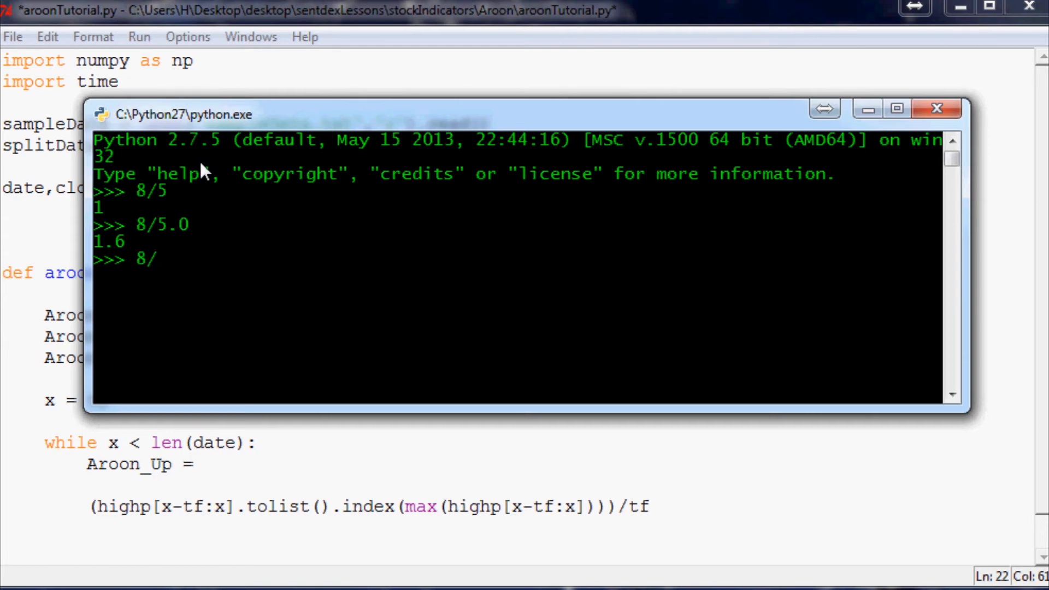
type("float(5)")
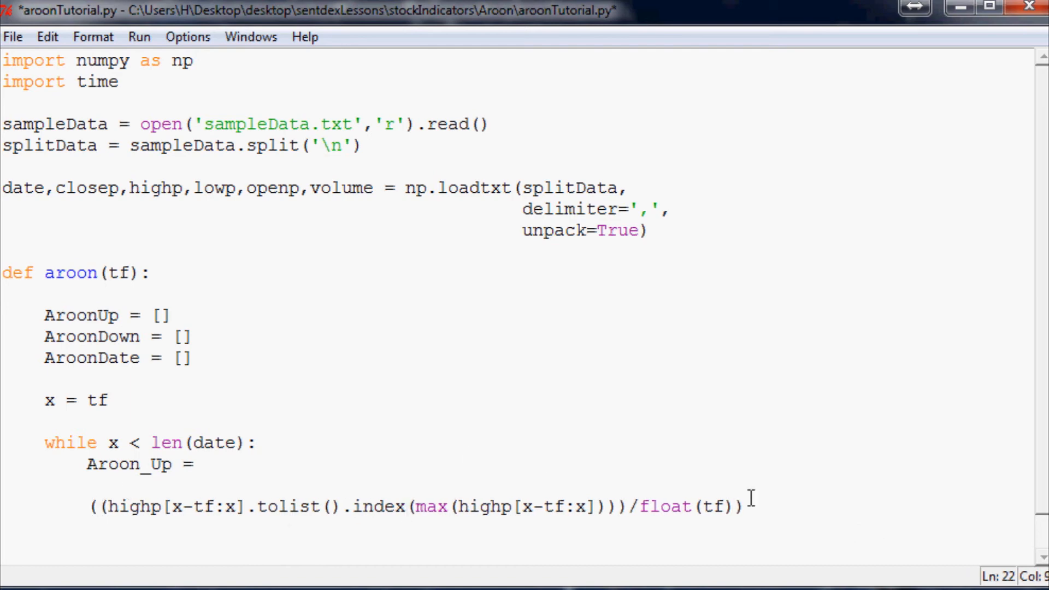
Step: Multiply the Aroon_Up expression by 100 to make it a percentage
type("*")
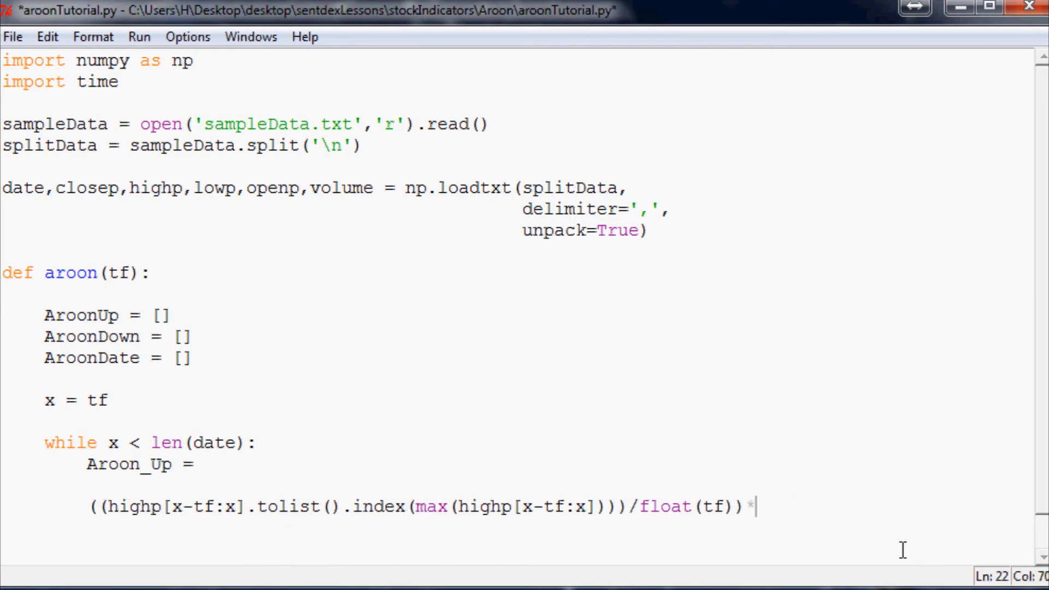
type("100")
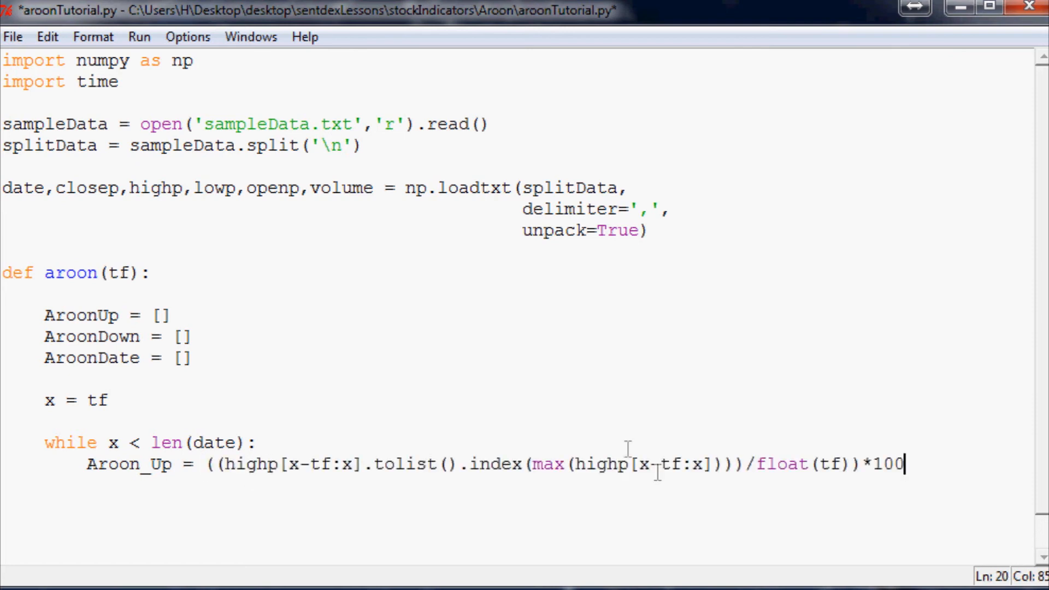
mouse_move(953, 508)
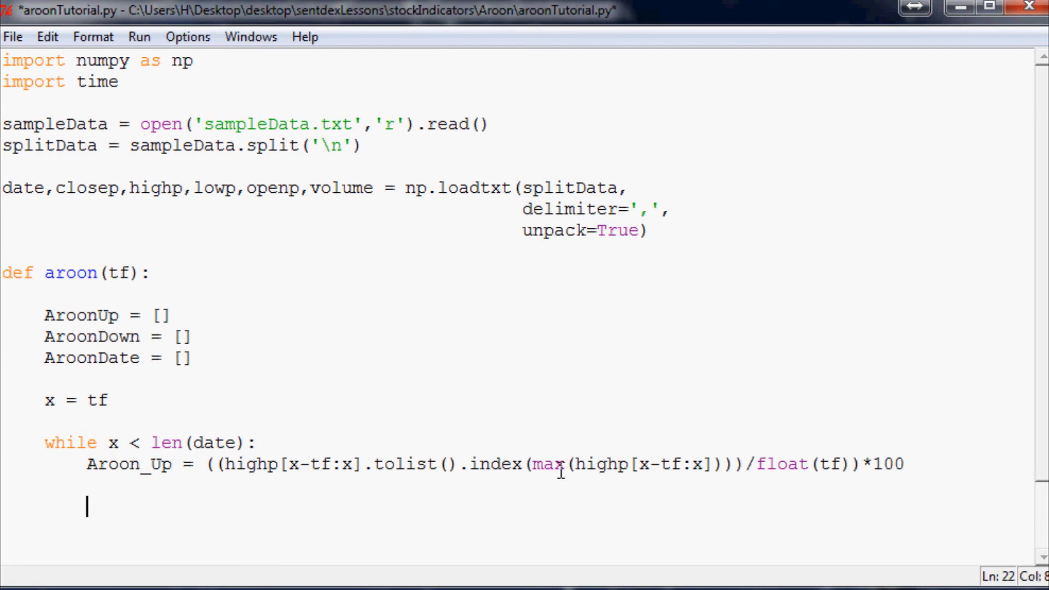
Step: Write Aroon_Down as the Aroon_Up formula with lowp and min over the window
type("Aroon_")
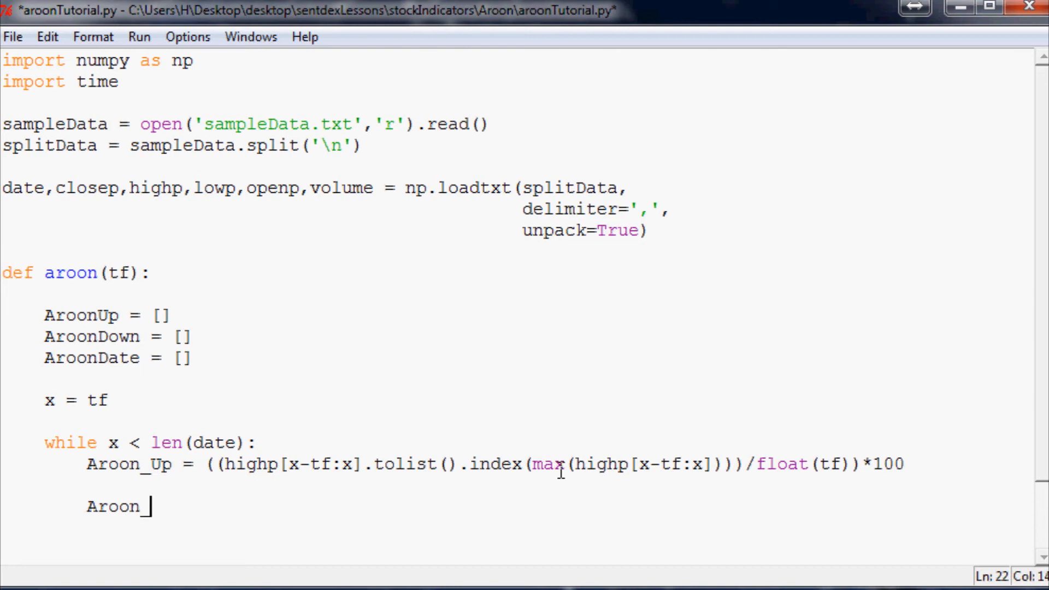
type("Down =")
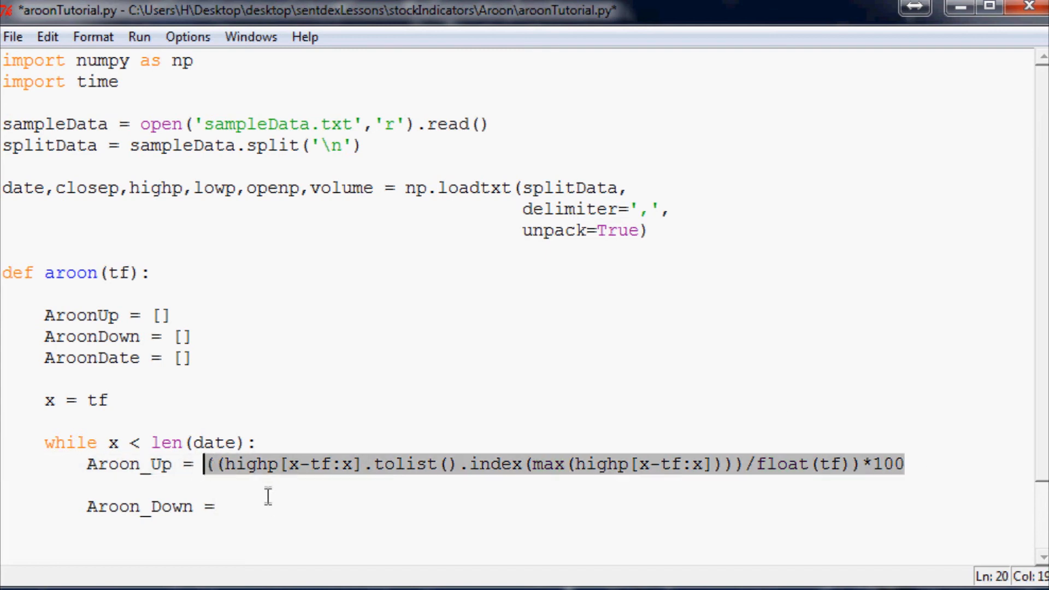
type("((highp[x-tf:x].tolist().index(max(highp[x-tf:x])))/float(tf))*100")
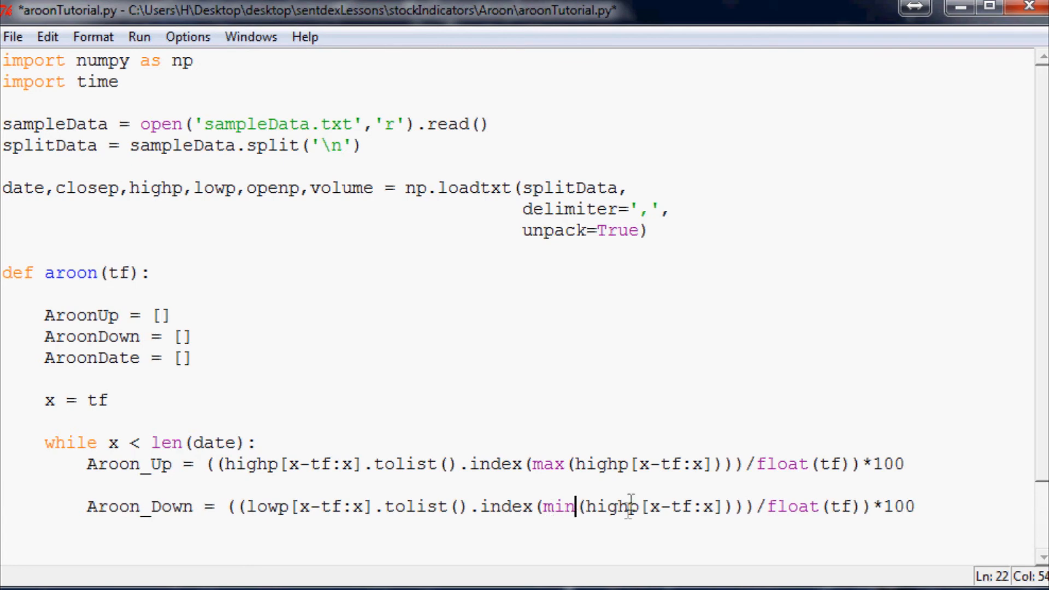
double_click(610, 506)
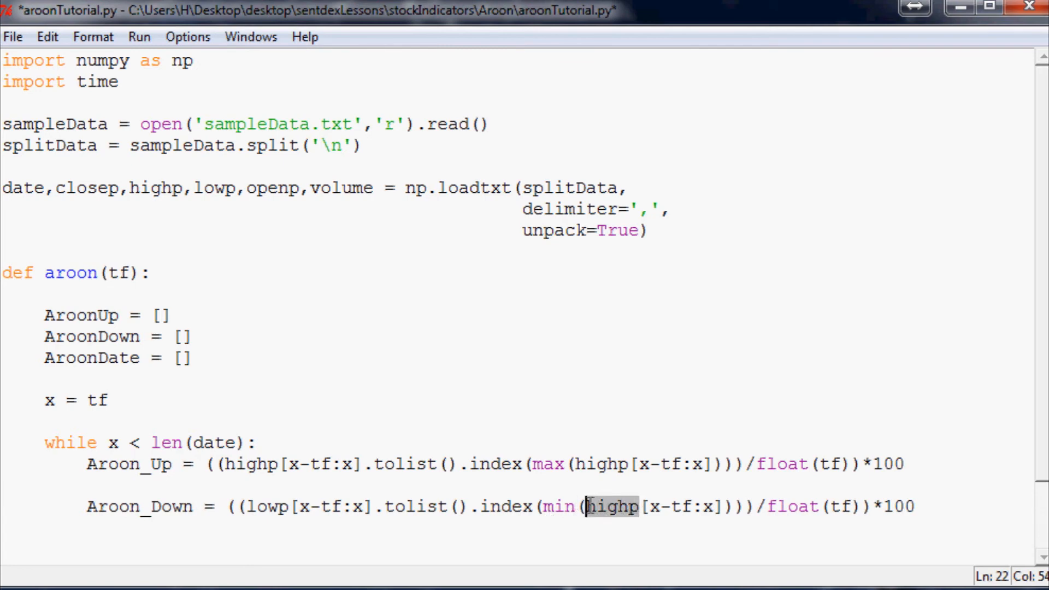
type("lowp")
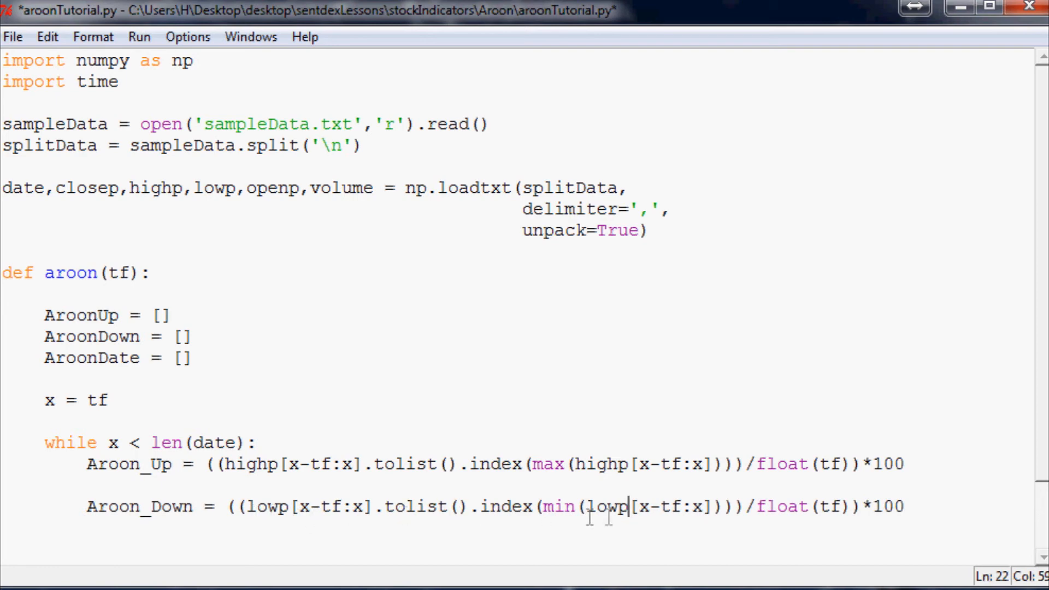
mouse_move(926, 506)
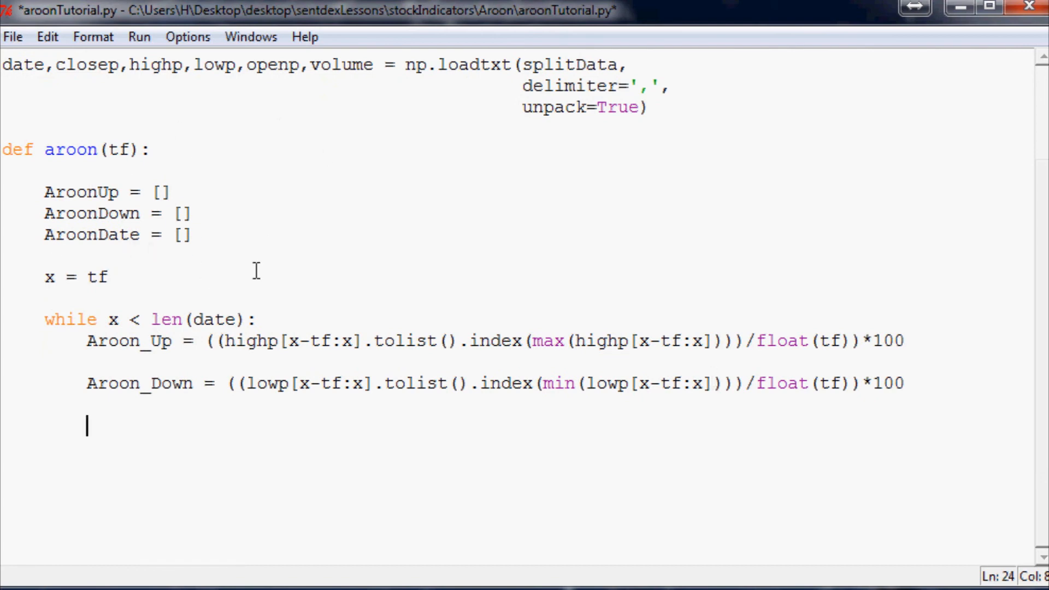
Step: Append Aroon_Up and Aroon_Down to the AroonUp and AroonDown lists in the loop
type("A")
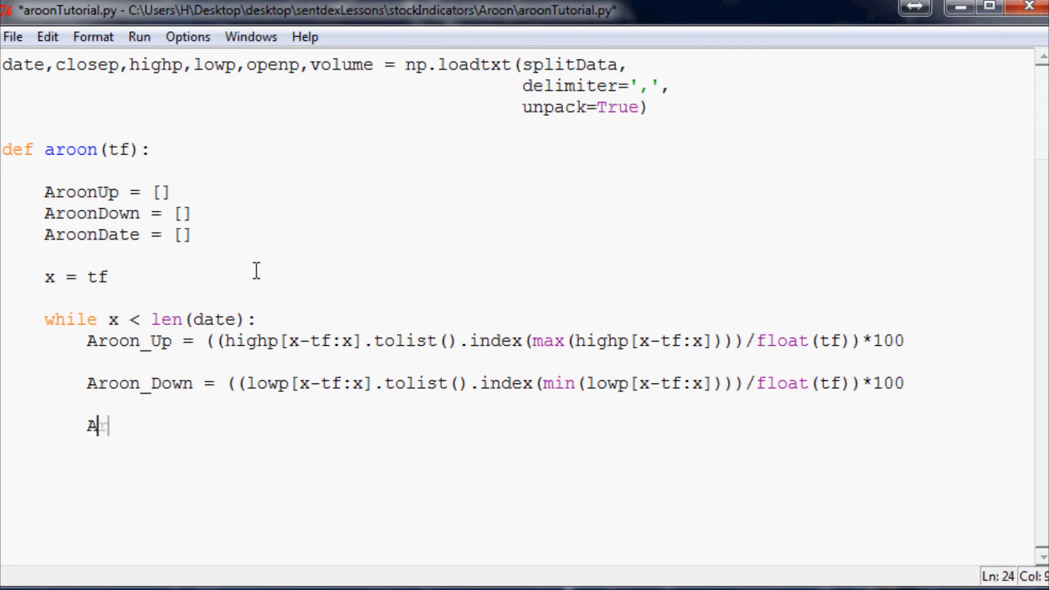
type("roonUp.appe")
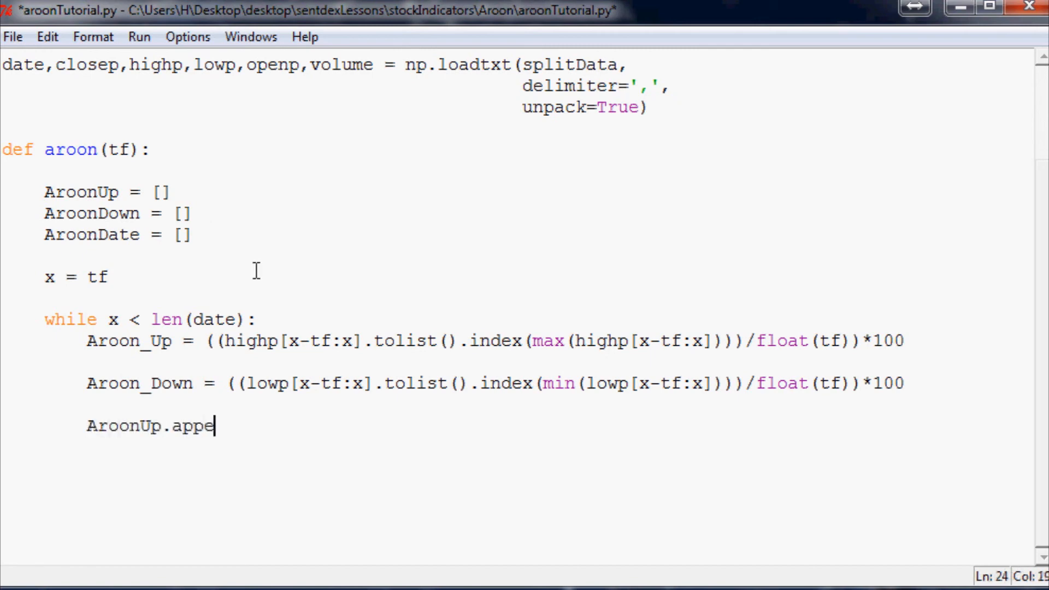
type("nd(A")
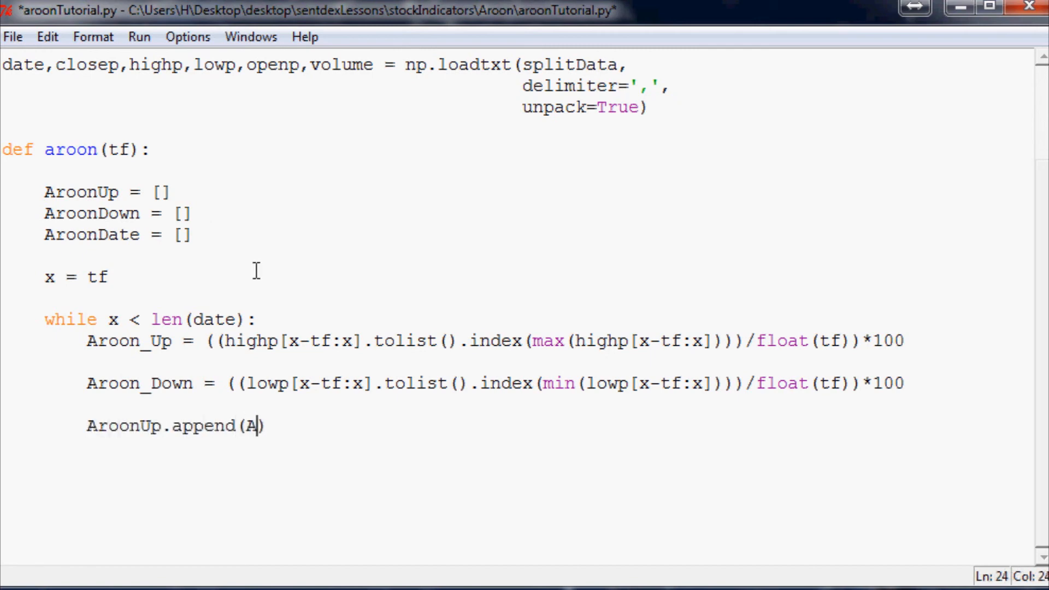
type("roon")
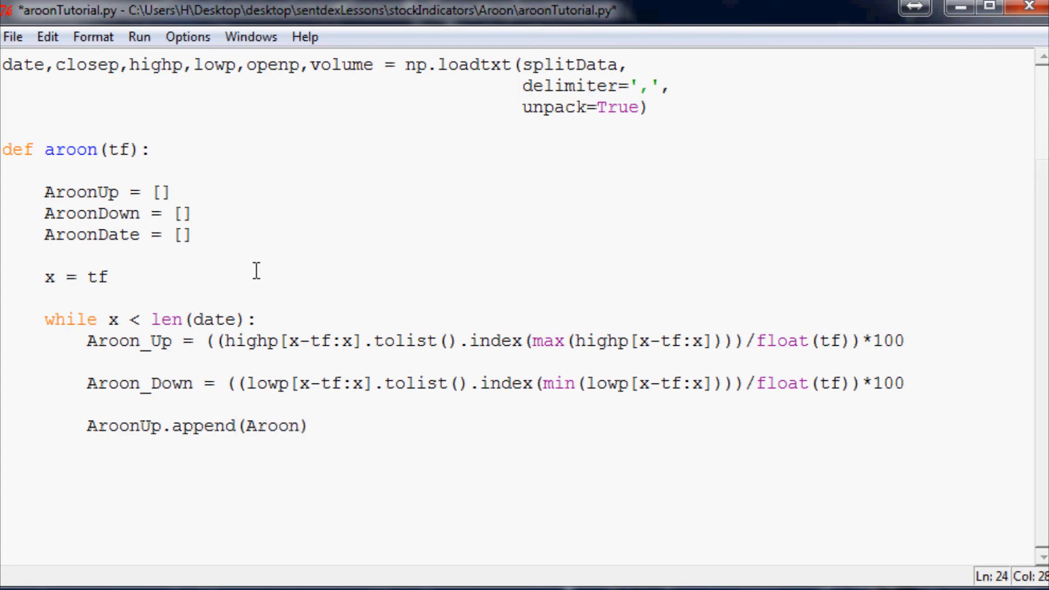
type("_Up")
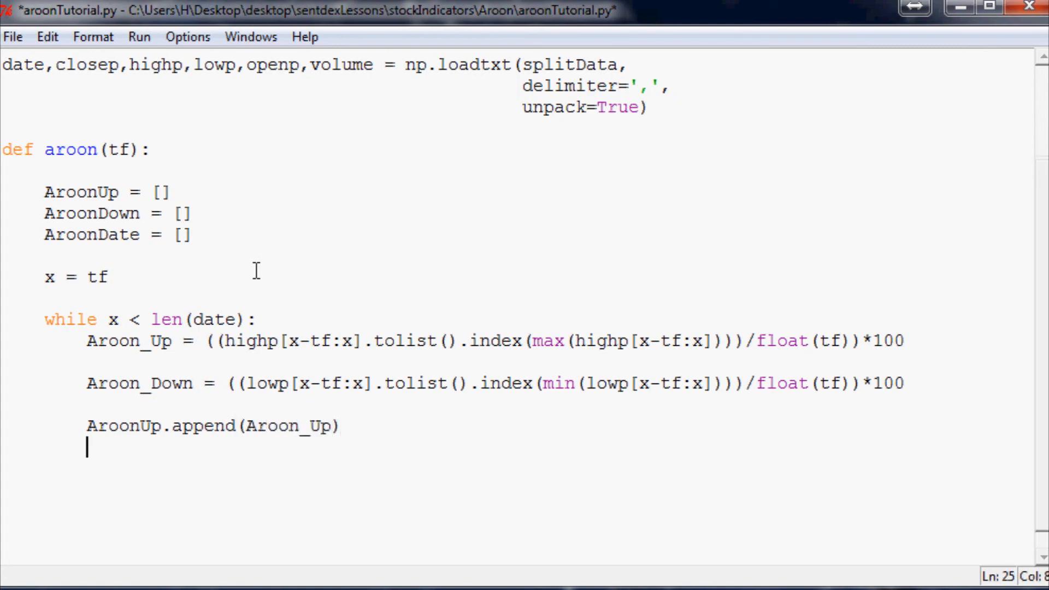
type("AroonDown.append(")
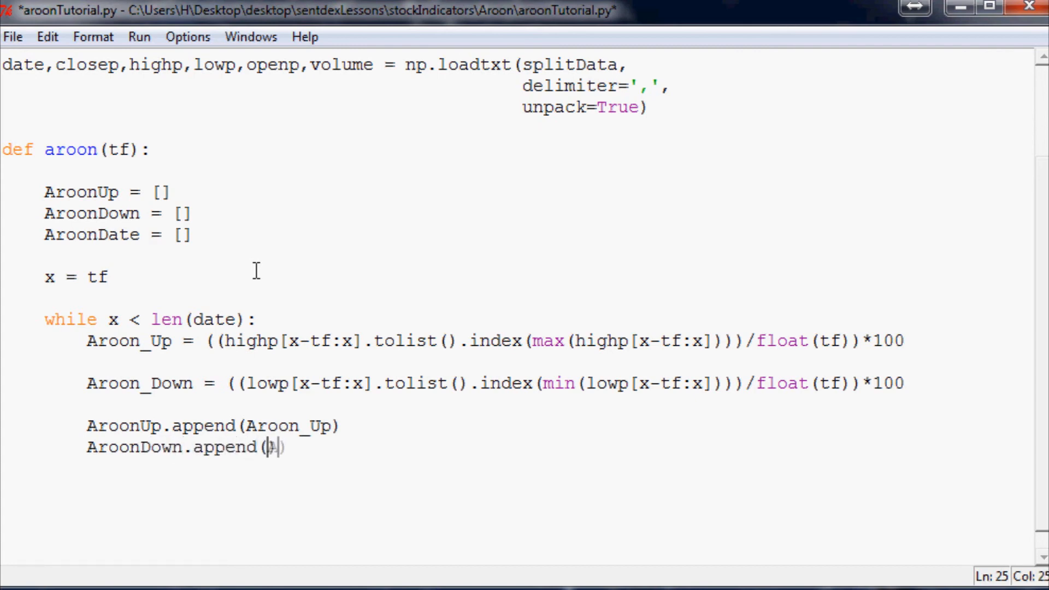
type("Aroon")
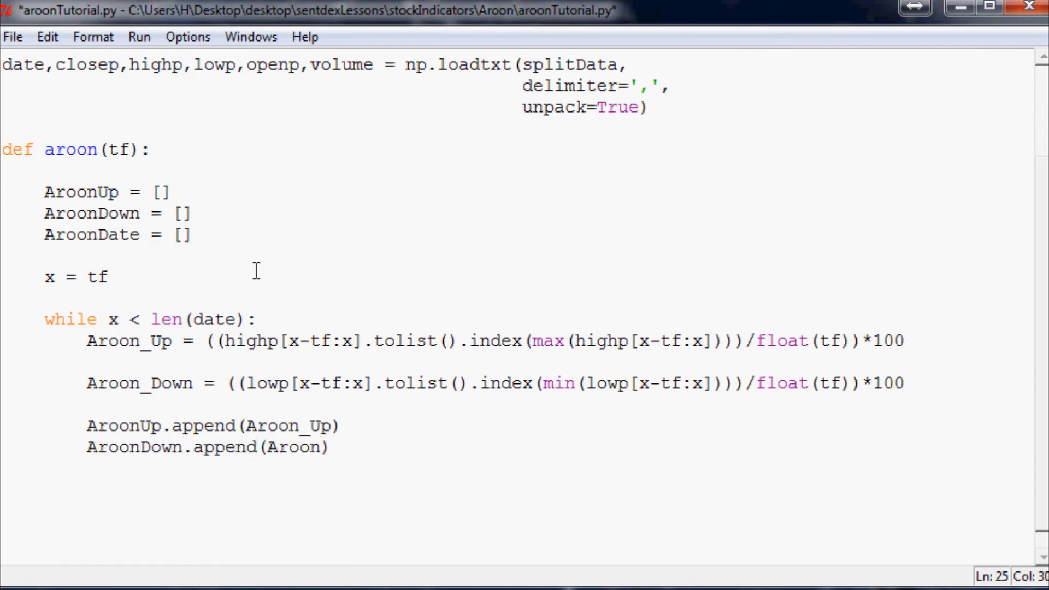
type("_Down")
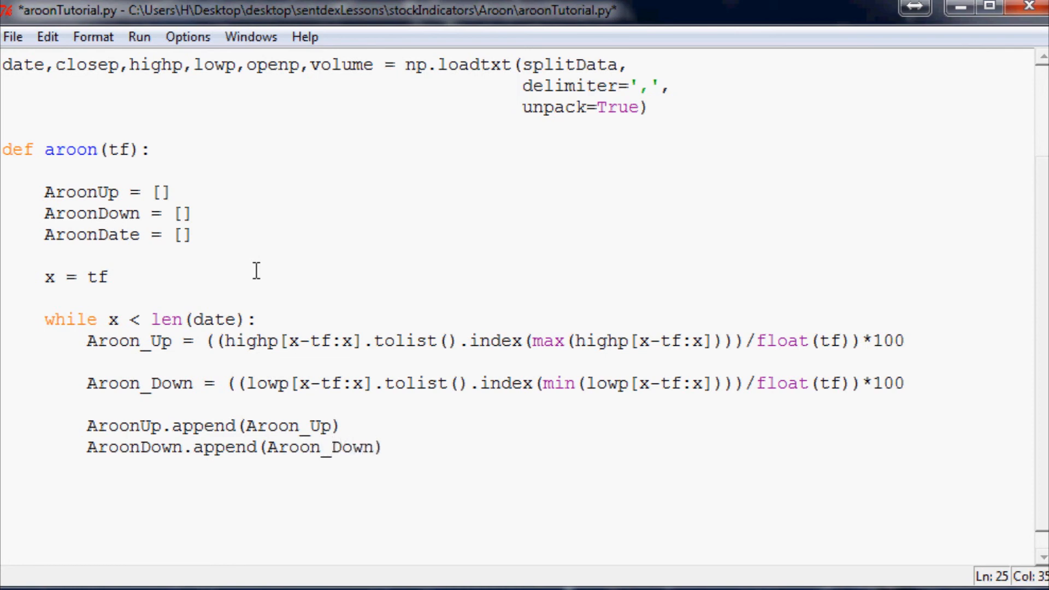
Step: Append date[x] to the AroonDate list in the loop
type("Aroon")
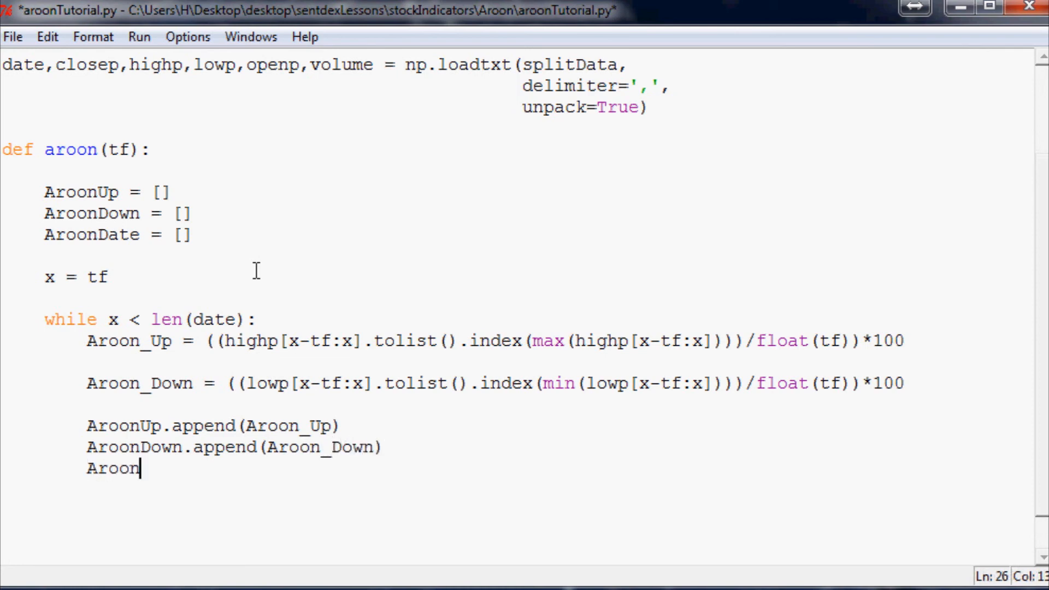
type("Date.append")
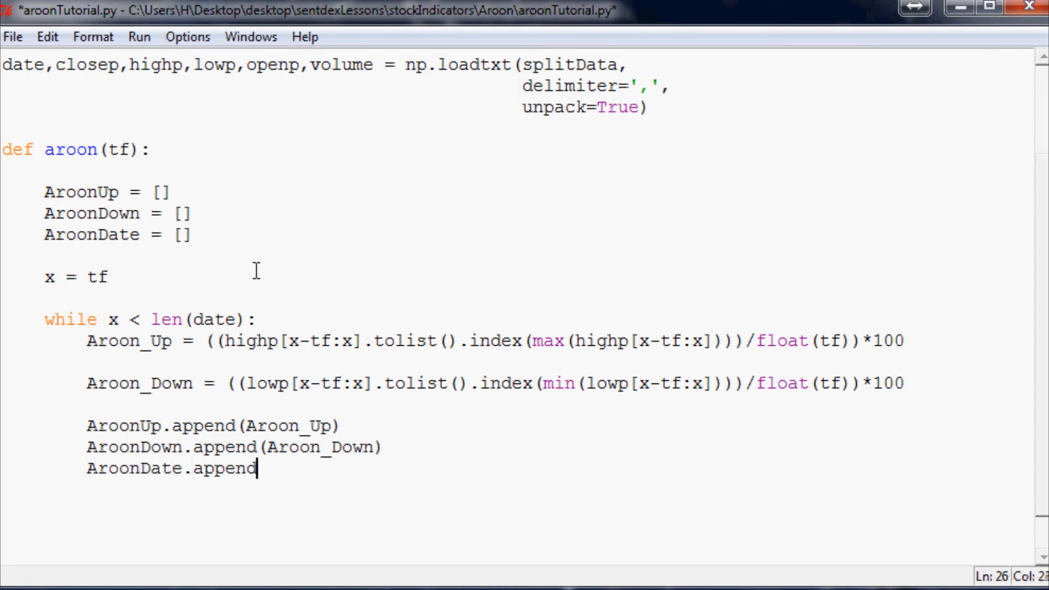
type("(date.")
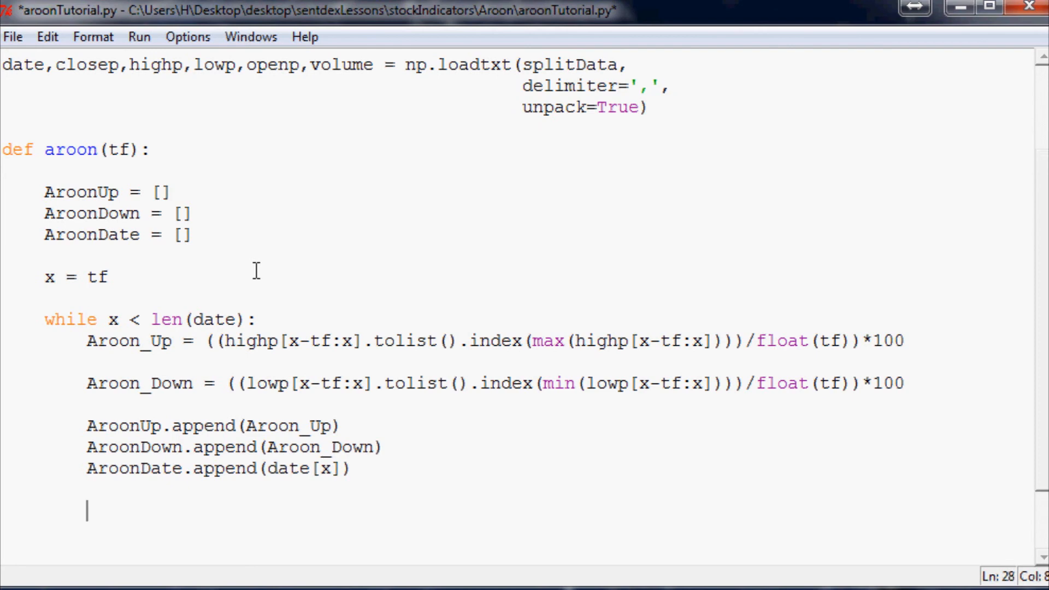
type("x+=1")
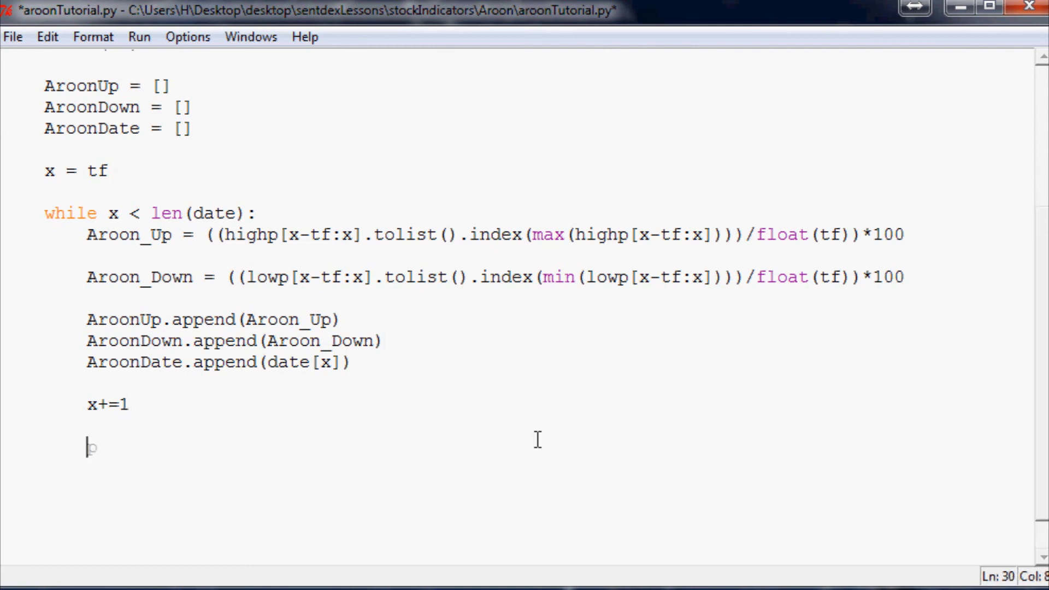
Step: Print highp[x], Aroon_Up, lowp[x] and Aroon_Down between '#####' separators in the loop
type("print \"########")
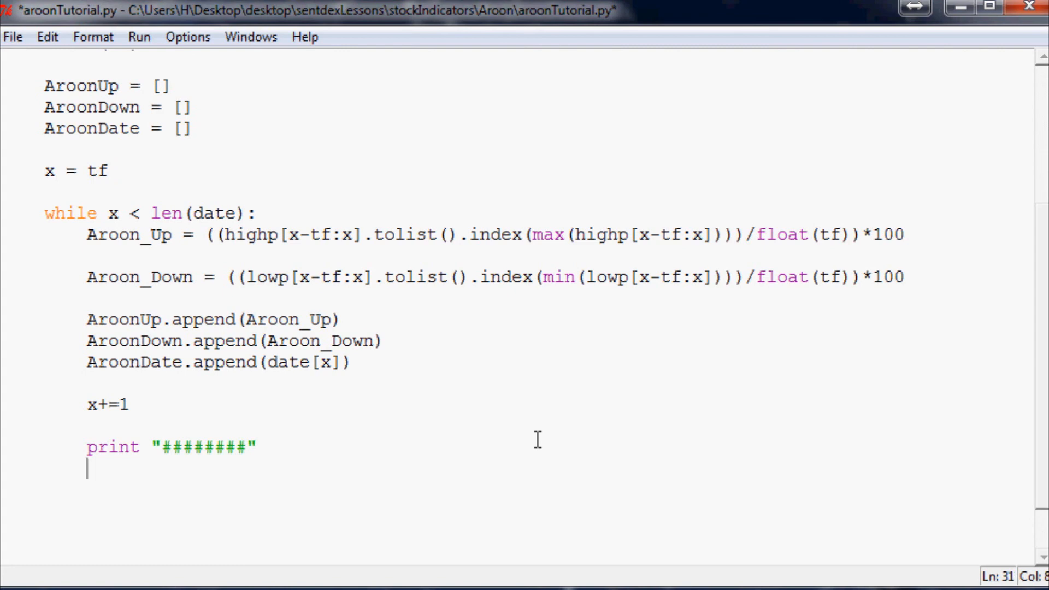
type("print high")
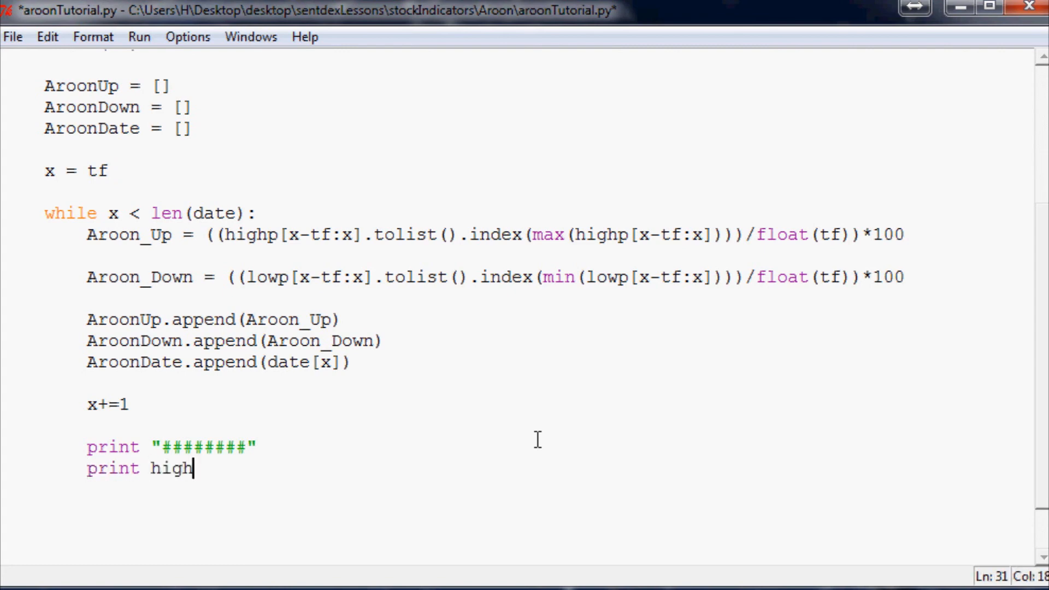
type("p[x]")
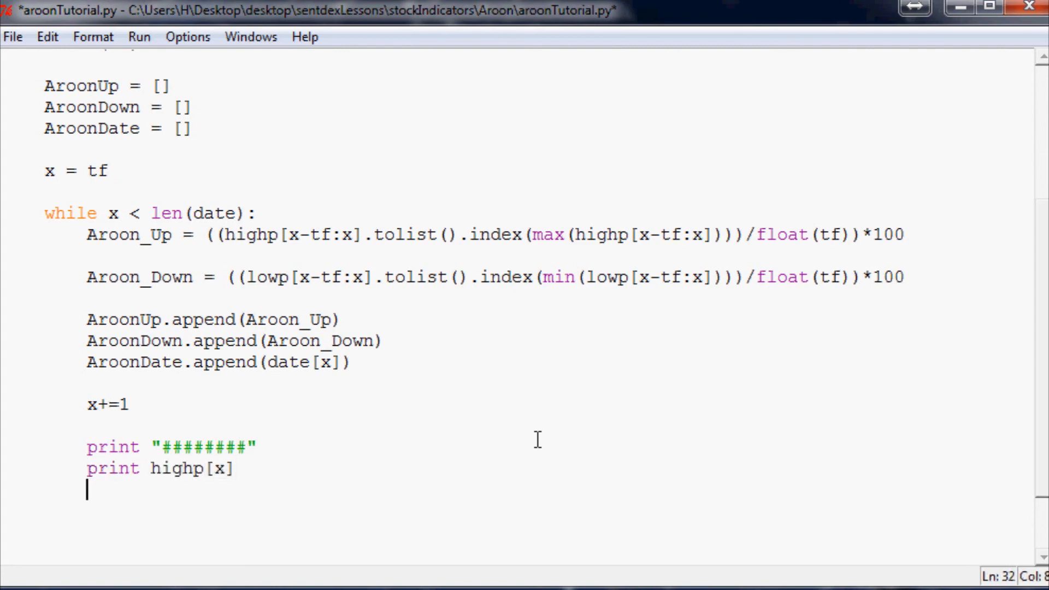
type("print Aroon_U")
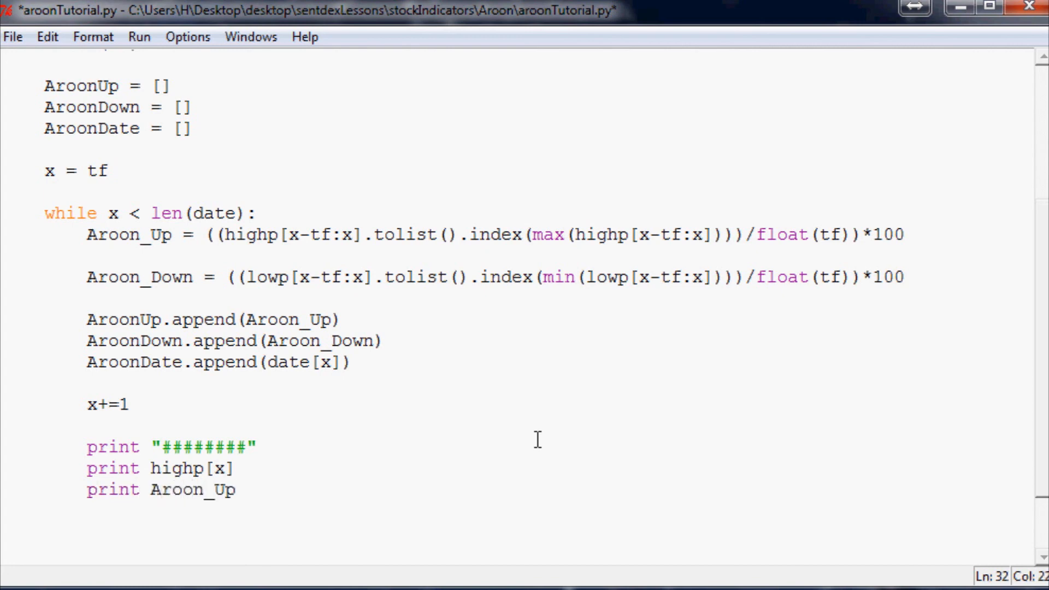
type("print '")
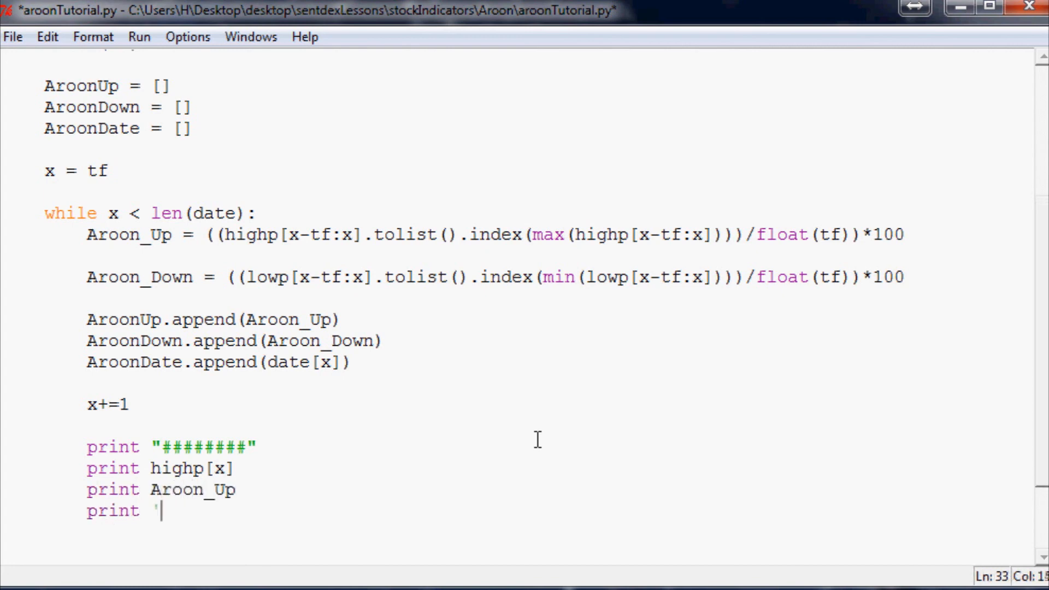
type("H")
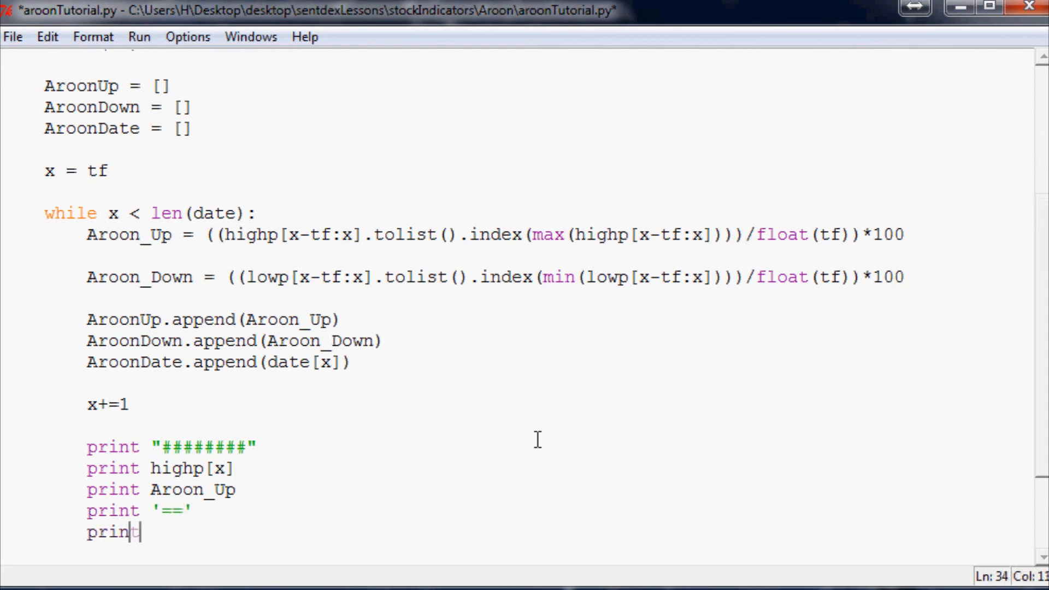
type("lowp[x]")
type("print")
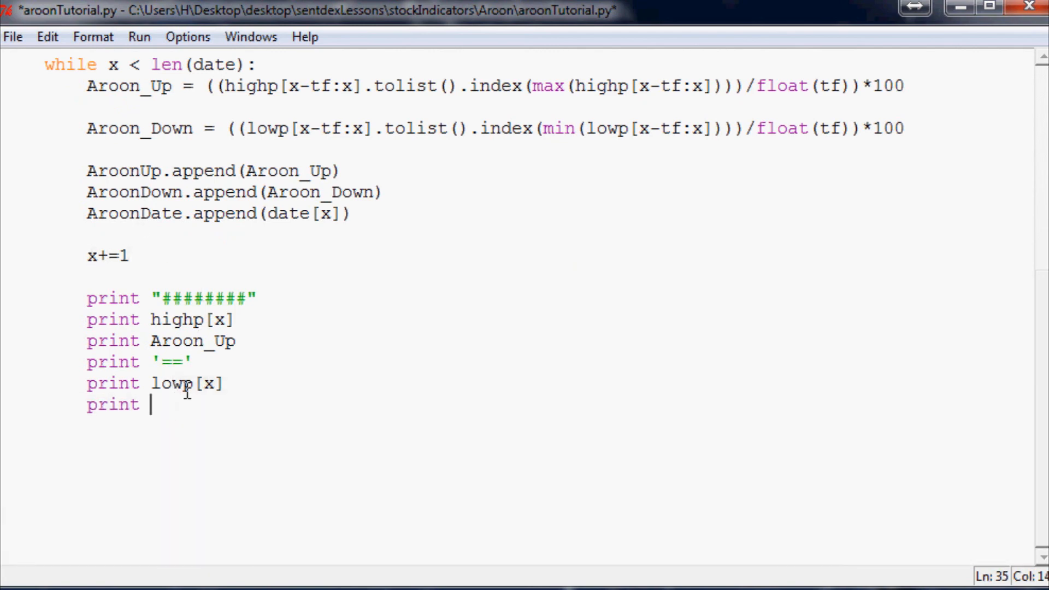
type("Aroon_")
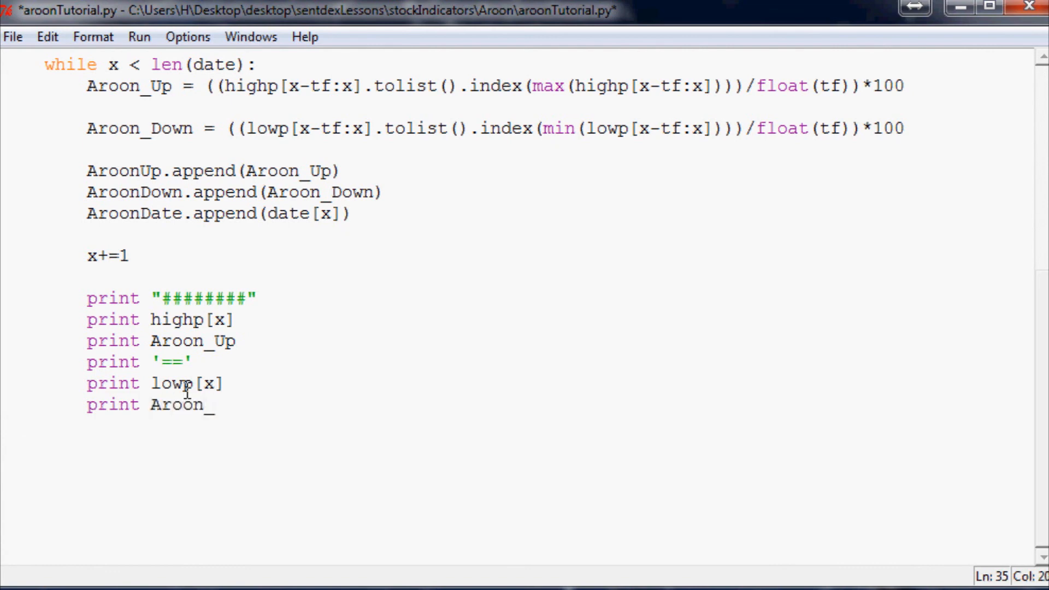
type("Down")
type("print '########")
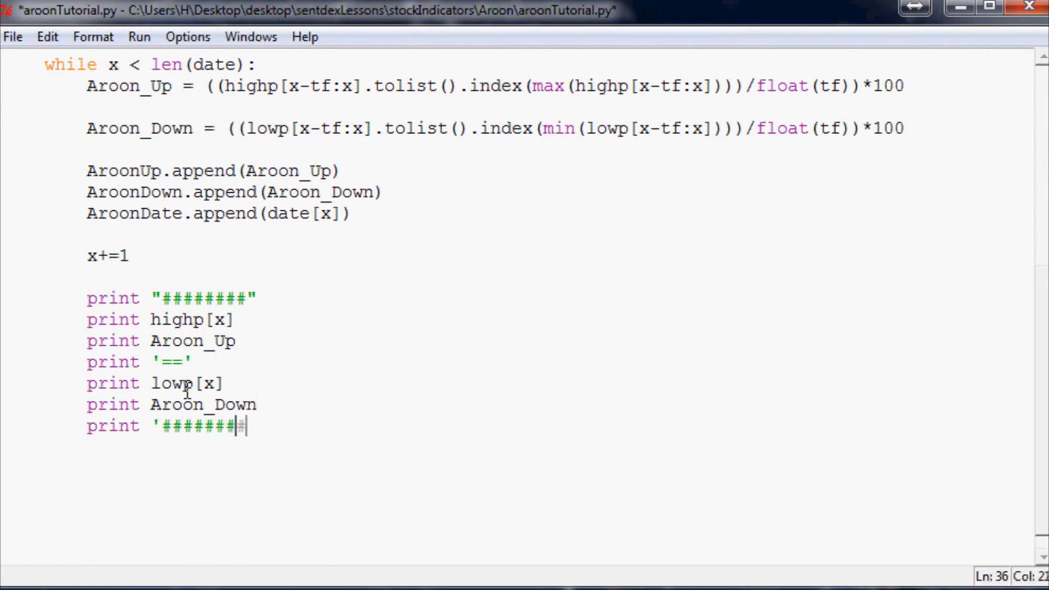
key("enter")
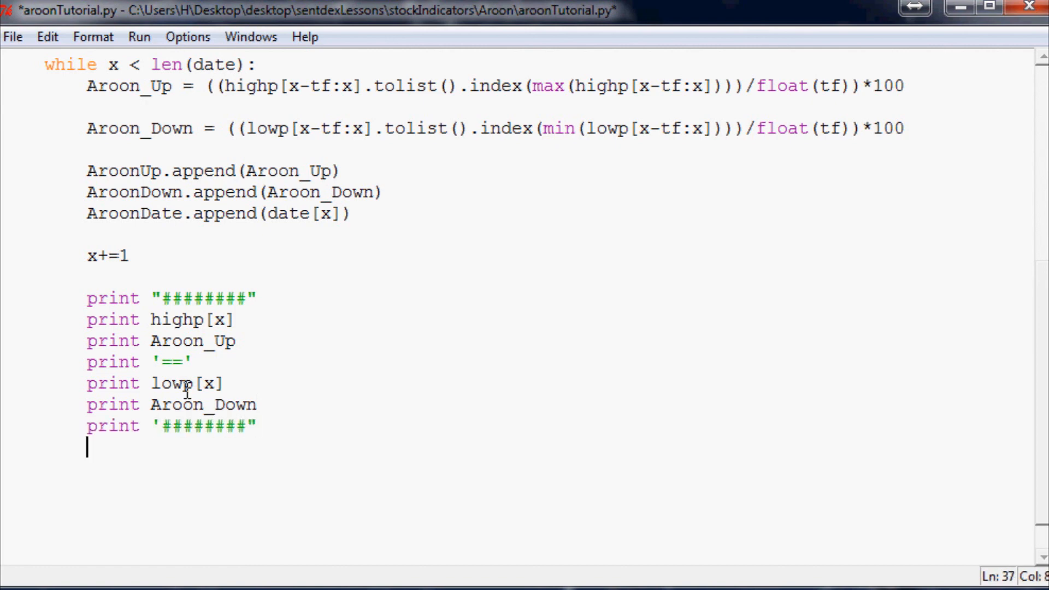
Step: Return AroonDate, AroonUp and AroonDown from the function
type("return Aroon")
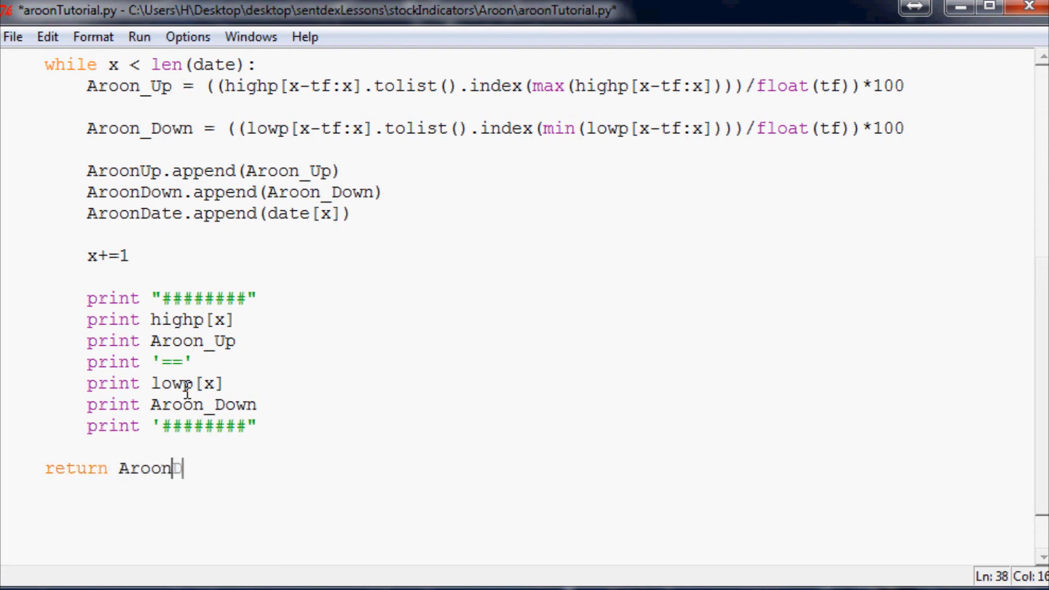
type("Date,AroonU")
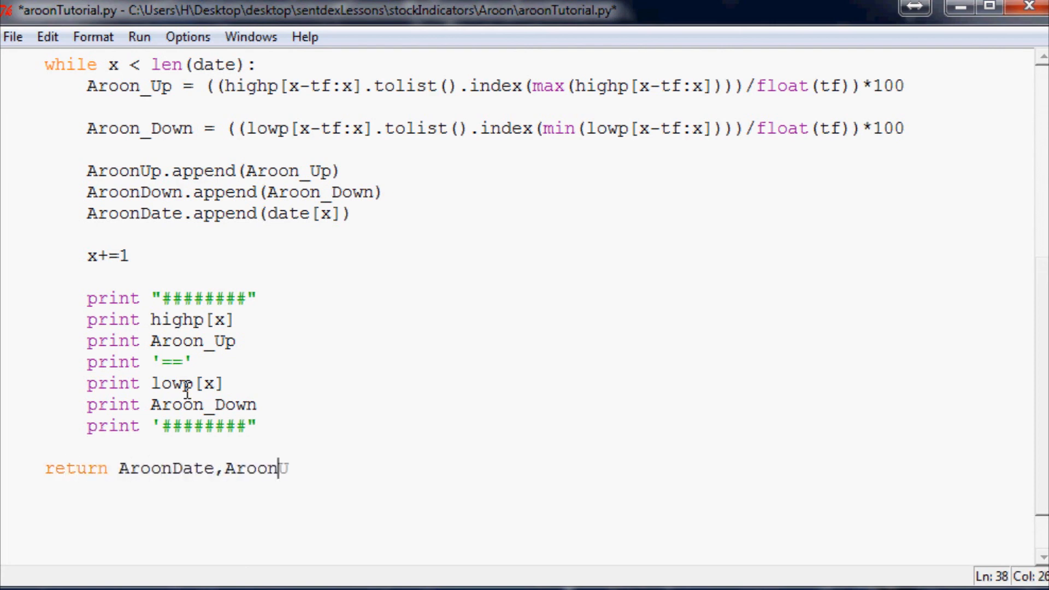
type("Up,A")
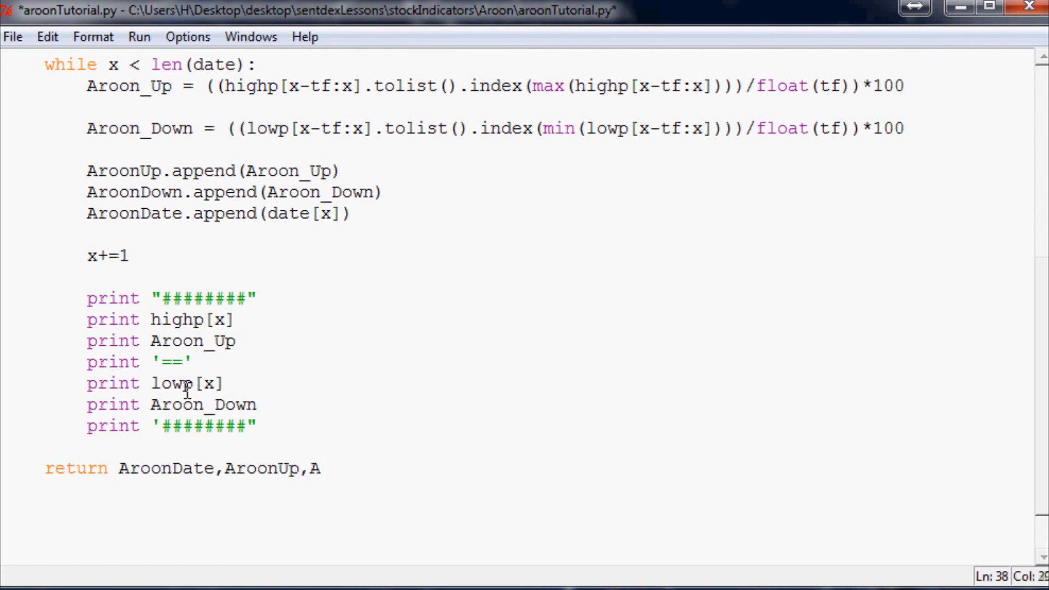
type("roonDown")
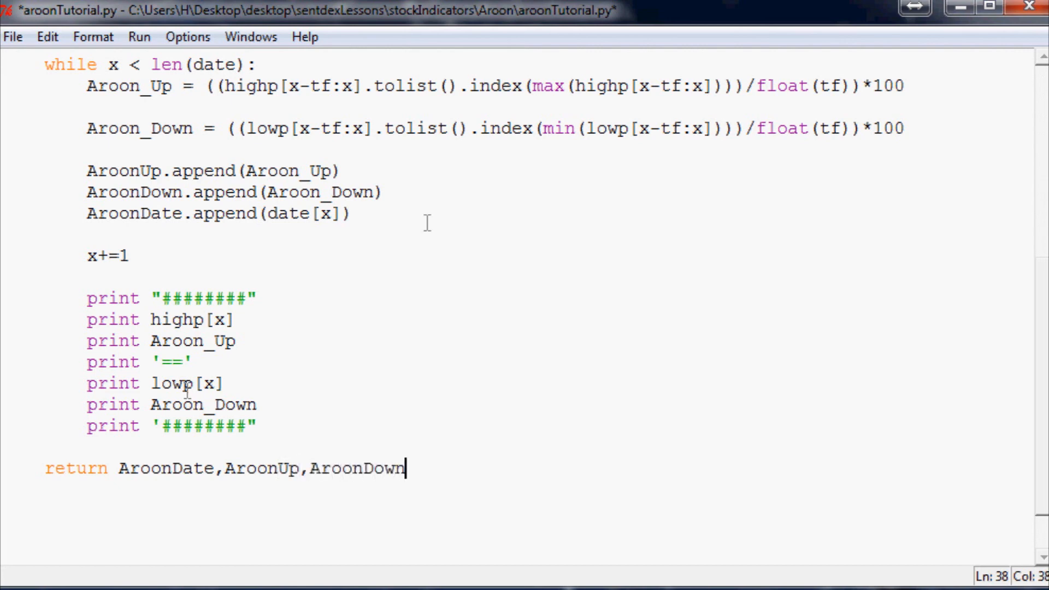
Step: Move the x+=1 increment below the print statements
scroll("down", 3)
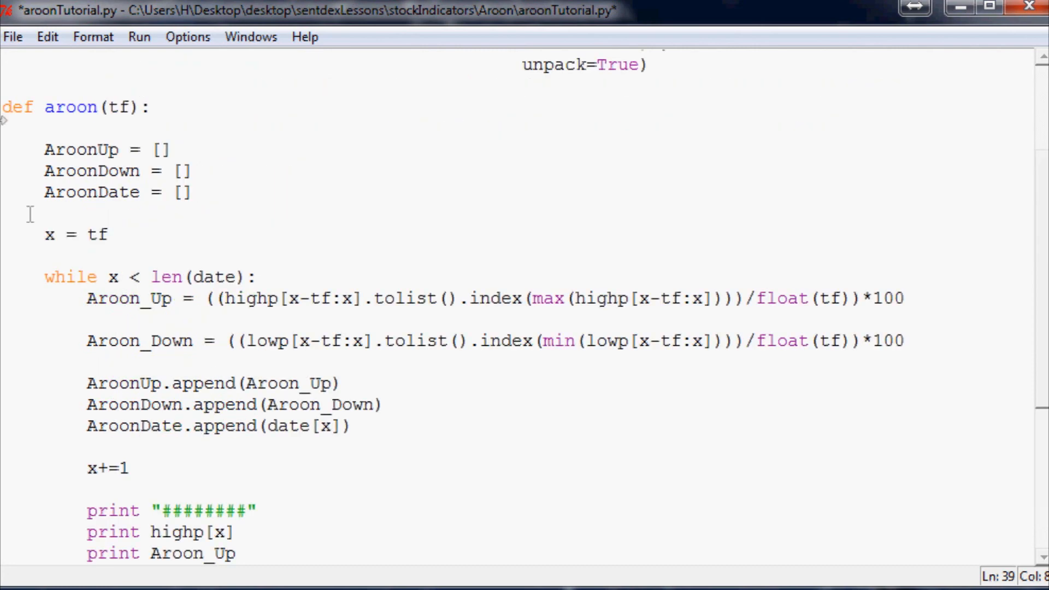
scroll("down", 3)
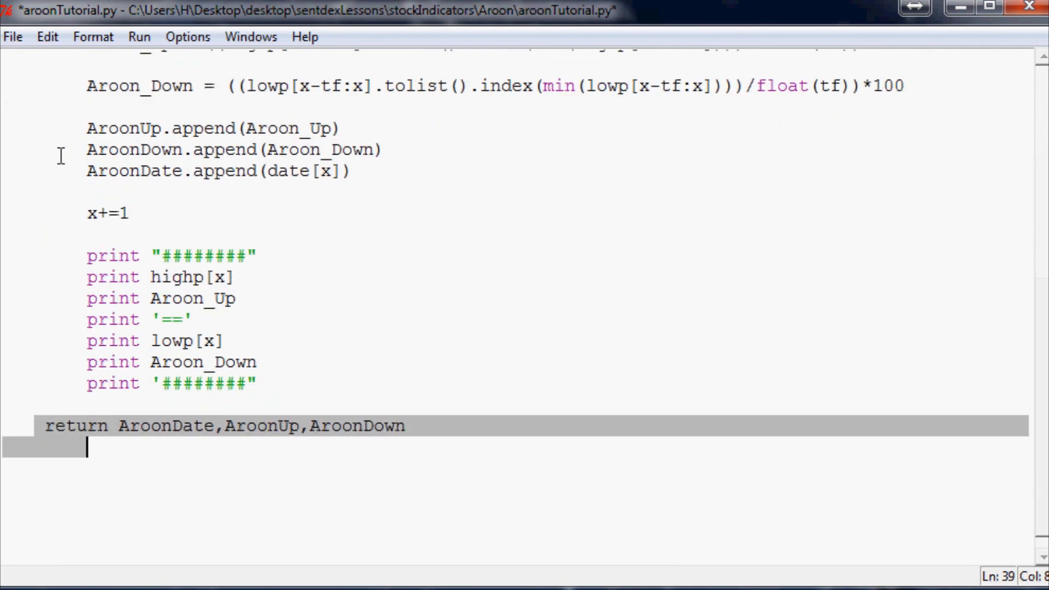
mouse_move(134, 213)
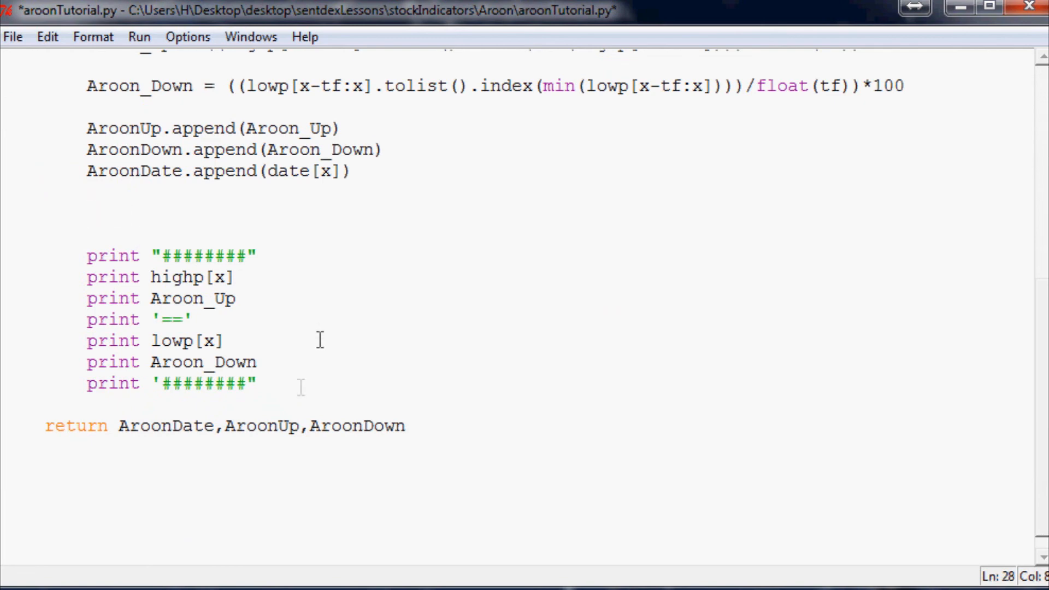
type("x+=1")
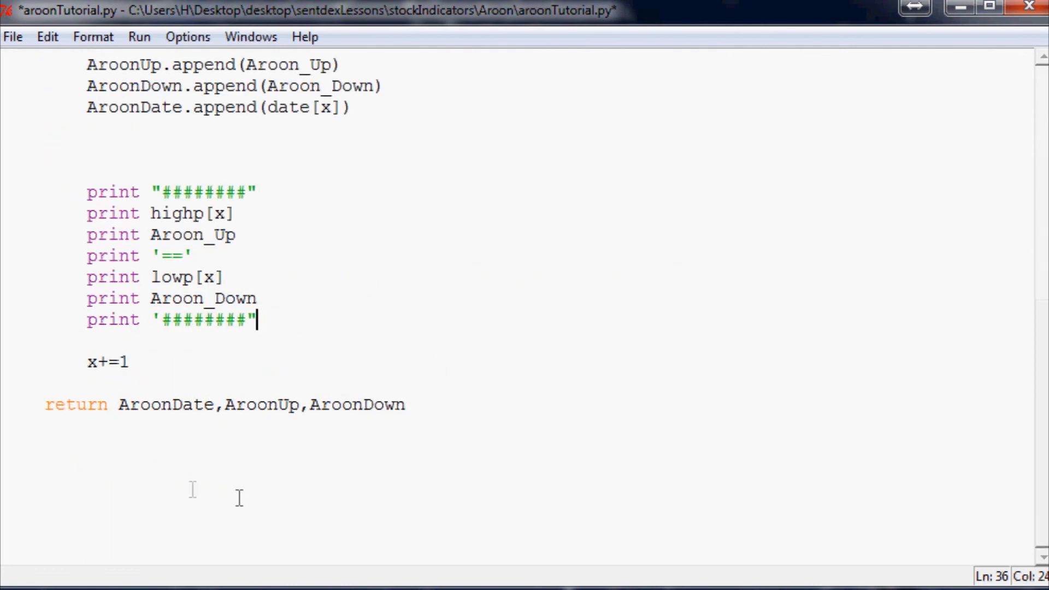
Step: Call aroon(20) below the function definition
left_click(221, 499)
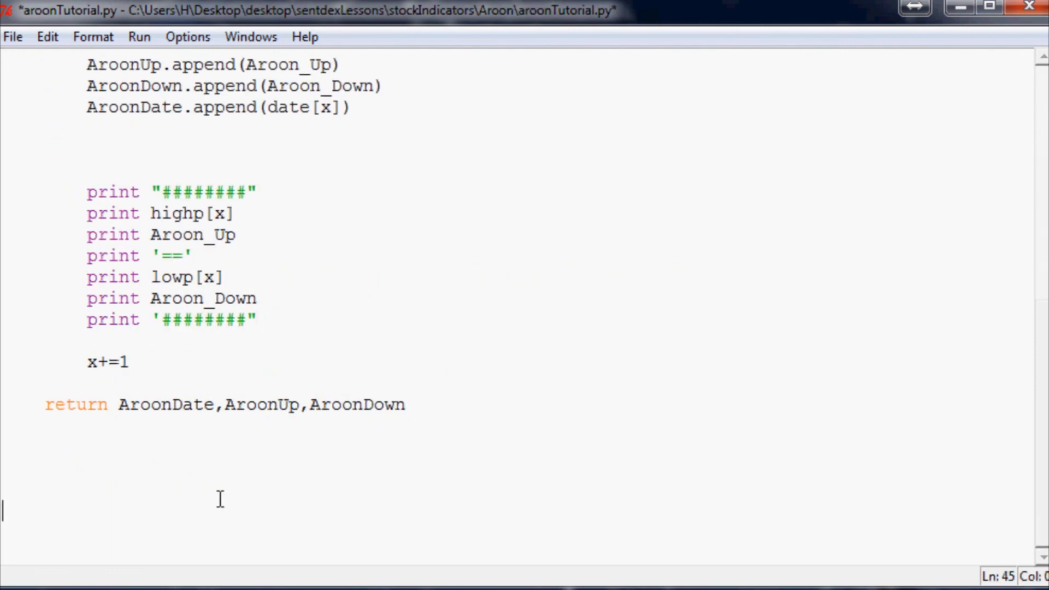
type("aroon ()")
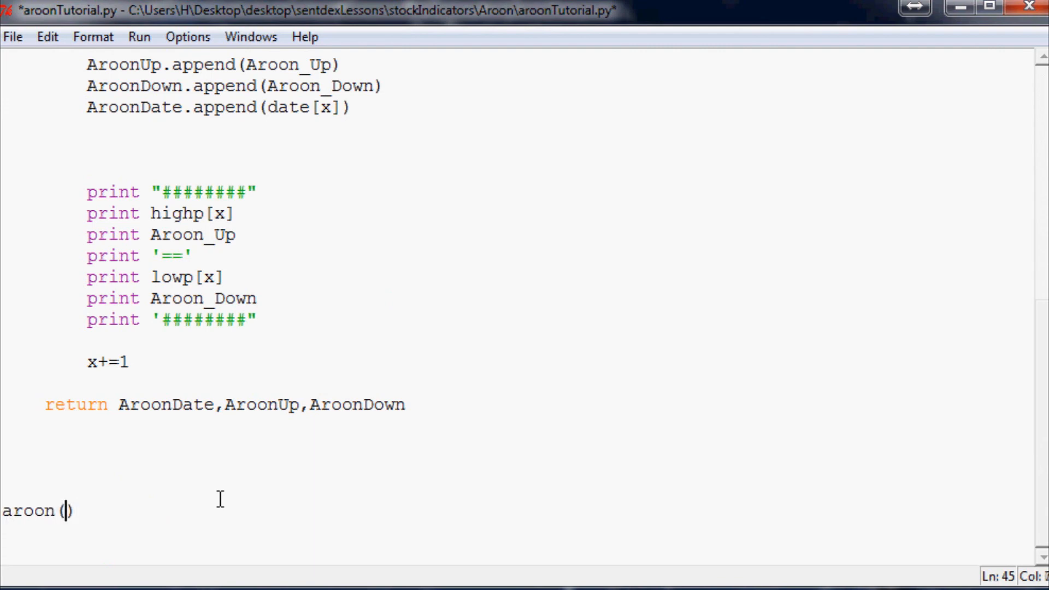
type("20")
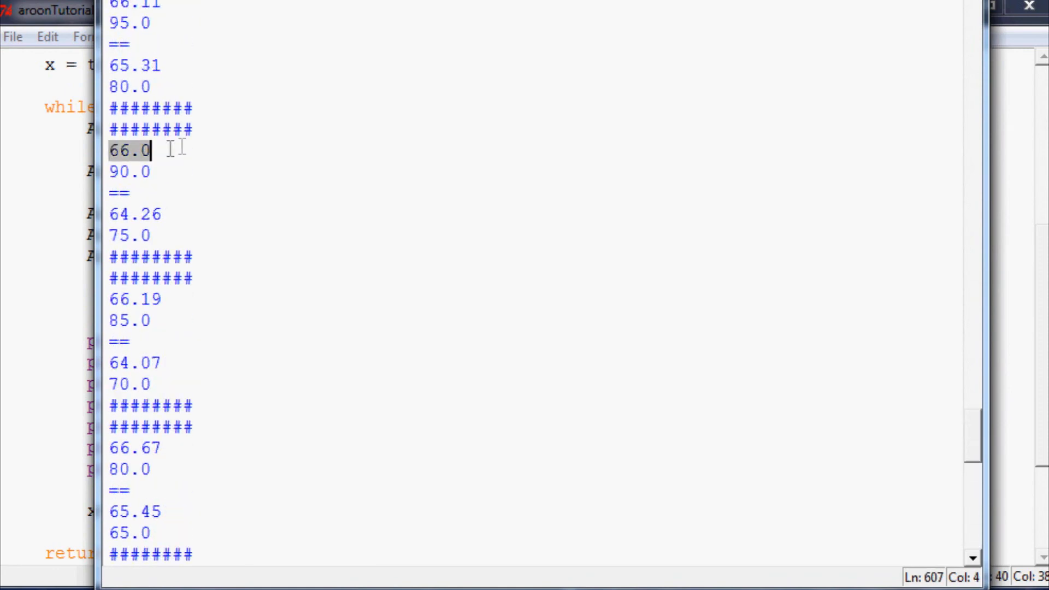
Step: Review the printed highs, lows and Aroon percentages, reaching high 67.13 with Aroon Up 90
left_click(130, 172)
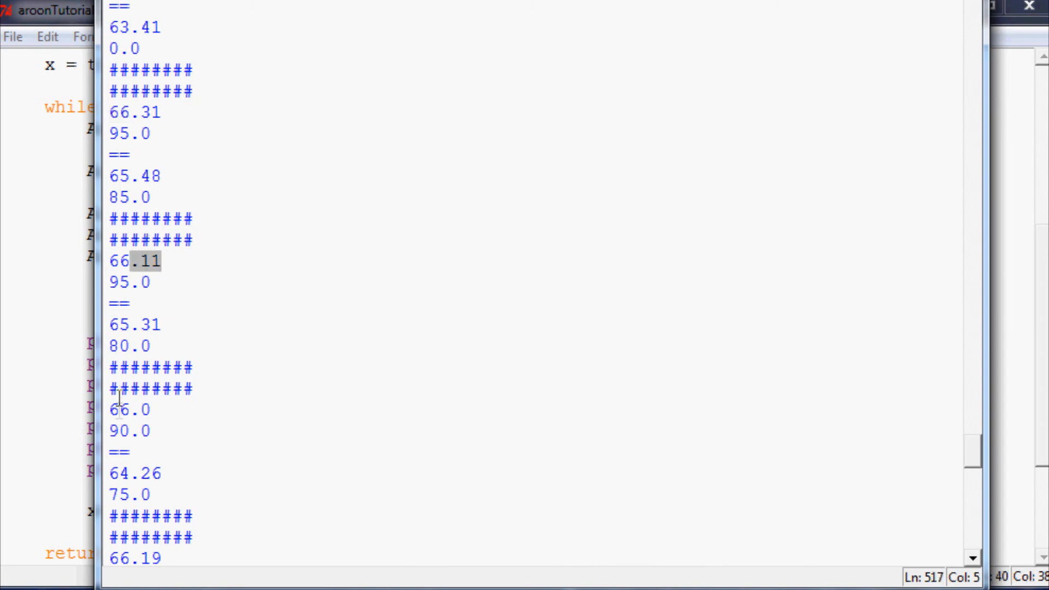
scroll("down", 3)
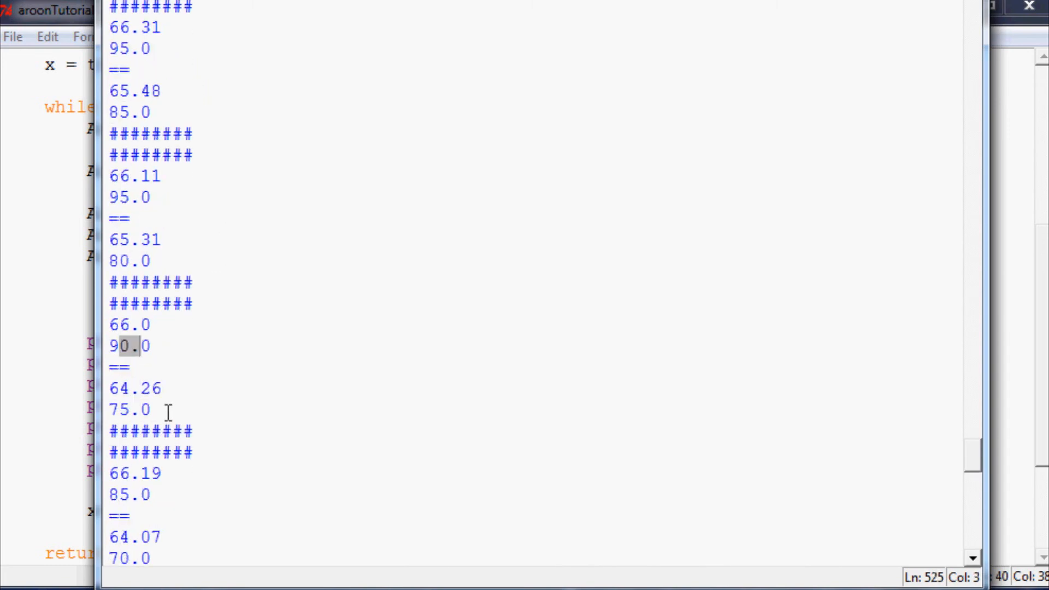
scroll("down", 3)
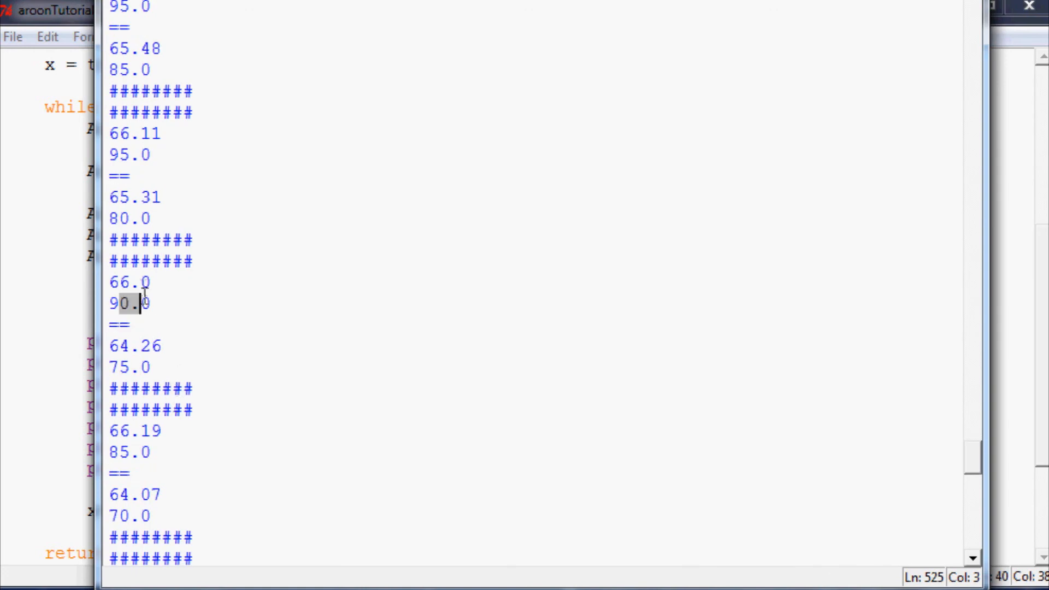
scroll("down", 3)
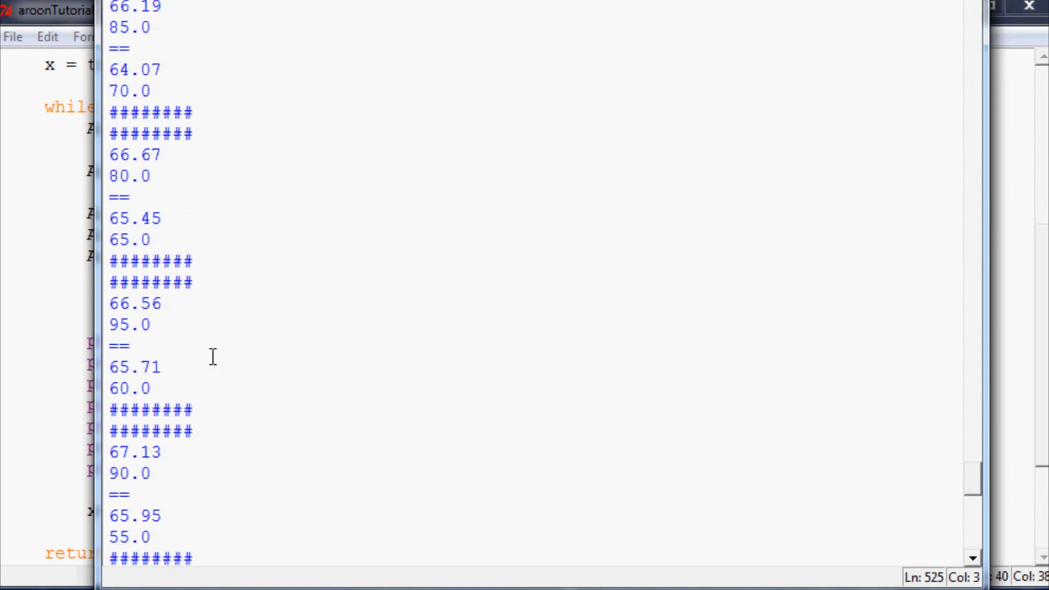
mouse_move(382, 348)
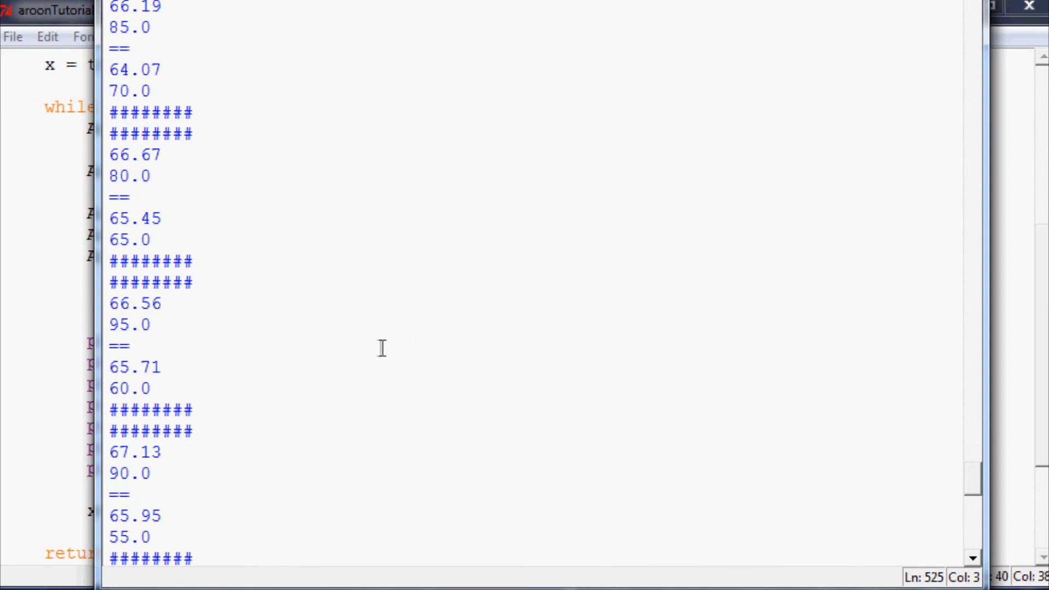